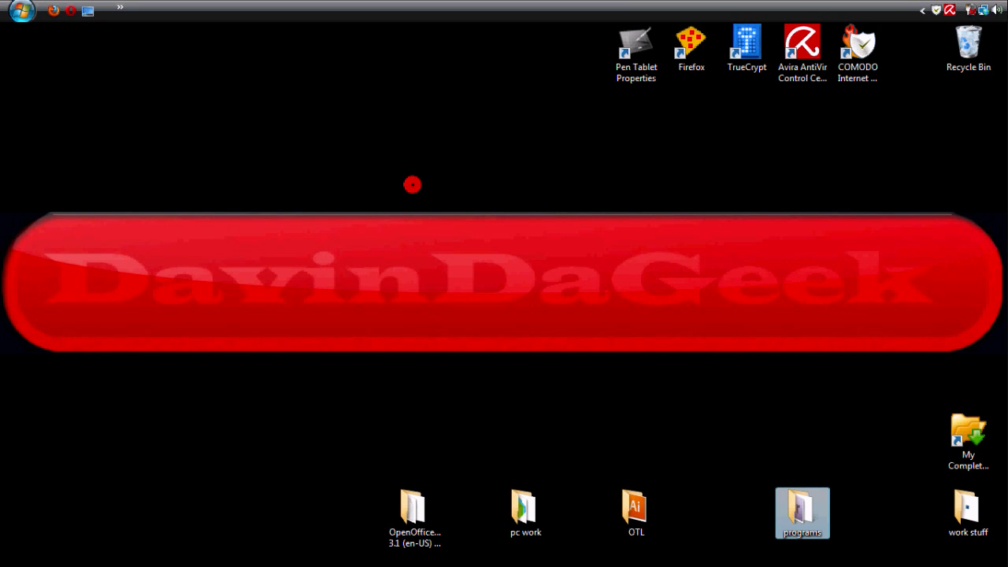
pyautogui.moveTo(593, 302)
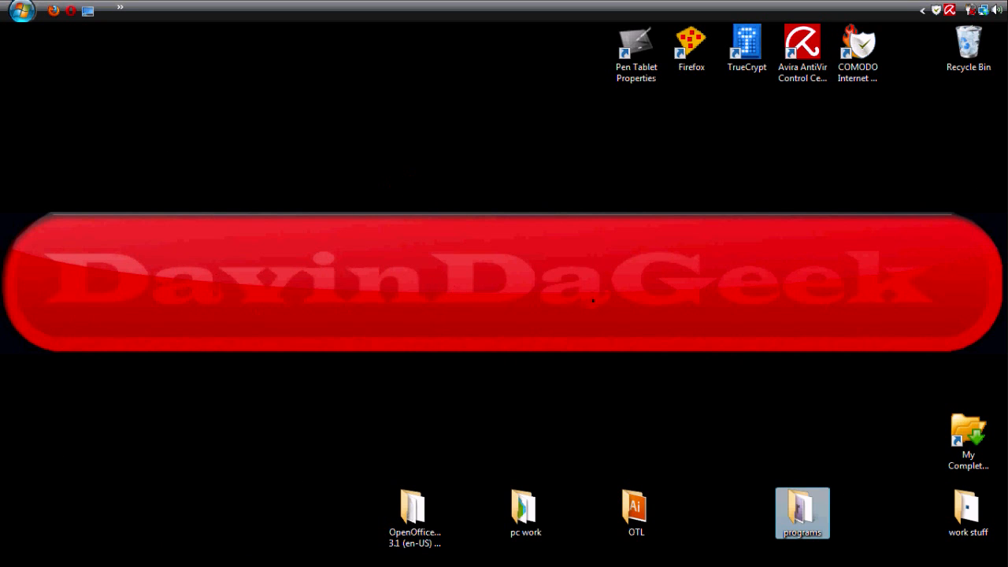
pyautogui.moveTo(470, 284)
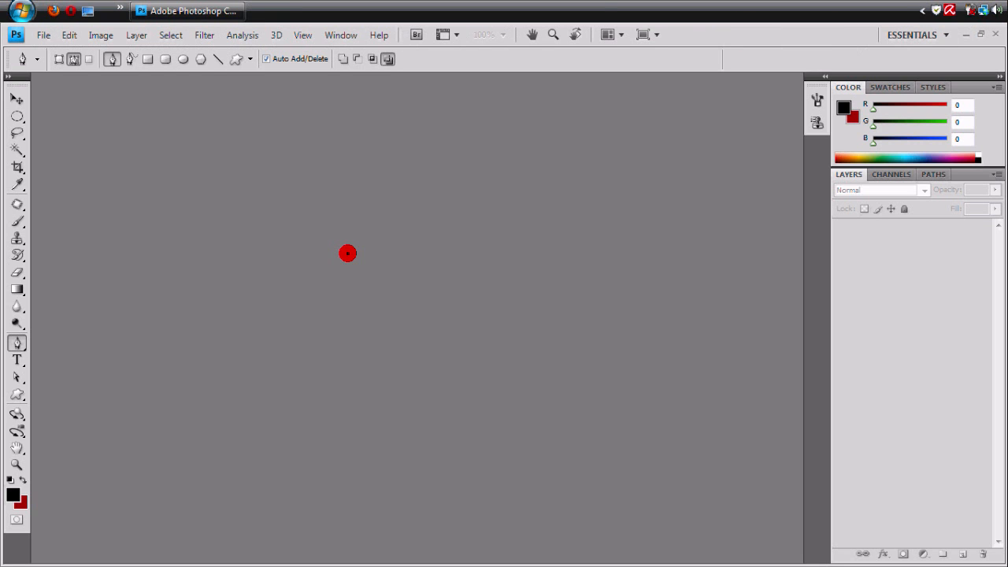
# Step: Create a new 1366×768 document named 'tjdsjfd' from File > New
pyautogui.click(43, 34)
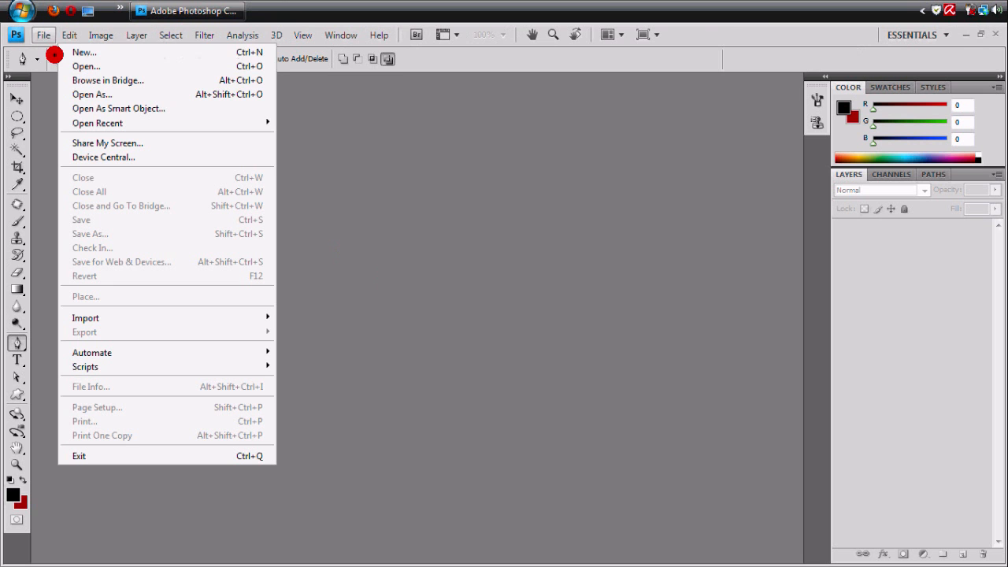
pyautogui.click(84, 52)
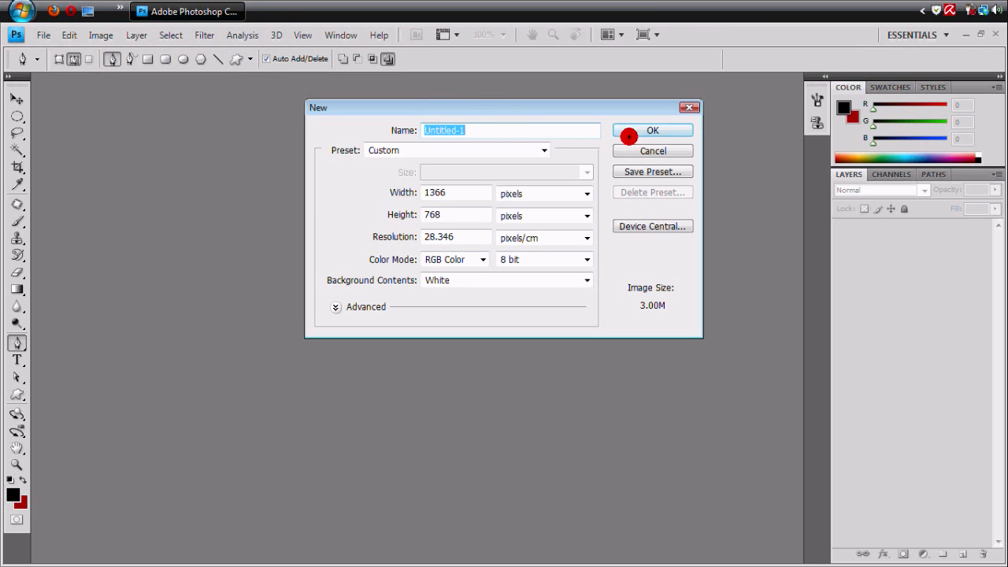
pyautogui.write('tjdsjf')
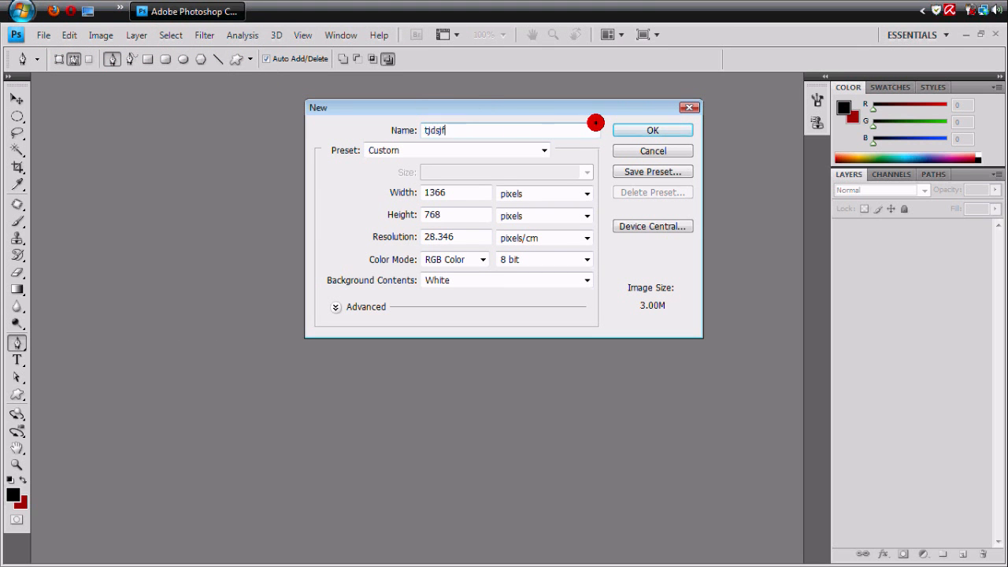
pyautogui.write('d')
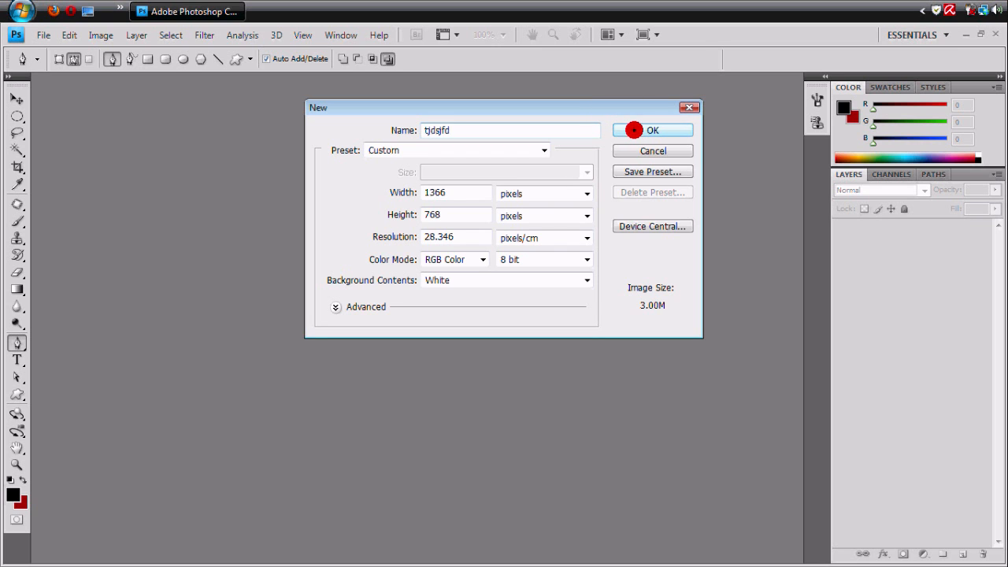
pyautogui.click(652, 130)
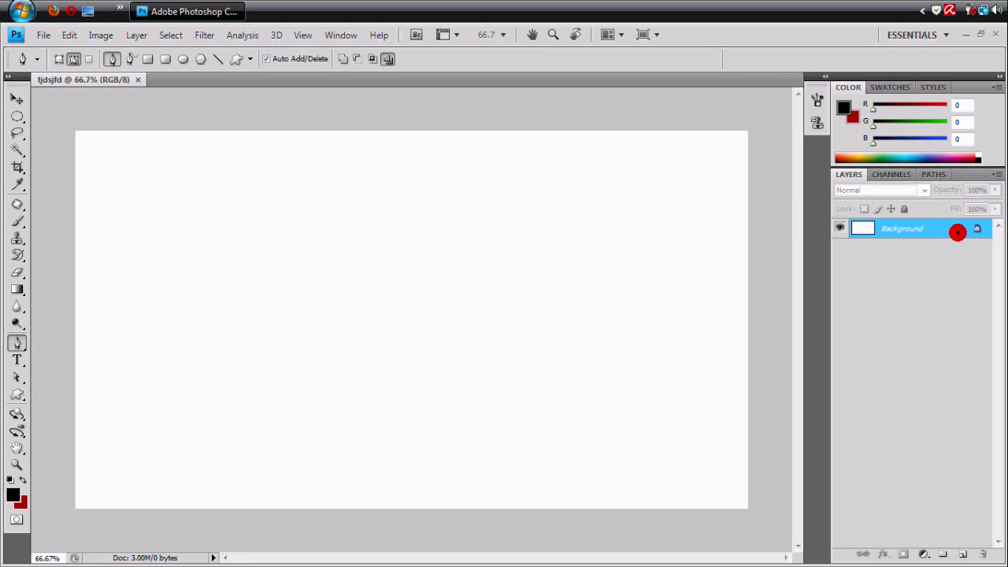
# Step: Convert the locked Background into an editable Layer 0
pyautogui.click(957, 231)
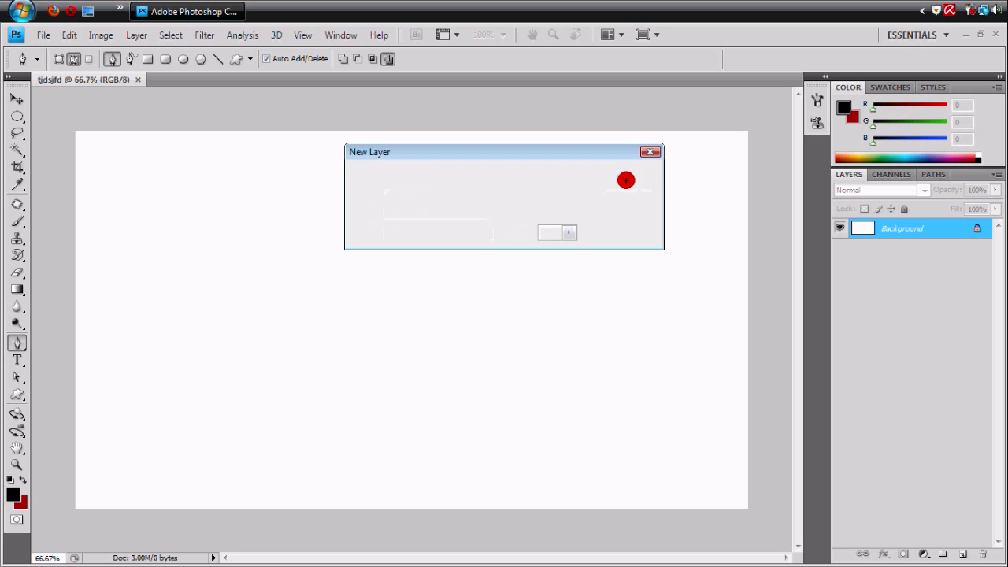
pyautogui.click(550, 233)
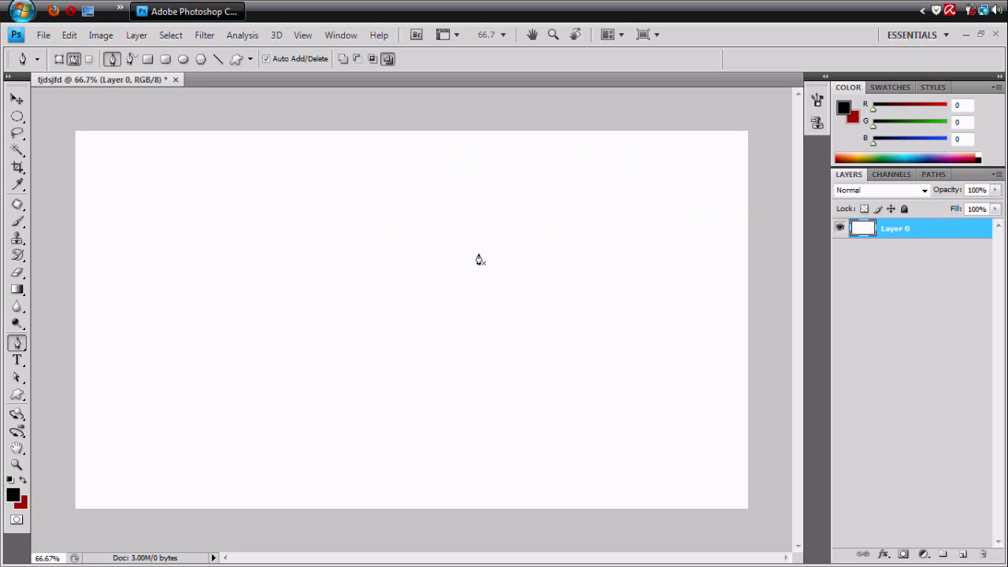
pyautogui.moveTo(332, 297)
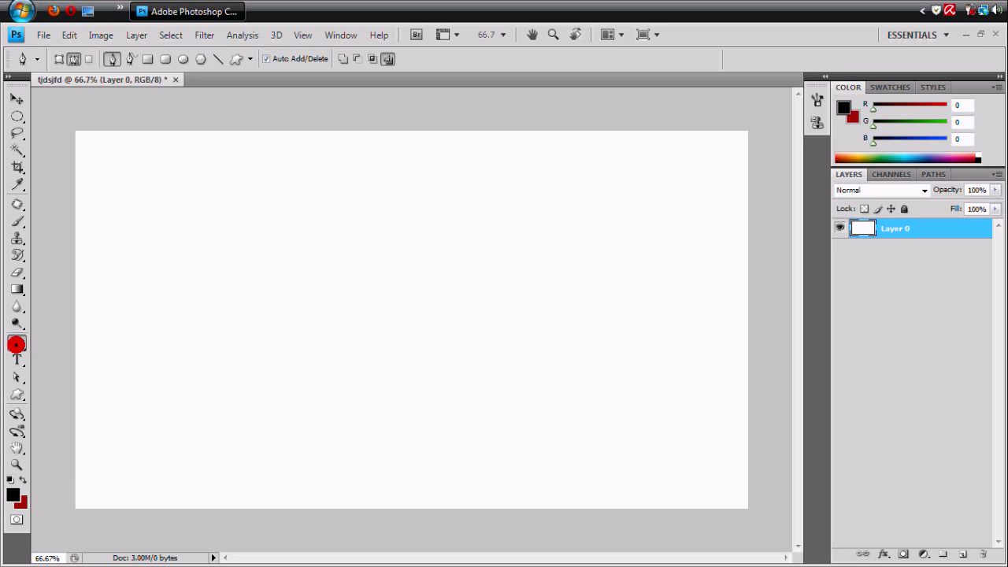
pyautogui.click(17, 343)
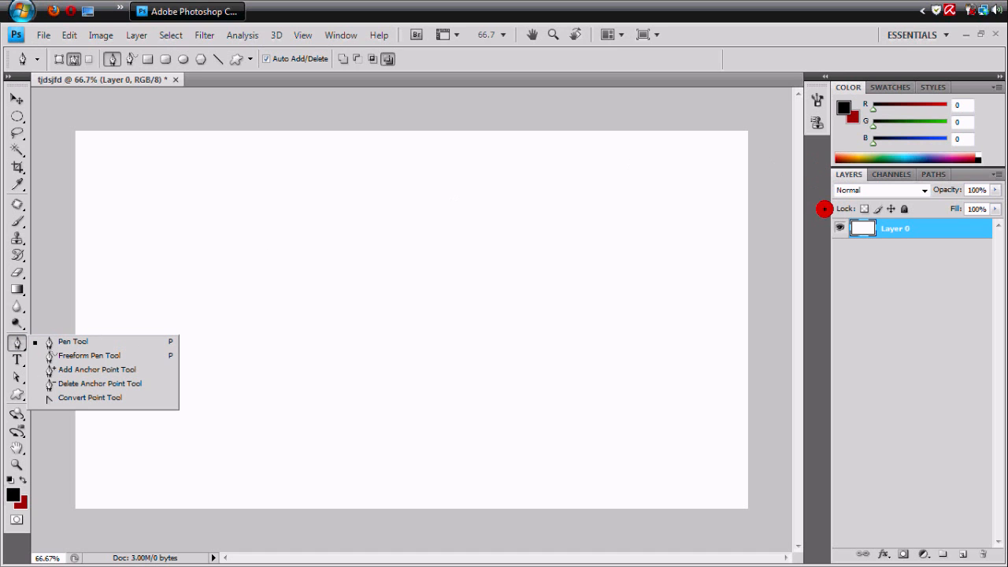
pyautogui.click(72, 341)
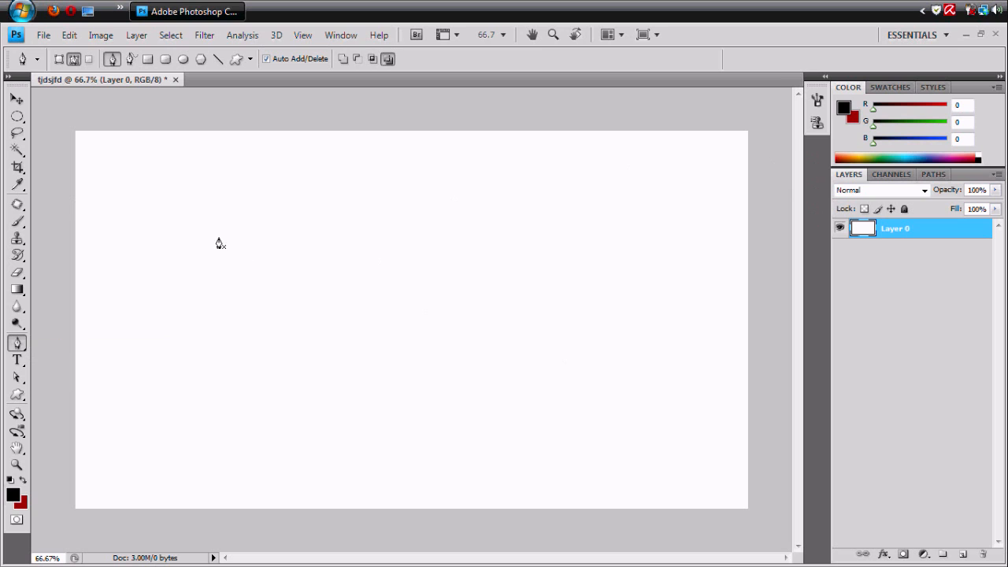
pyautogui.moveTo(246, 297)
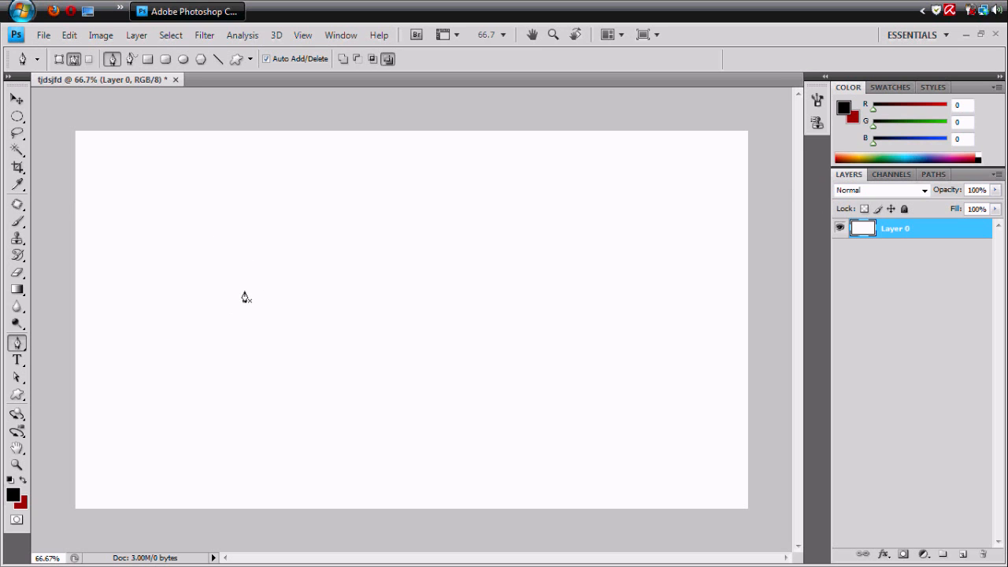
pyautogui.moveTo(193, 315)
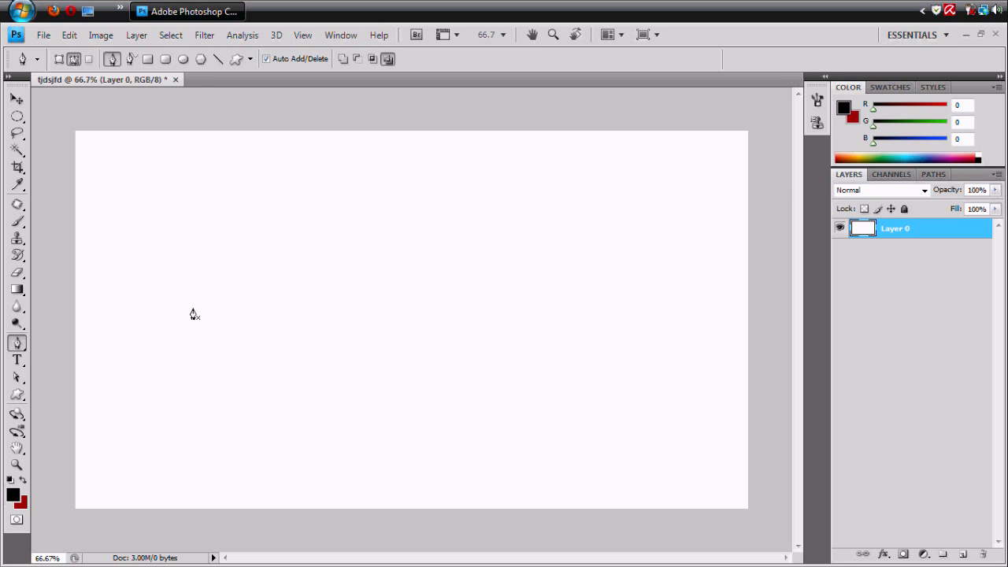
pyautogui.moveTo(459, 231)
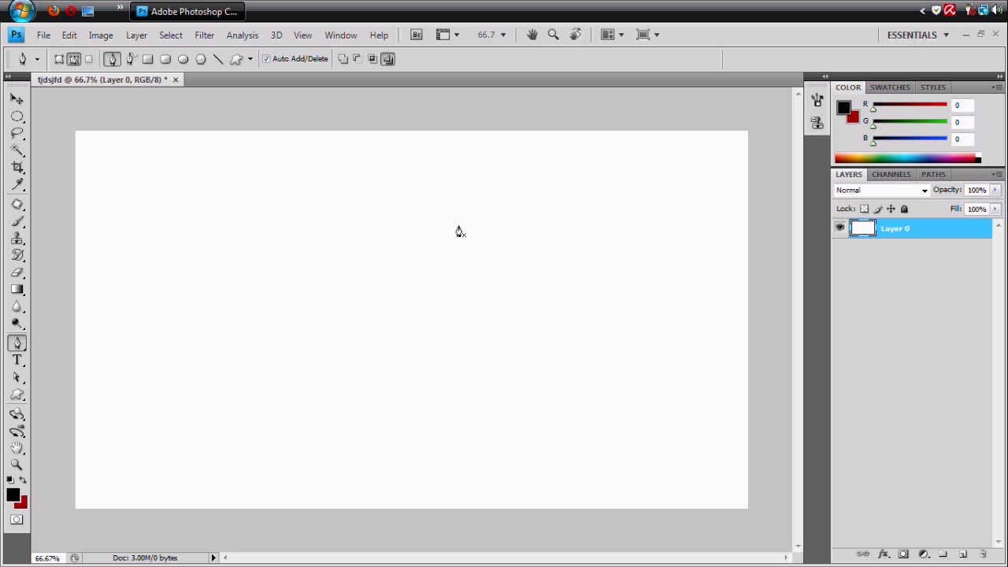
pyautogui.moveTo(278, 302)
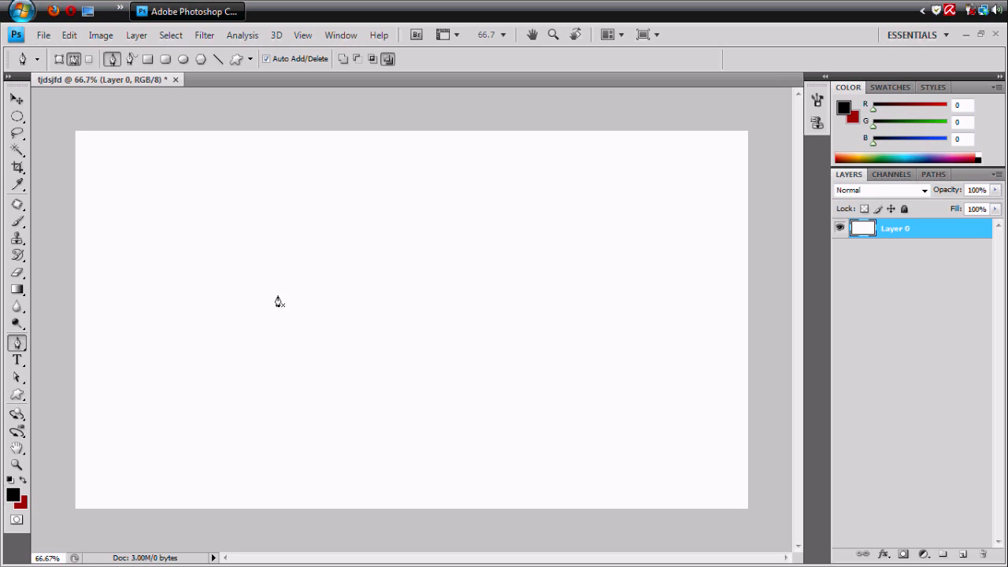
pyautogui.moveTo(378, 257)
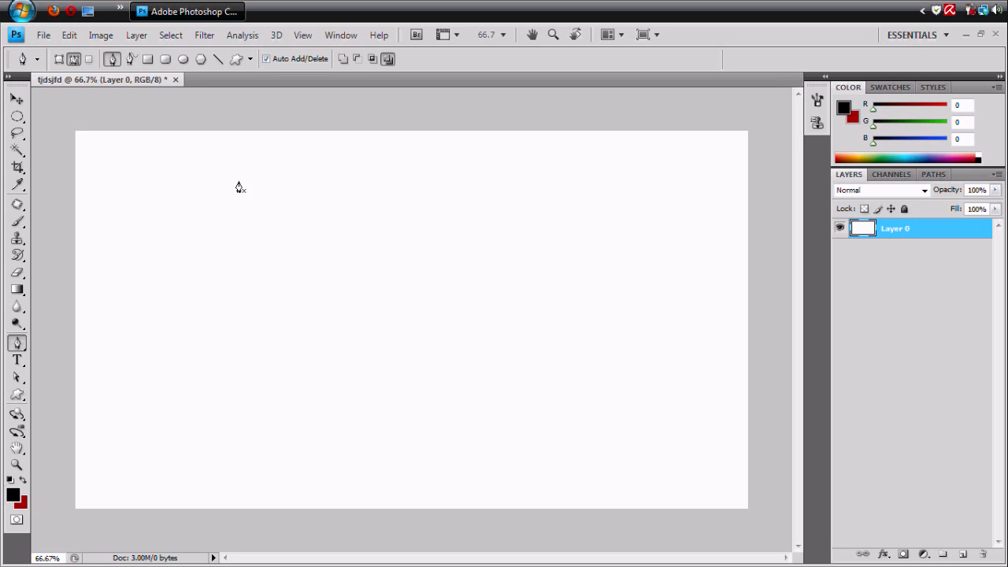
pyautogui.moveTo(440, 174)
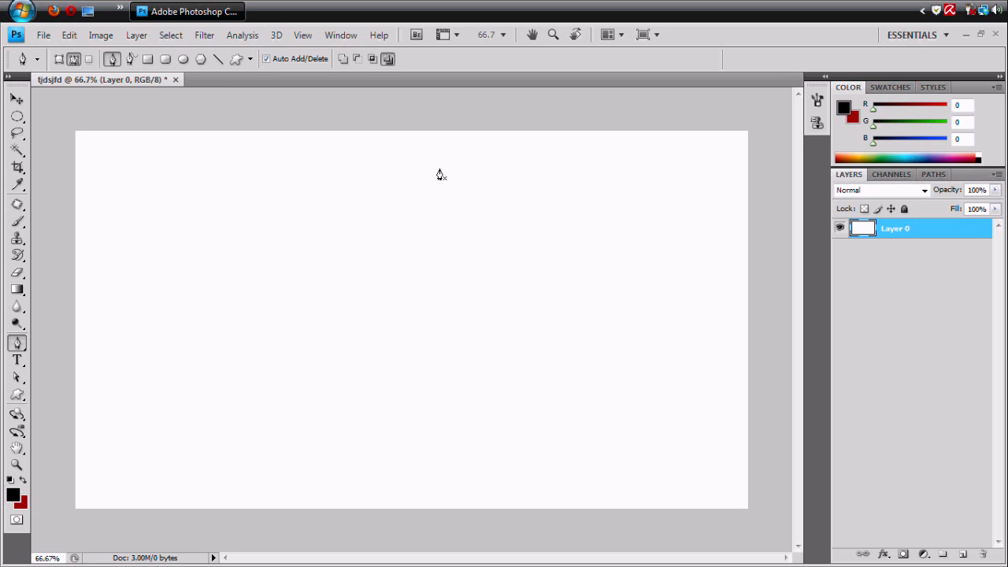
pyautogui.moveTo(329, 313)
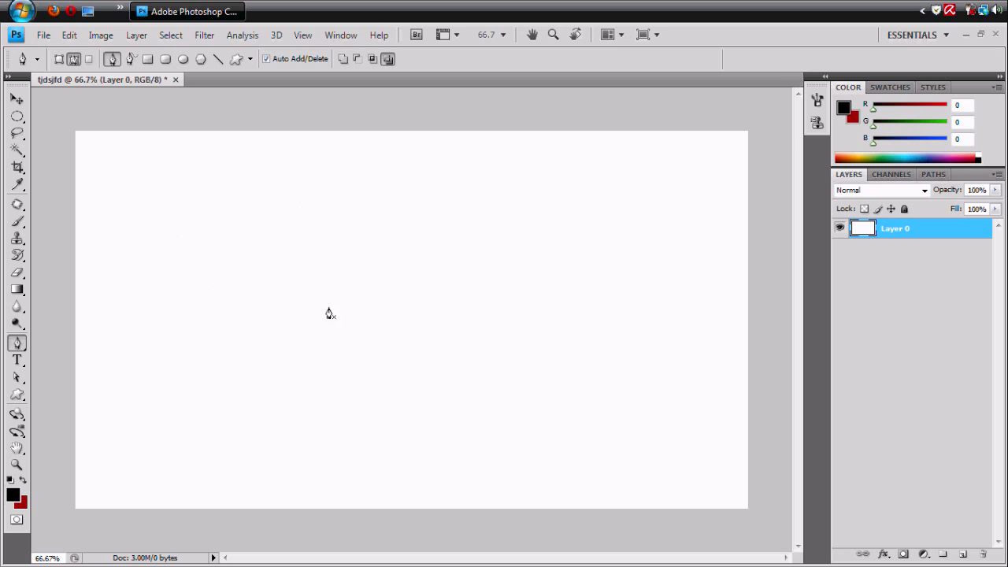
pyautogui.moveTo(178, 347)
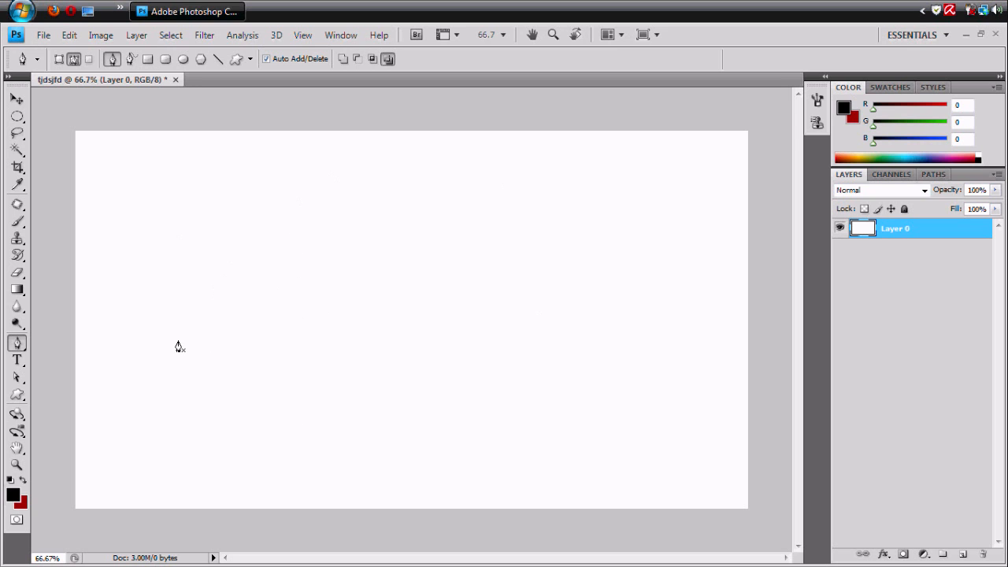
pyautogui.moveTo(111, 357)
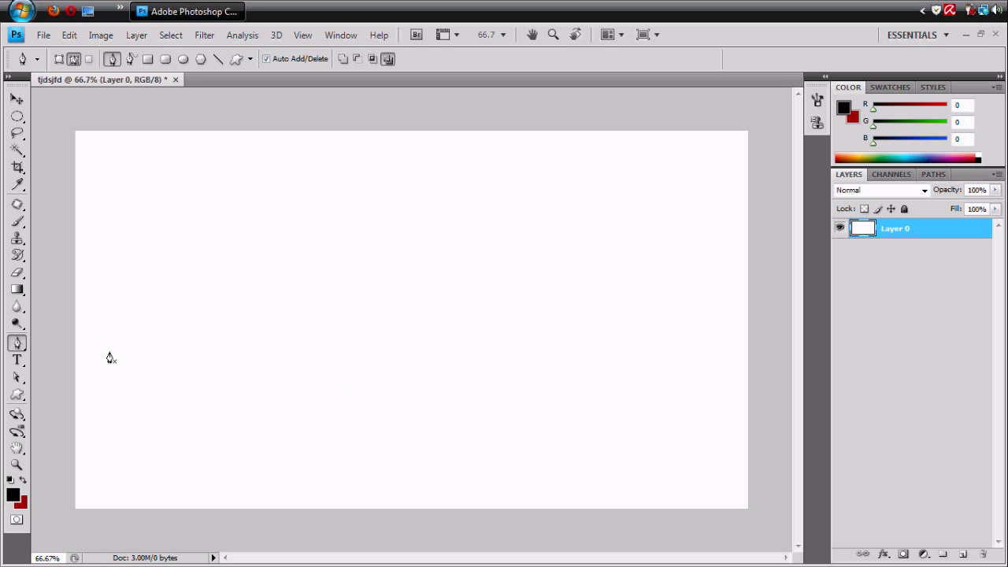
pyautogui.moveTo(180, 269)
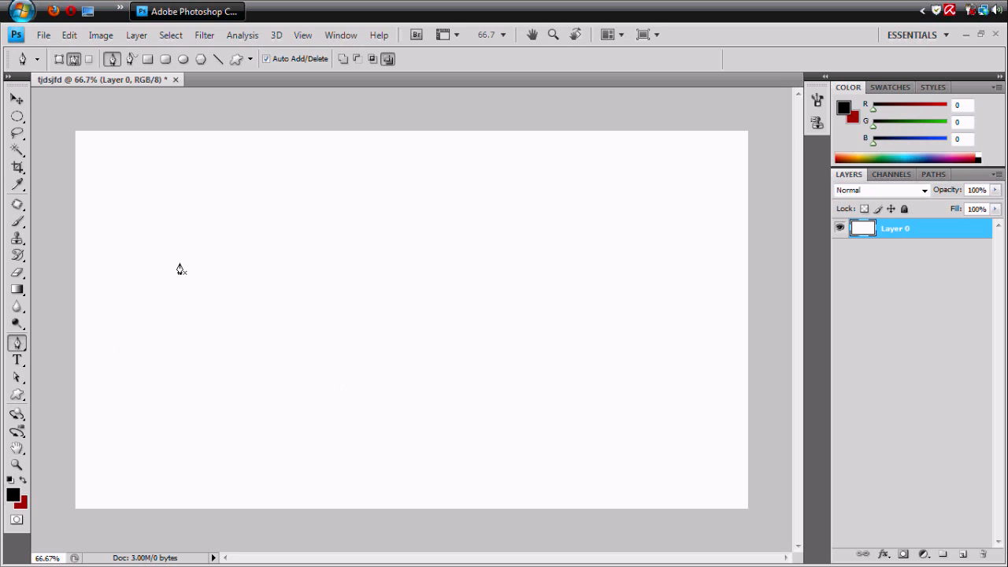
pyautogui.moveTo(325, 352)
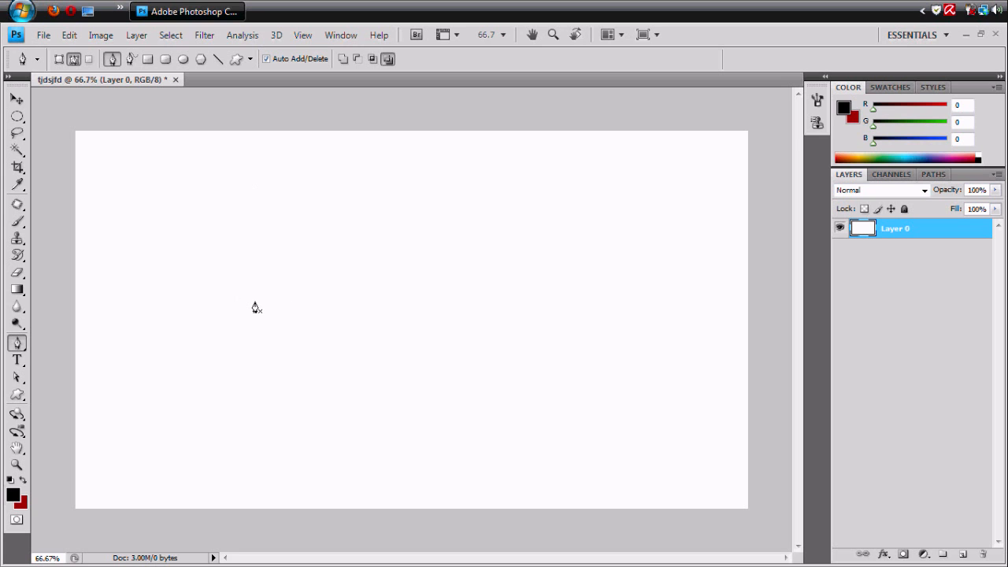
pyautogui.moveTo(198, 257)
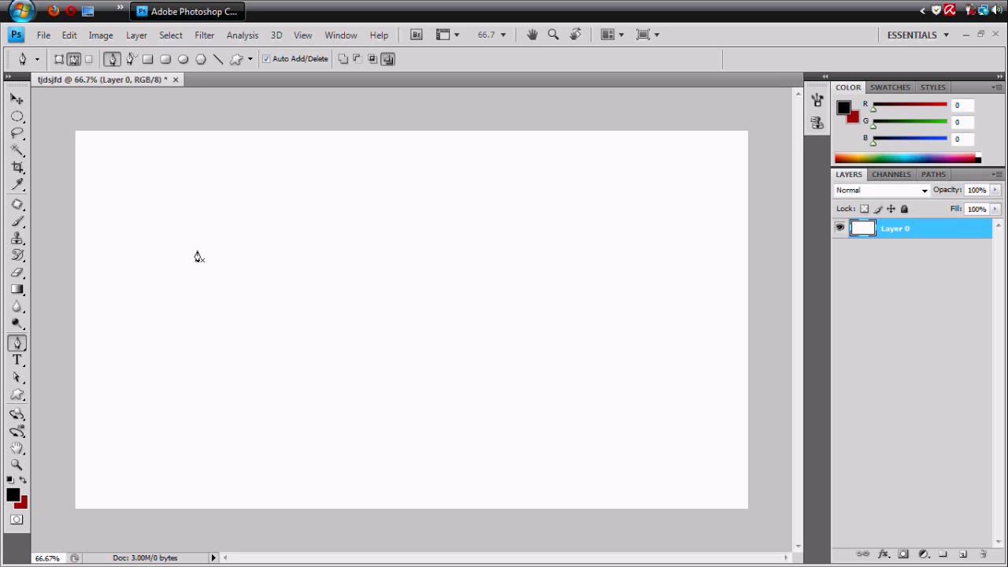
pyautogui.moveTo(209, 283)
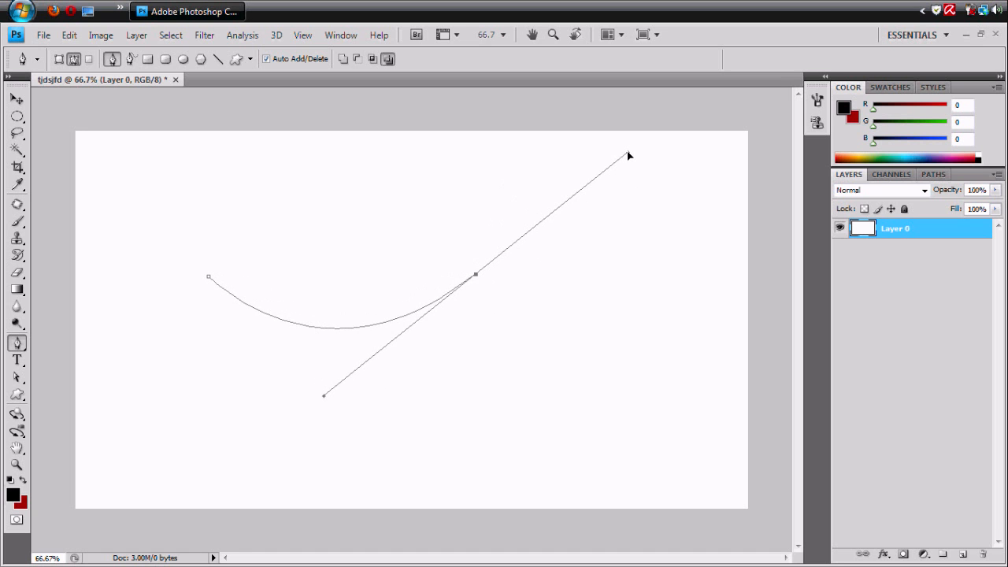
pyautogui.moveTo(628, 155); pyautogui.dragTo(582, 166)
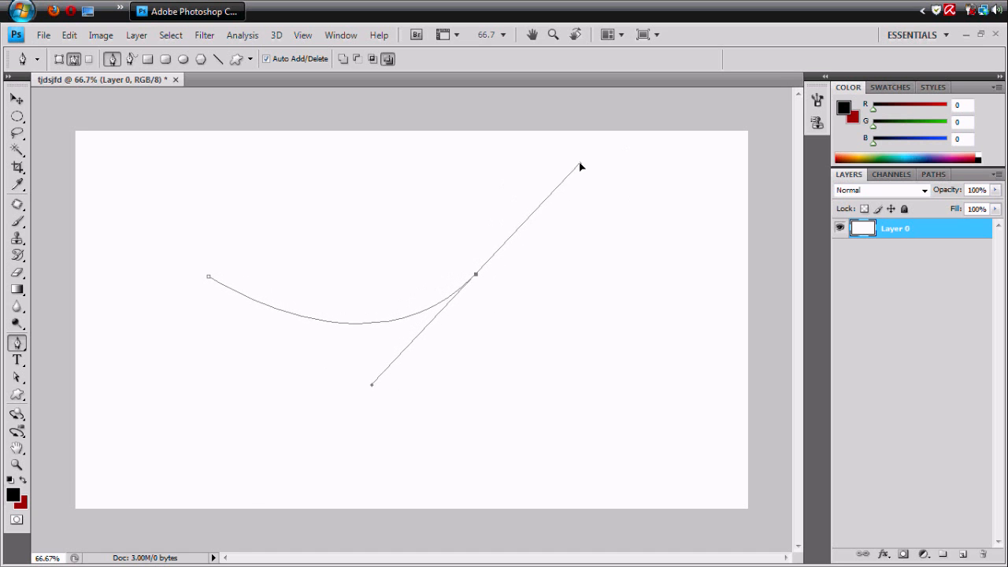
pyautogui.moveTo(581, 166); pyautogui.dragTo(650, 246)
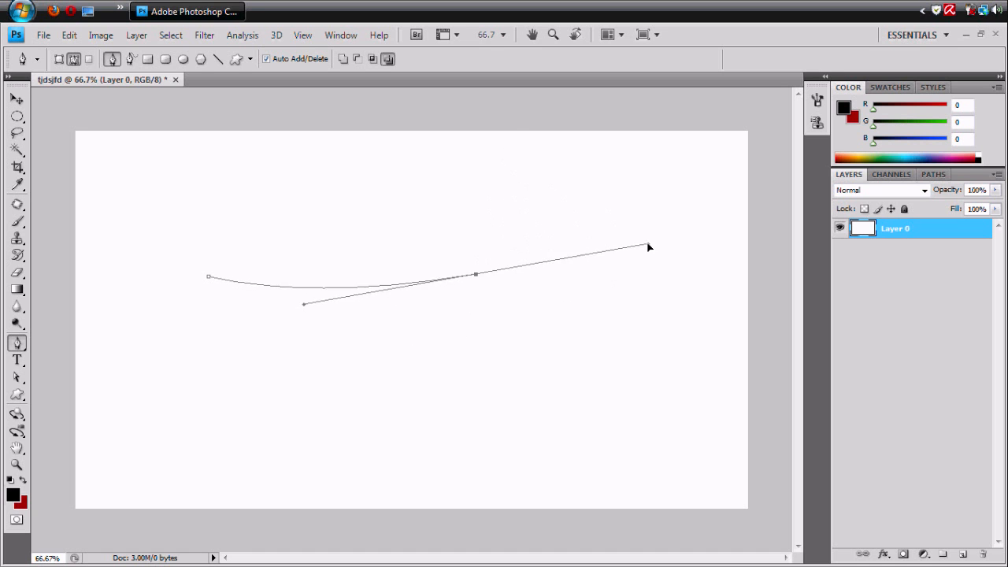
pyautogui.moveTo(651, 247); pyautogui.dragTo(554, 155)
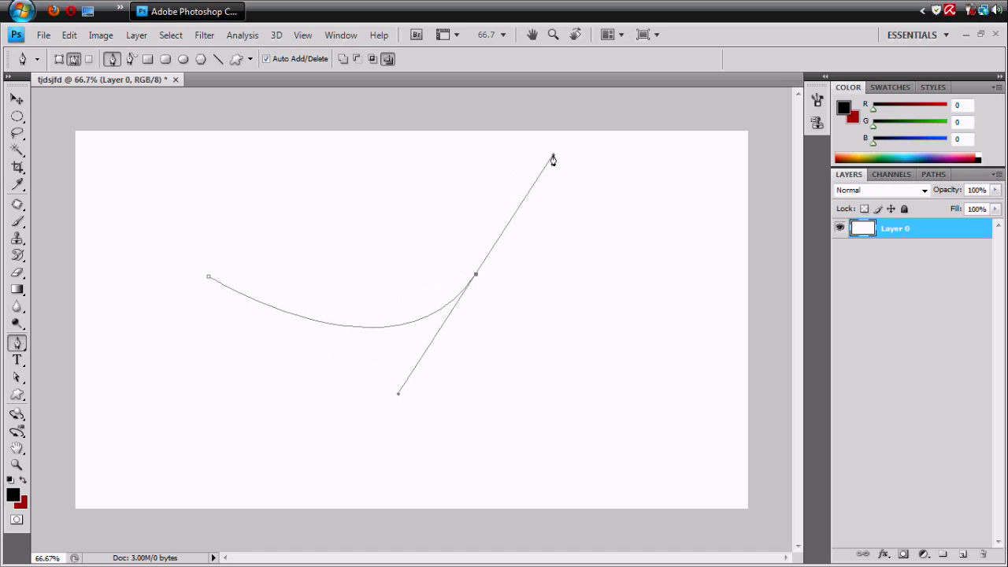
pyautogui.moveTo(381, 262)
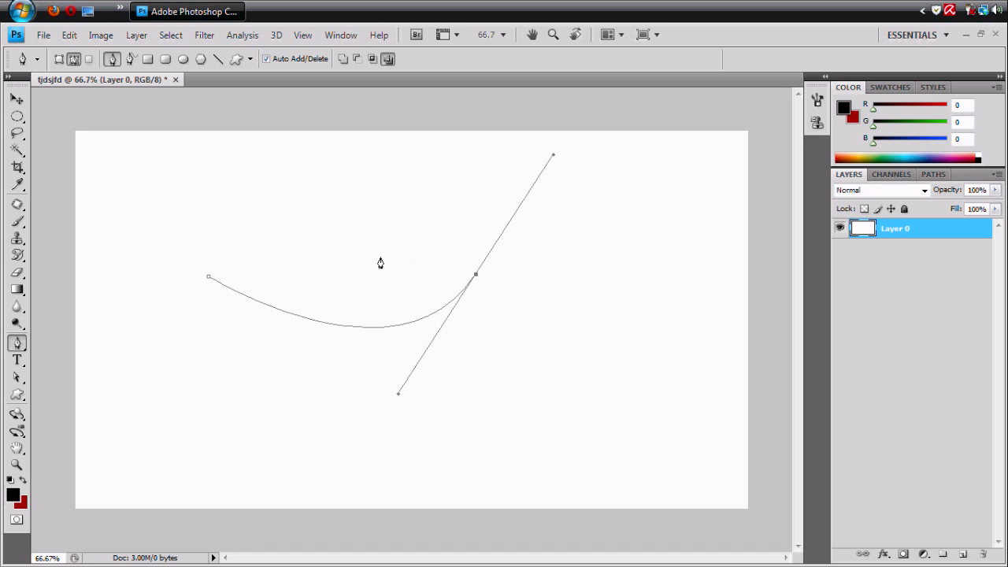
pyautogui.moveTo(407, 268)
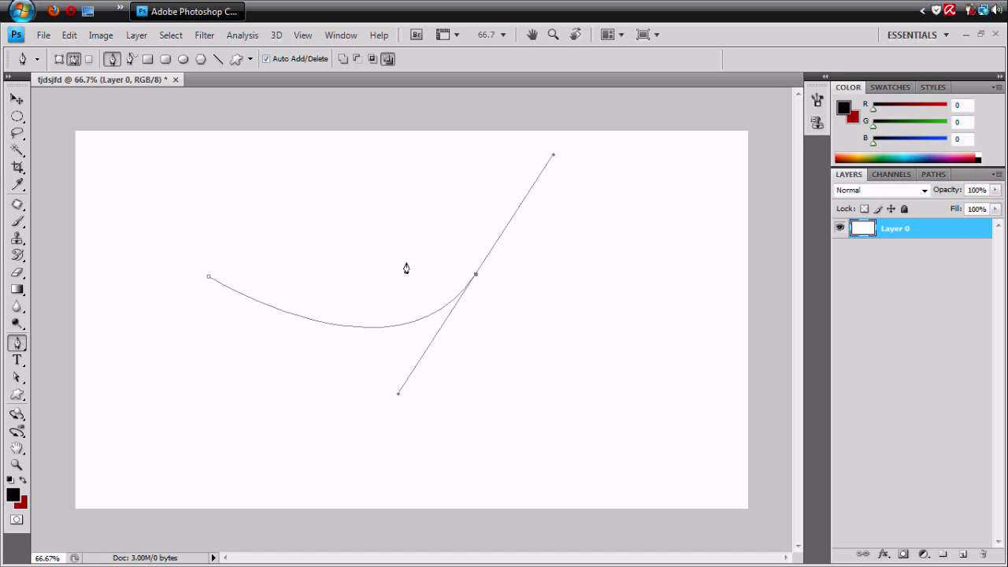
pyautogui.moveTo(209, 276)
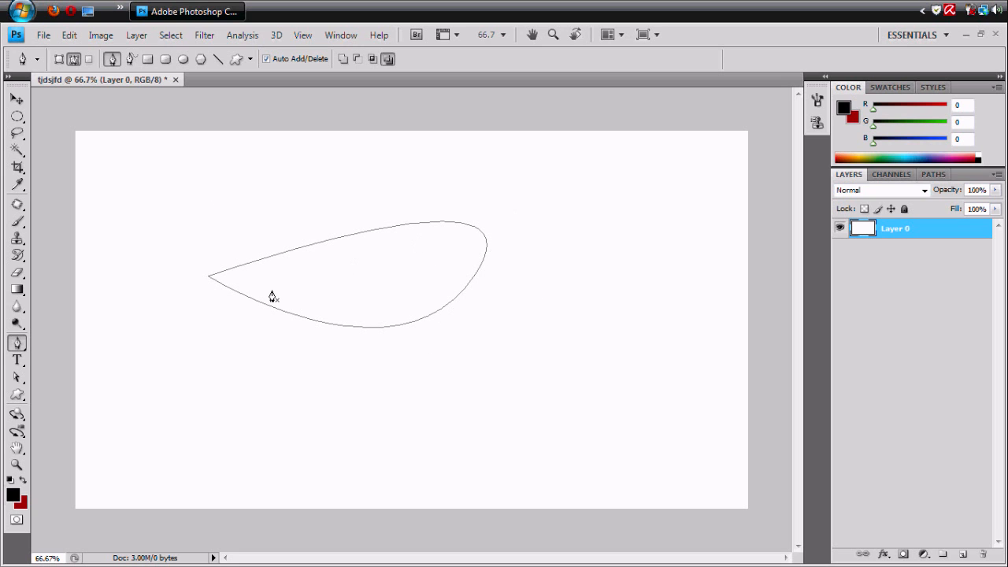
pyautogui.moveTo(364, 255)
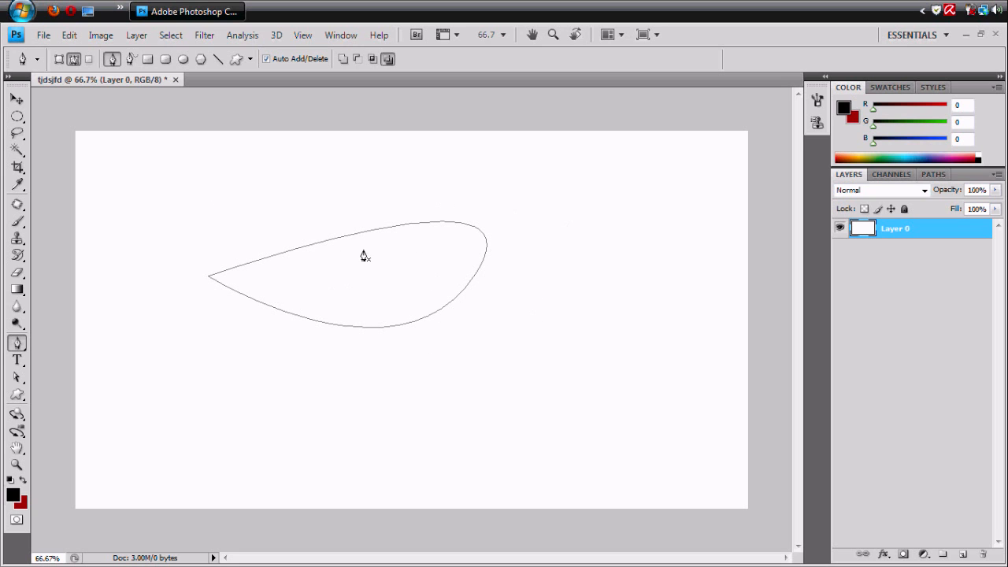
pyautogui.moveTo(510, 251)
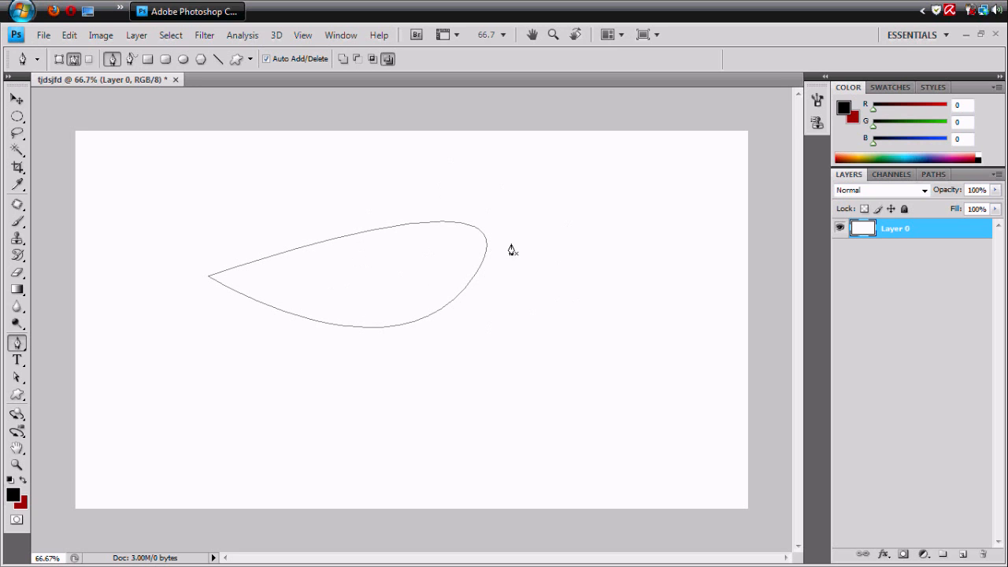
pyautogui.moveTo(617, 259)
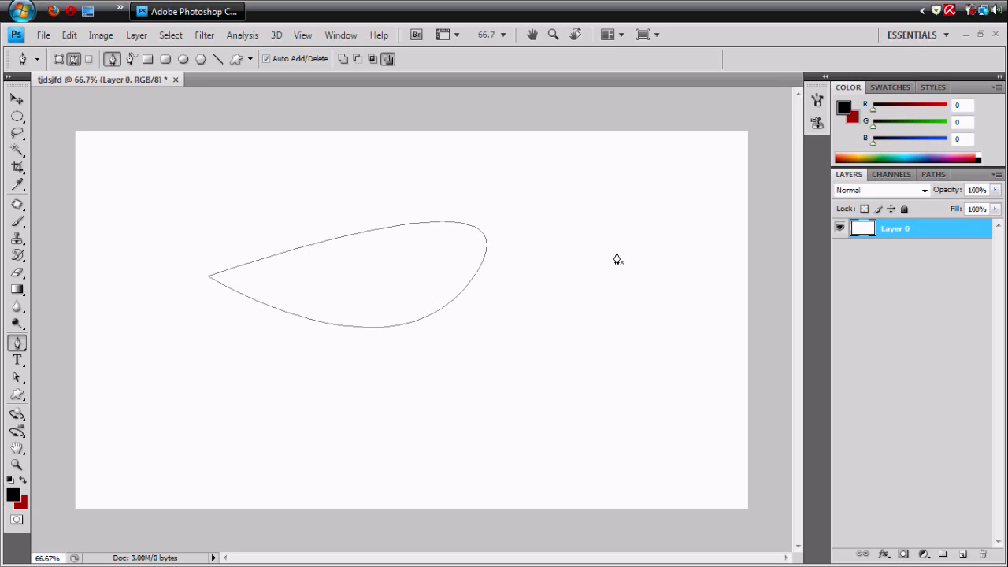
pyautogui.moveTo(478, 216)
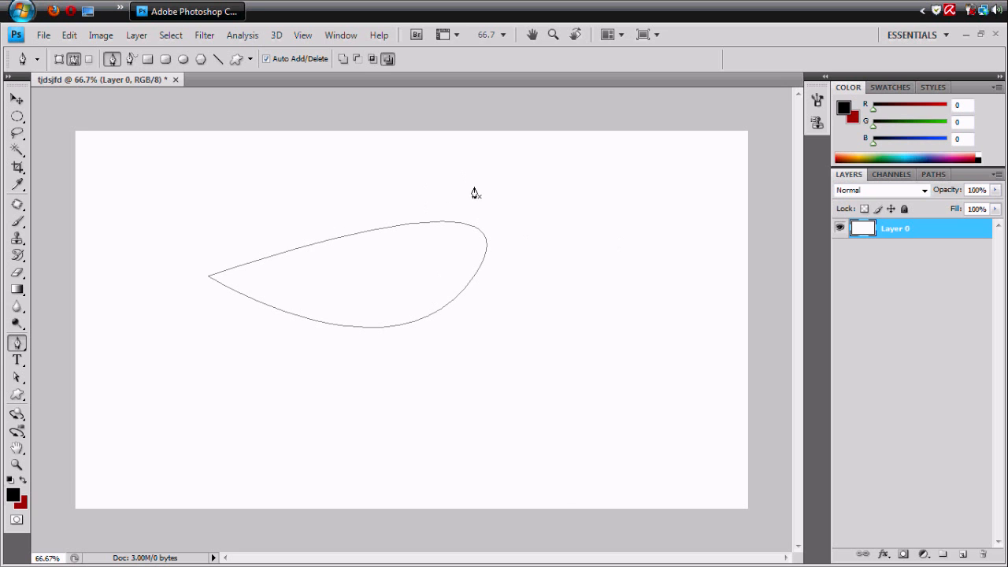
pyautogui.click(306, 11)
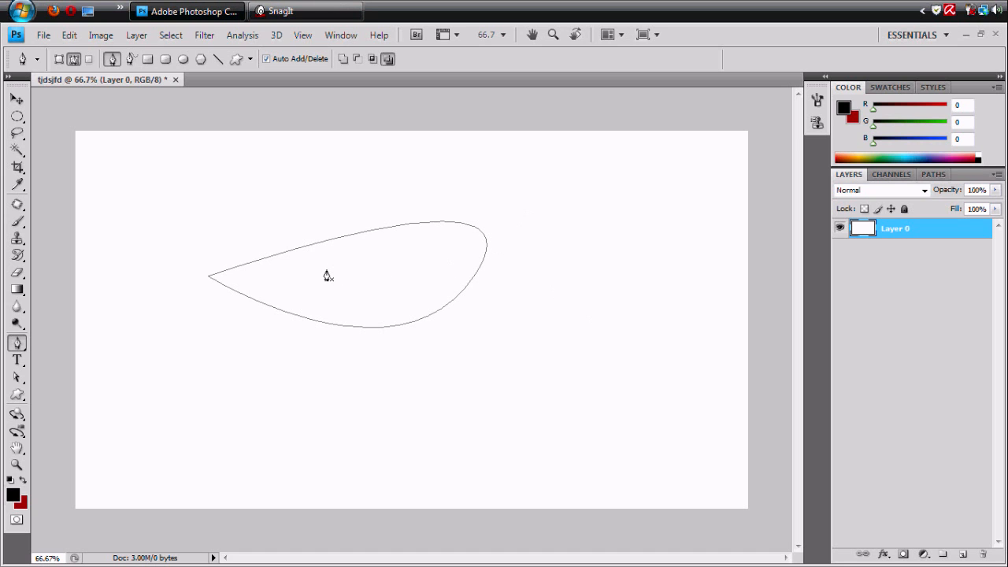
pyautogui.moveTo(397, 239)
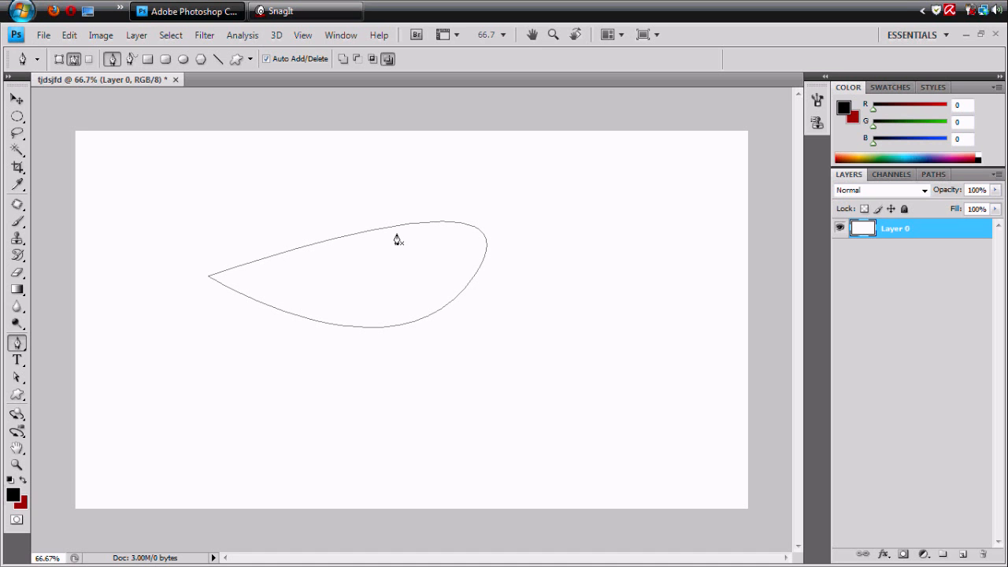
pyautogui.moveTo(109, 227)
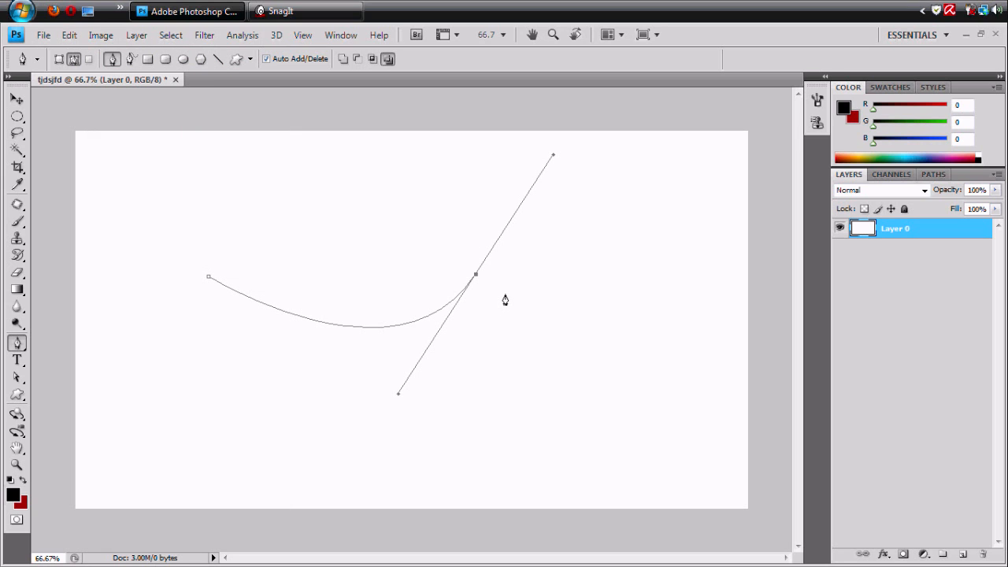
pyautogui.moveTo(490, 293)
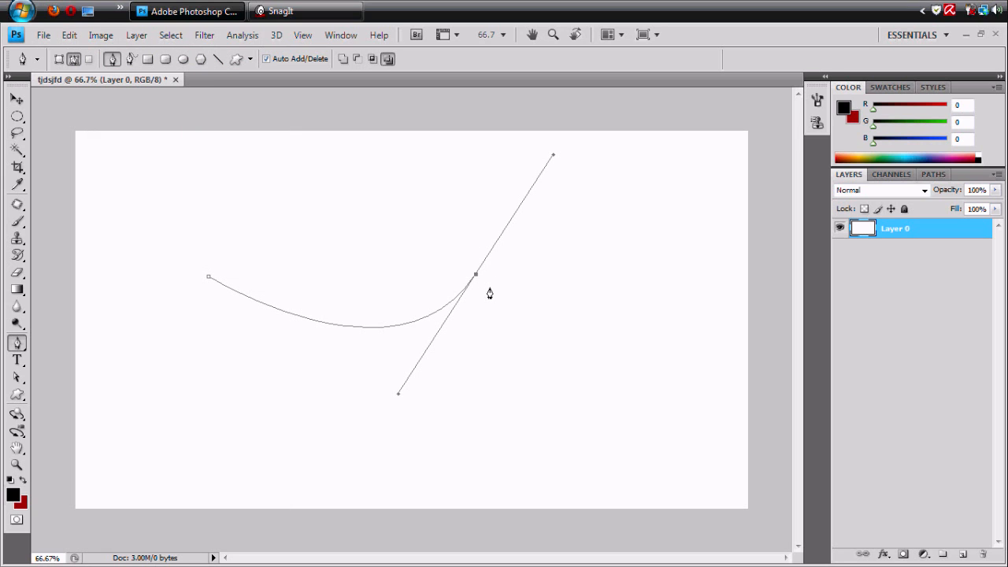
pyautogui.moveTo(475, 277)
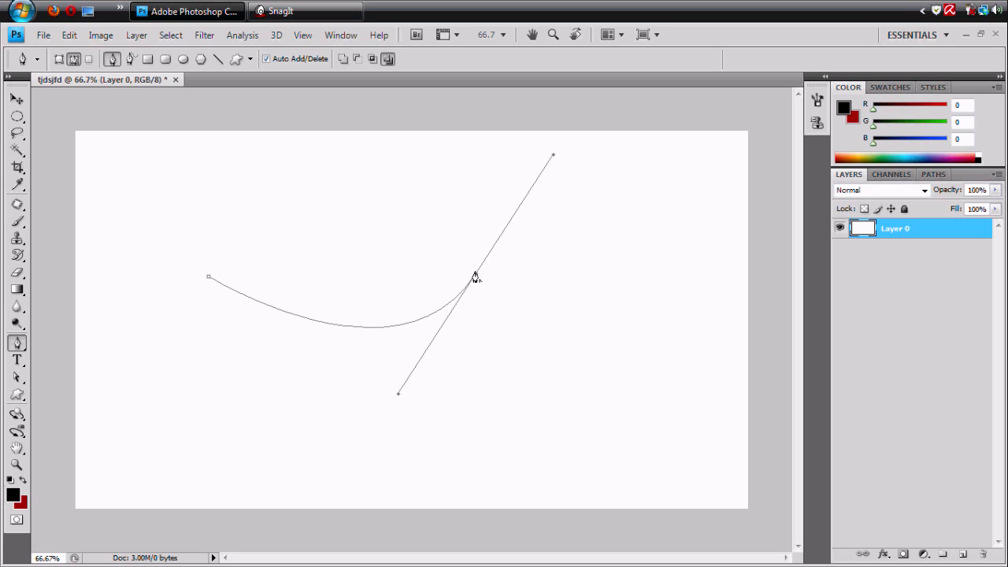
# Step: Close the path from its right anchor back to the start as a thin downward crescent
pyautogui.click(475, 278)
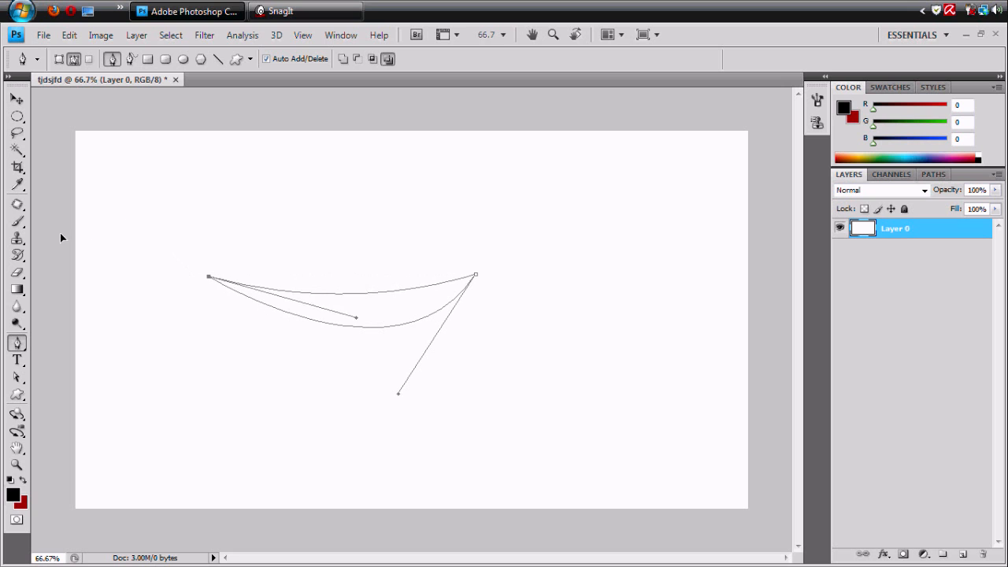
pyautogui.moveTo(354, 317); pyautogui.dragTo(413, 377)
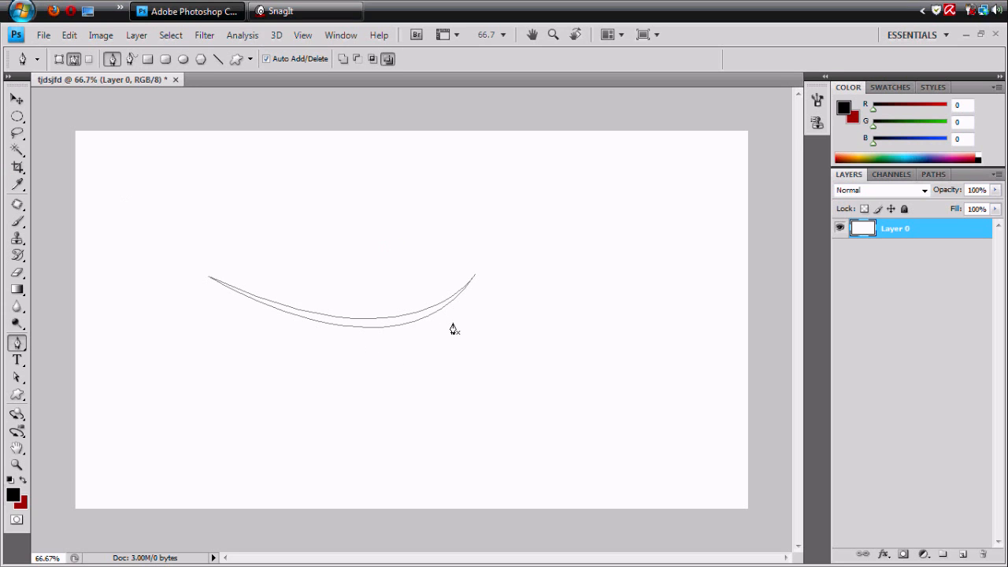
# Step: Fill the crescent path with black, then delete the path to leave the curved stroke
pyautogui.rightClick(360, 323)
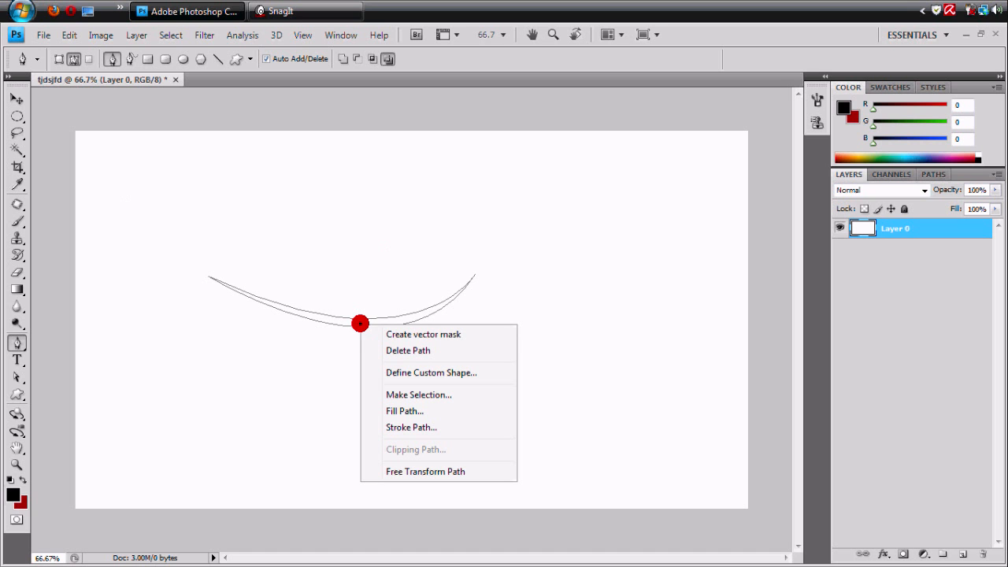
pyautogui.moveTo(421, 427)
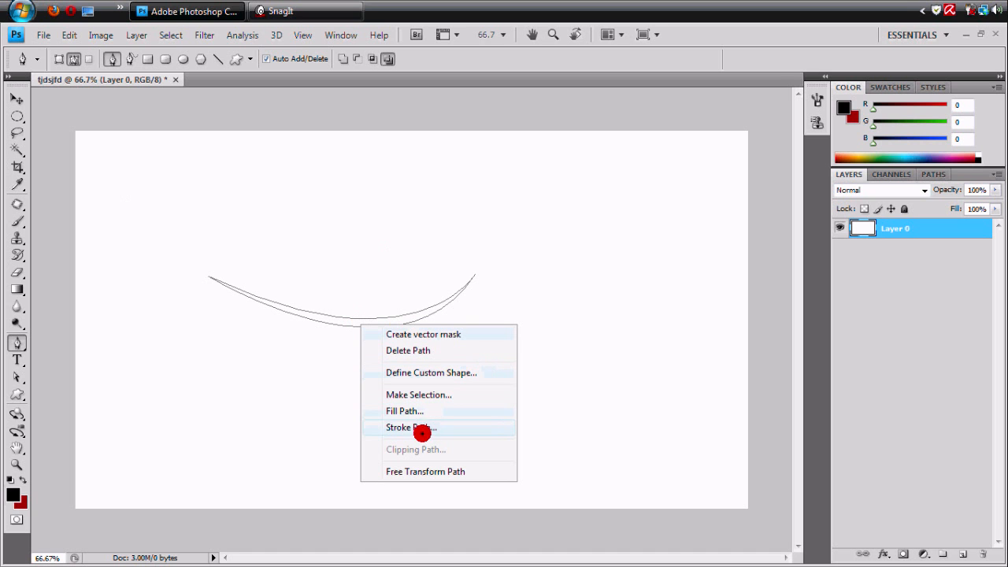
pyautogui.click(404, 411)
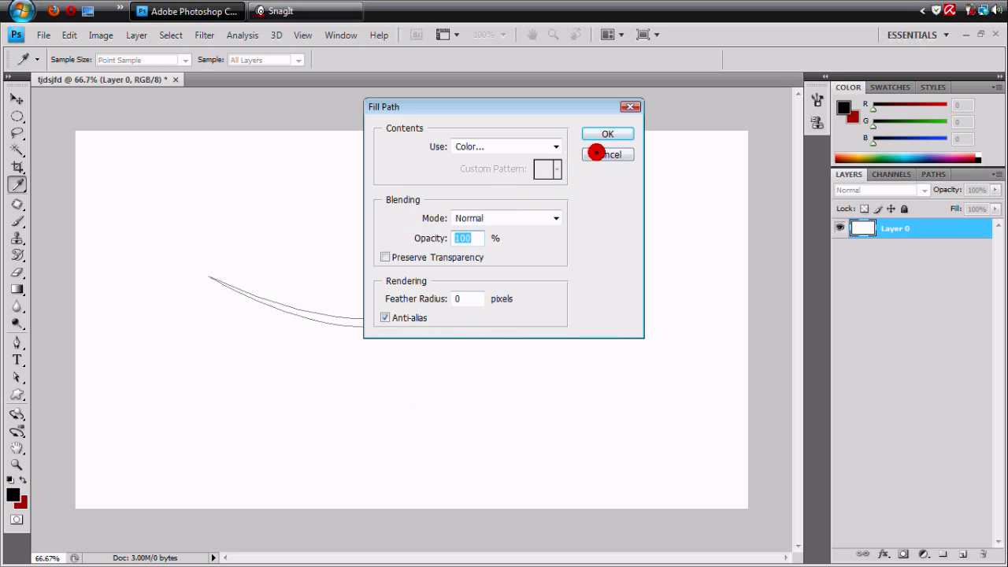
pyautogui.click(607, 133)
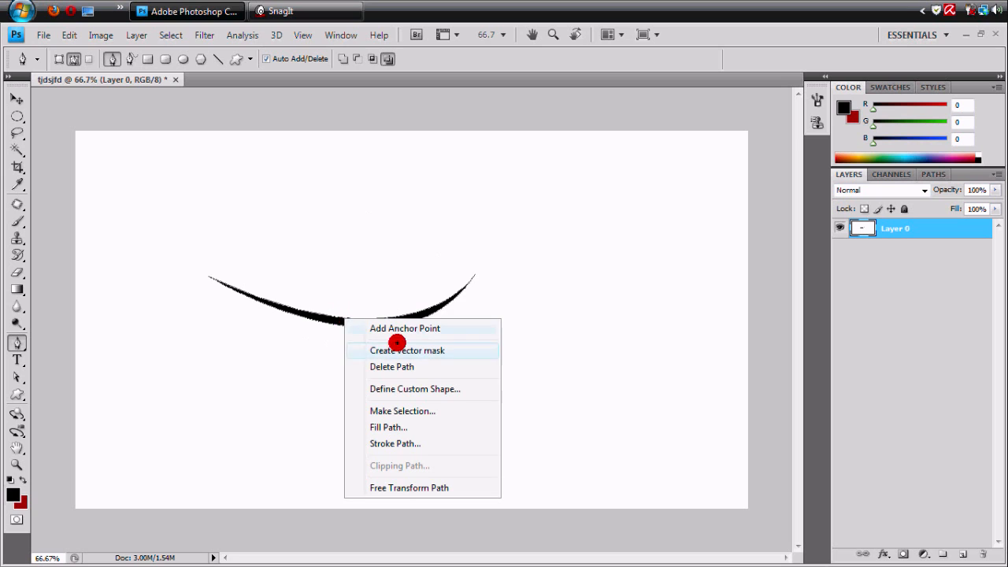
pyautogui.moveTo(402, 367)
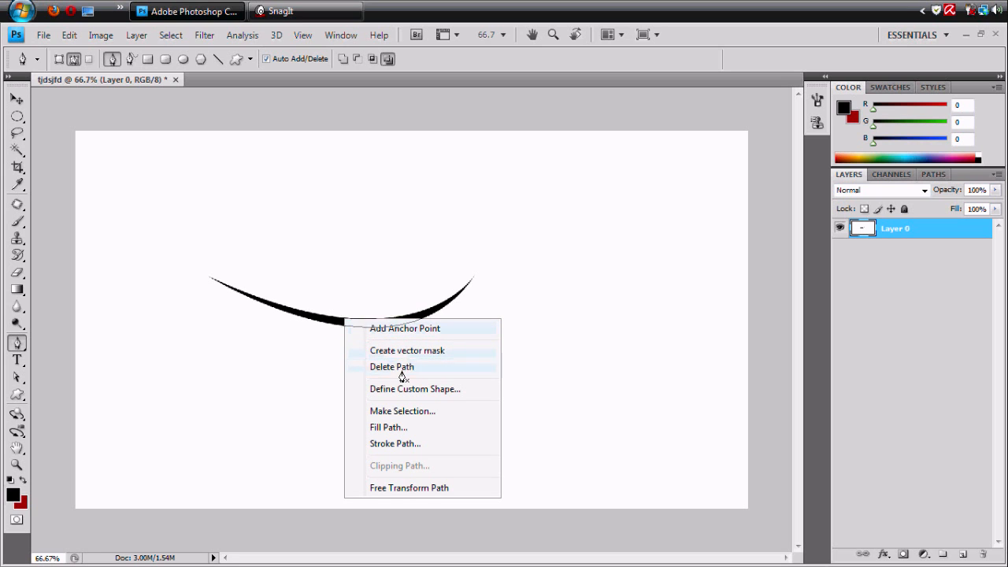
pyautogui.click(392, 366)
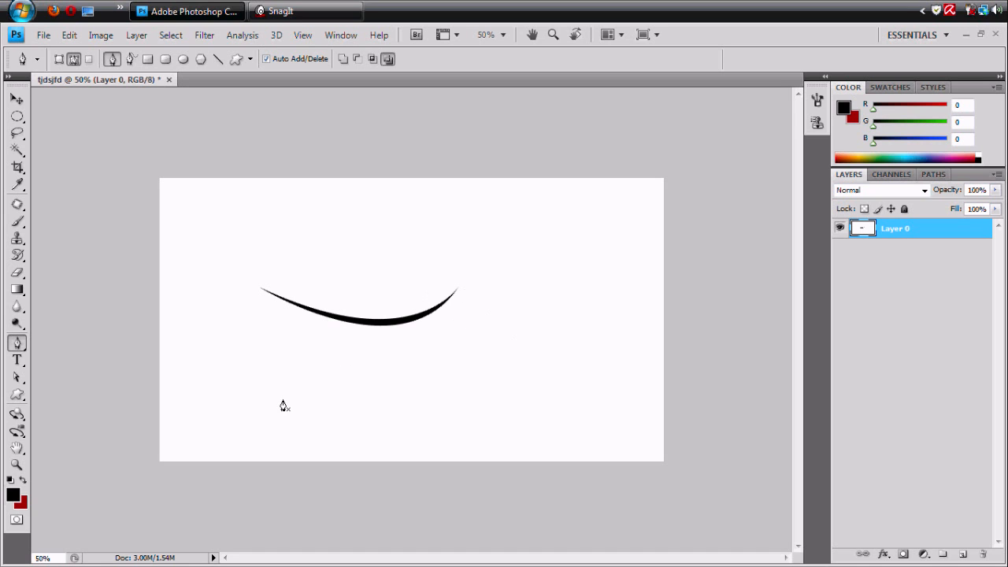
pyautogui.moveTo(457, 334)
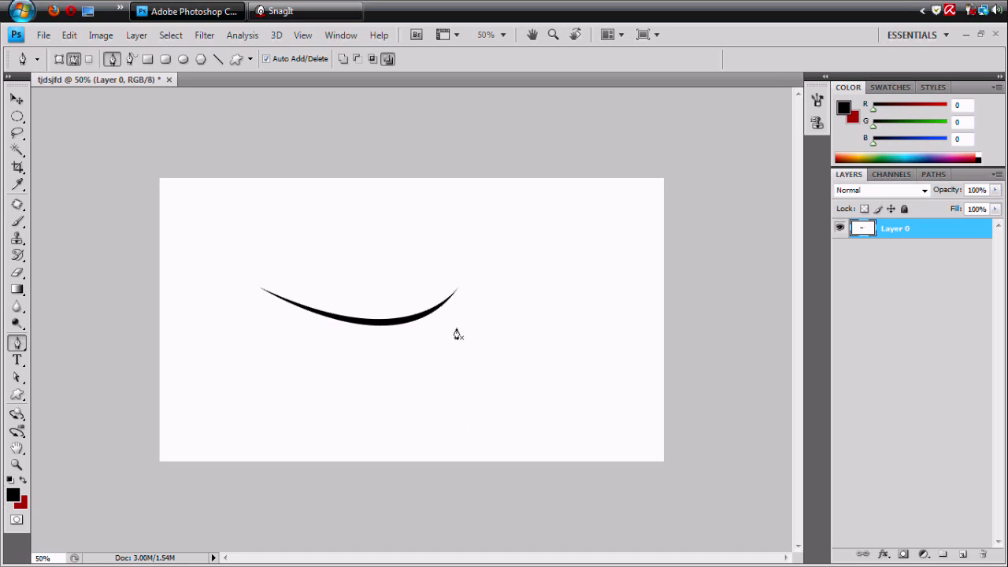
pyautogui.moveTo(478, 353)
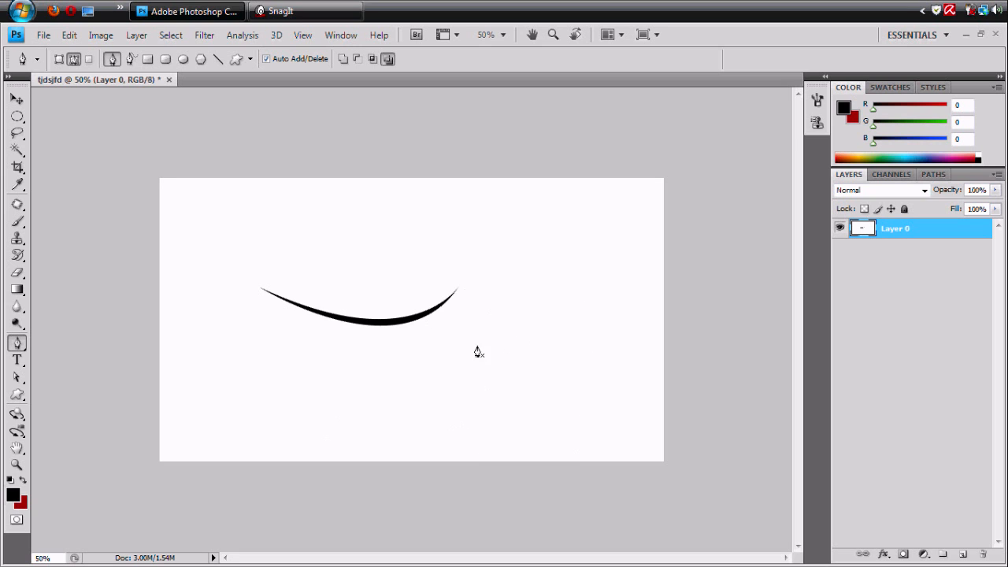
pyautogui.moveTo(400, 372)
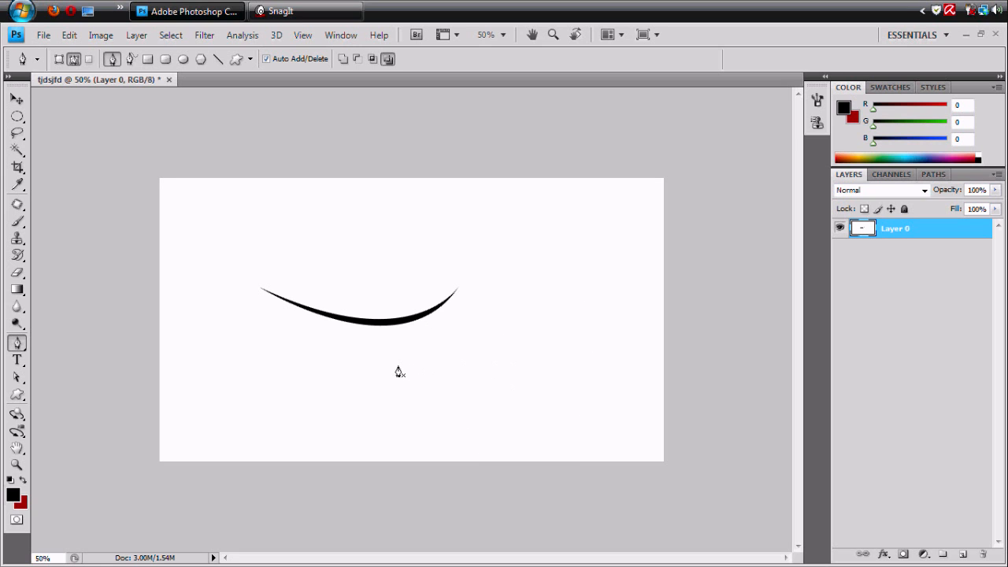
pyautogui.moveTo(496, 331)
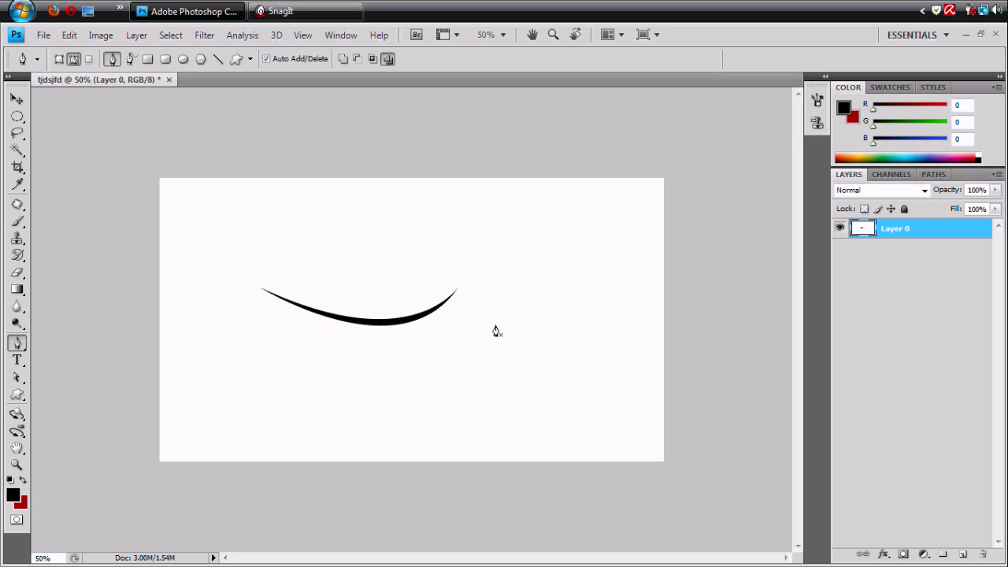
pyautogui.moveTo(583, 357)
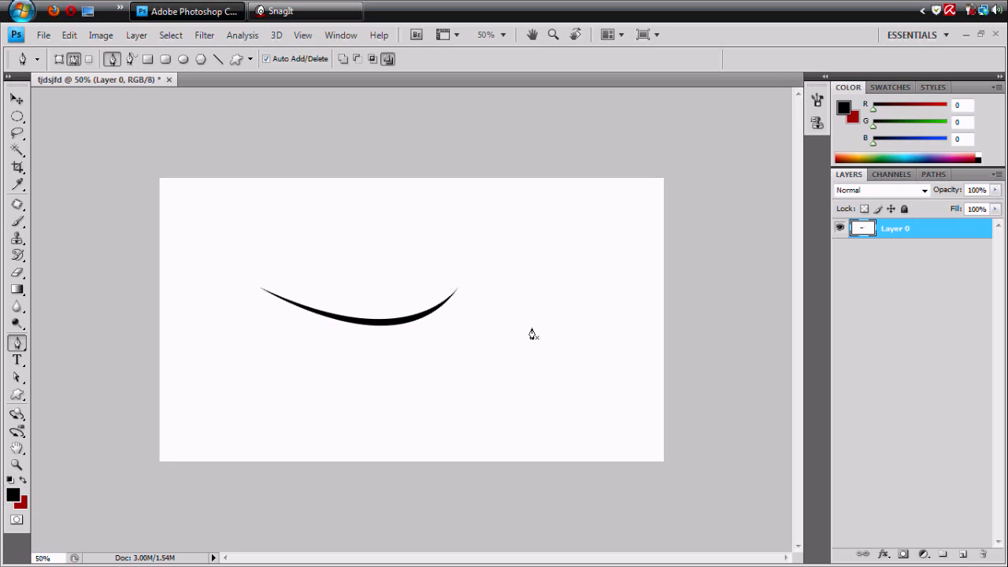
pyautogui.moveTo(510, 359)
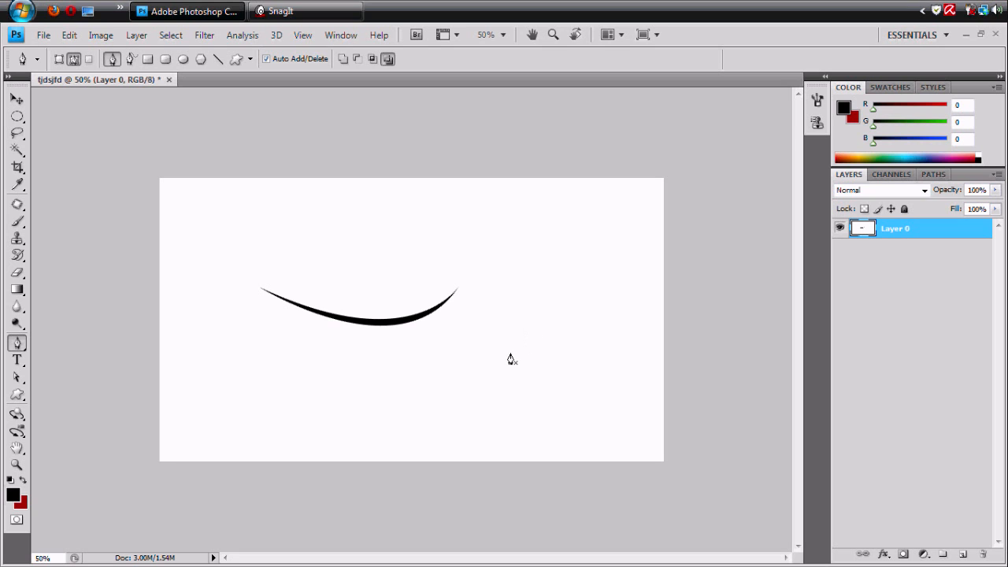
pyautogui.moveTo(270, 283)
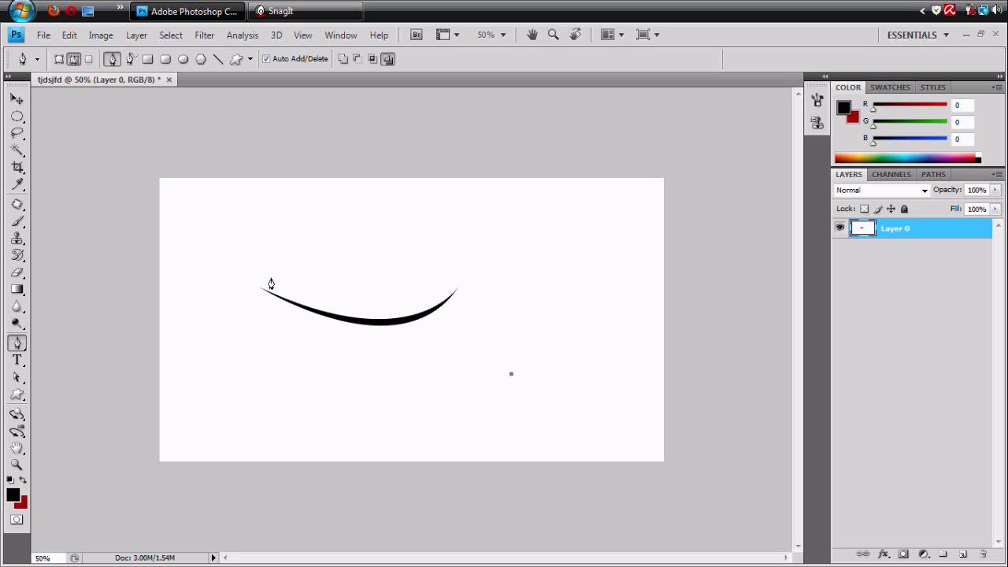
pyautogui.moveTo(299, 365)
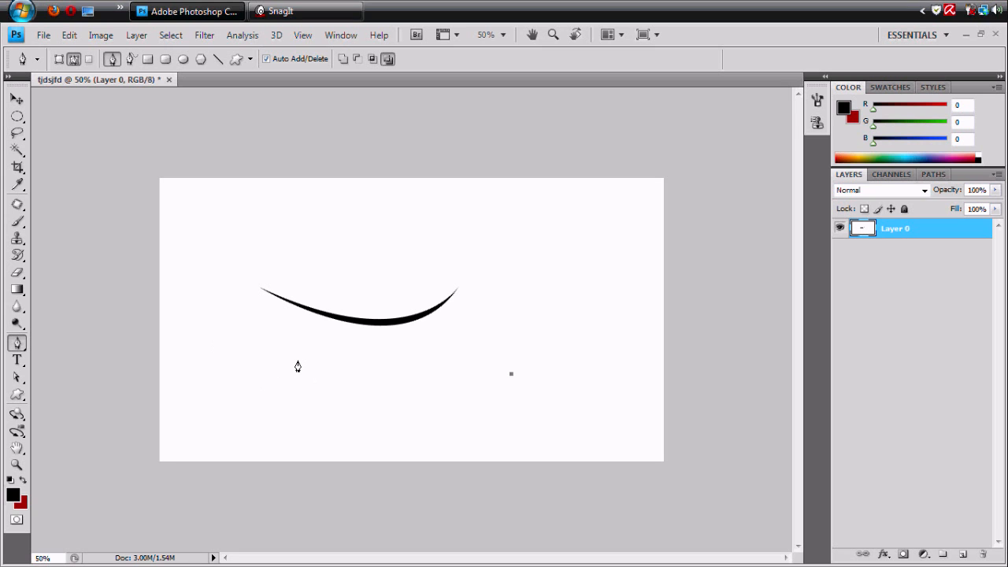
pyautogui.moveTo(271, 379)
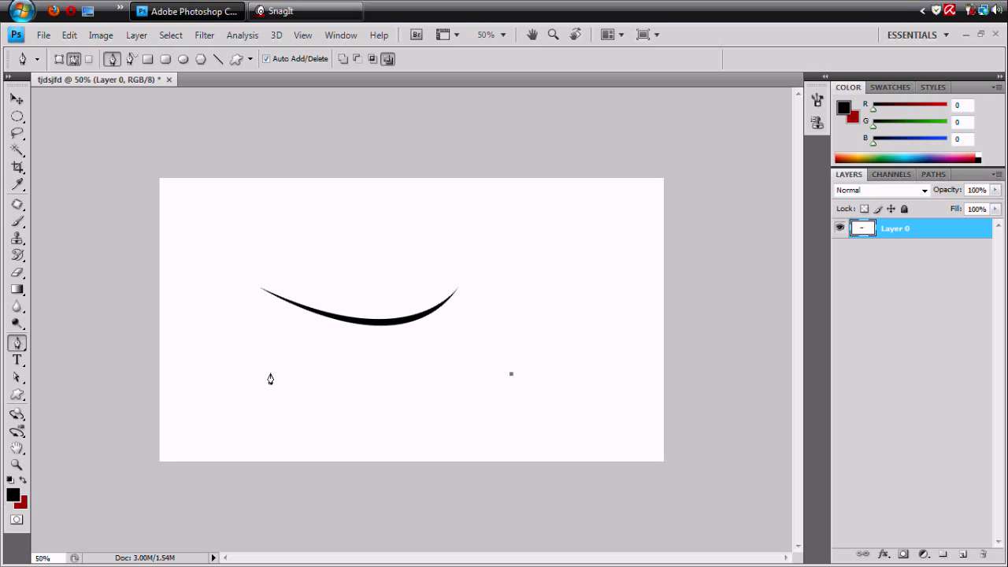
pyautogui.moveTo(270, 374)
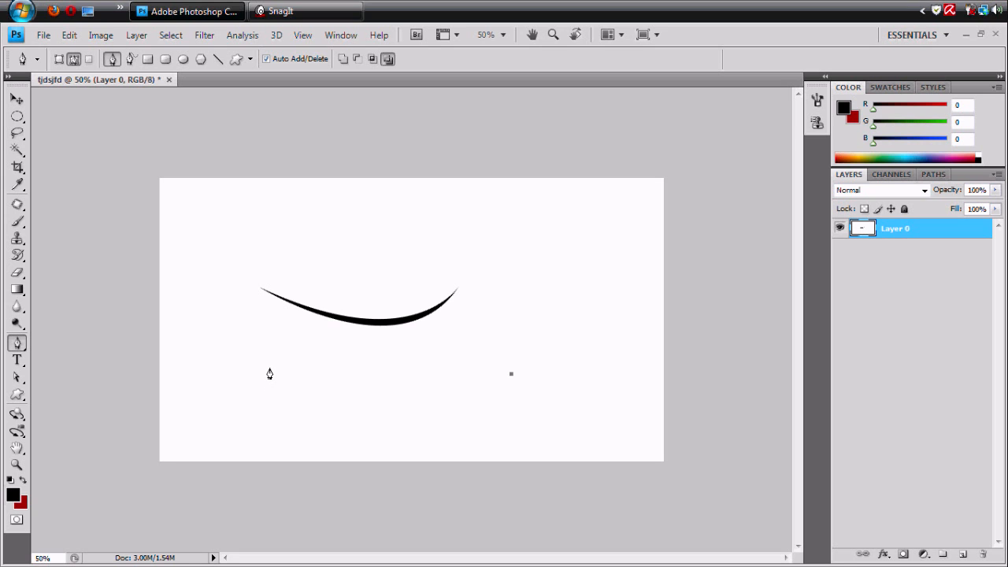
pyautogui.moveTo(264, 356)
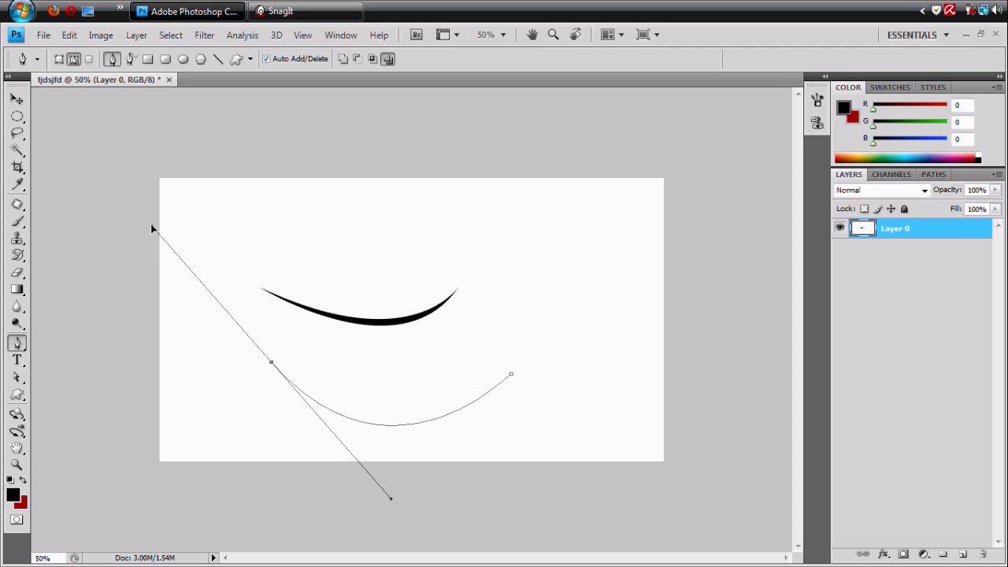
pyautogui.moveTo(310, 354)
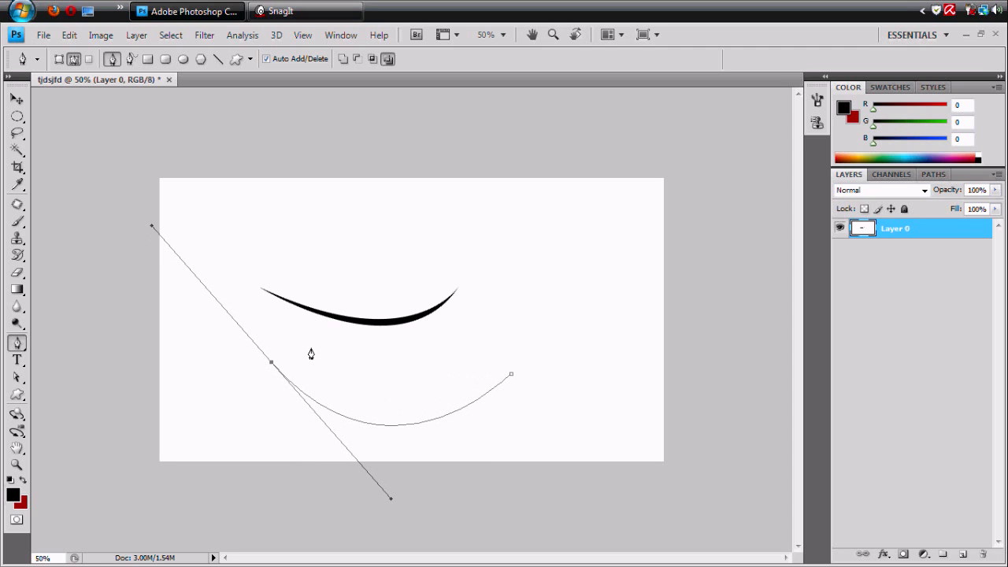
pyautogui.moveTo(271, 367)
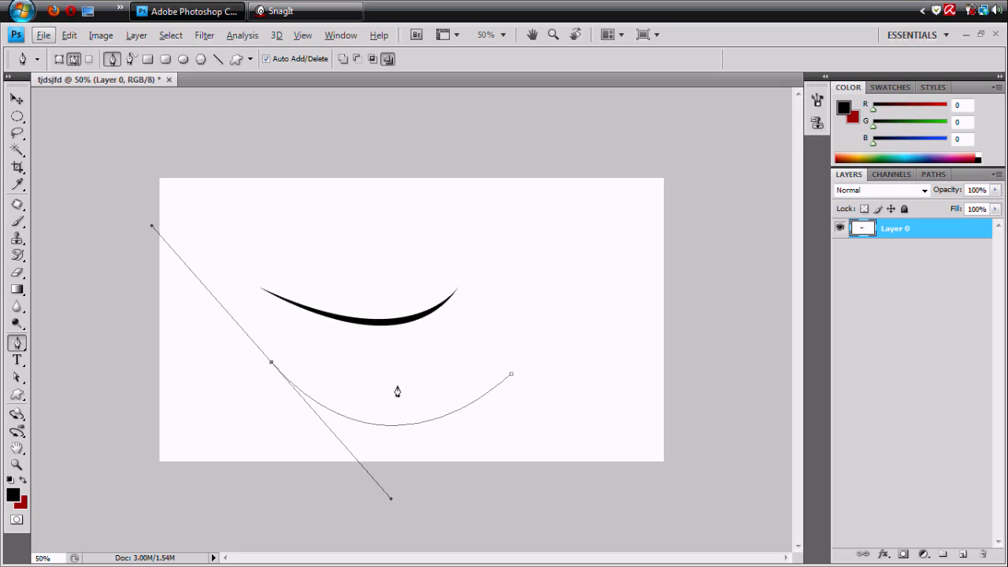
pyautogui.moveTo(272, 368)
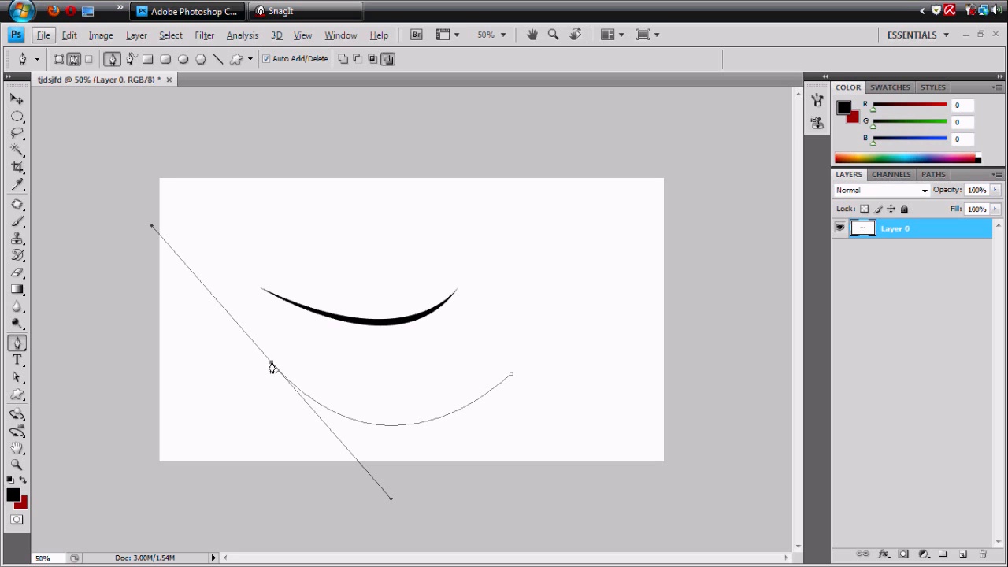
pyautogui.moveTo(271, 360)
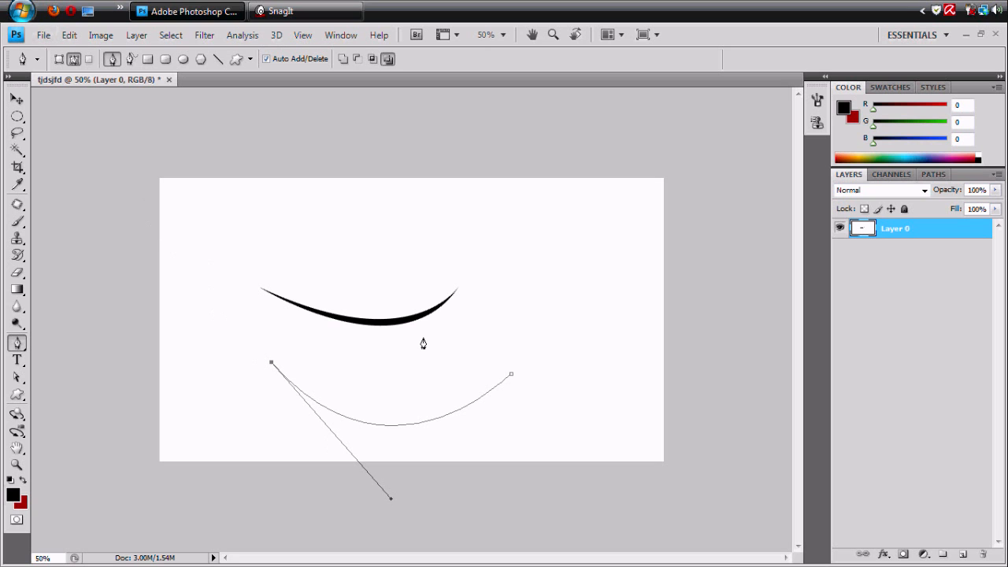
# Step: Bend the lower curve of the second path into a thin closed crescent below the stroke
pyautogui.moveTo(511, 374); pyautogui.dragTo(511, 379)
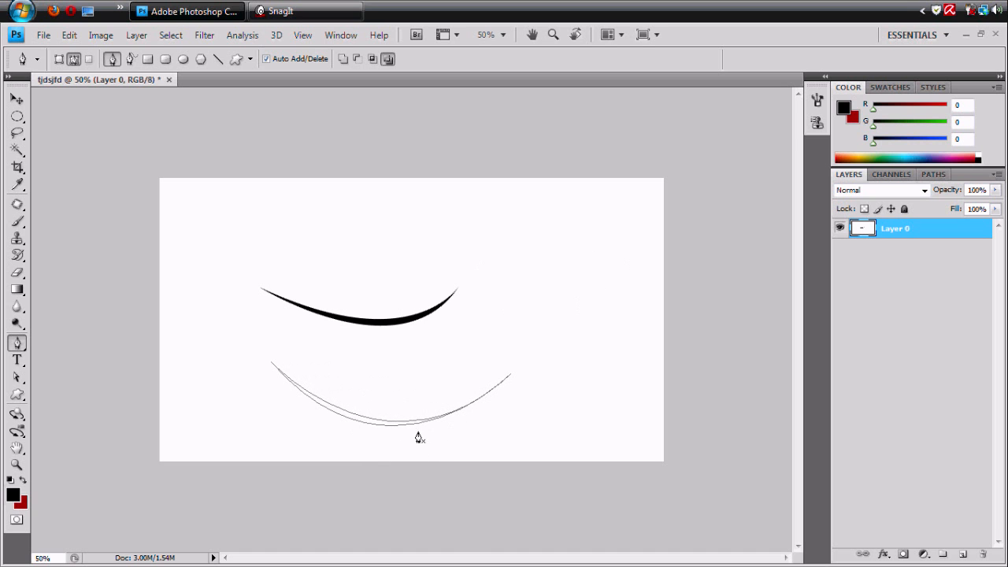
# Step: Fill the second crescent with black and delete its path, leaving two black strokes
pyautogui.rightClick(420, 437)
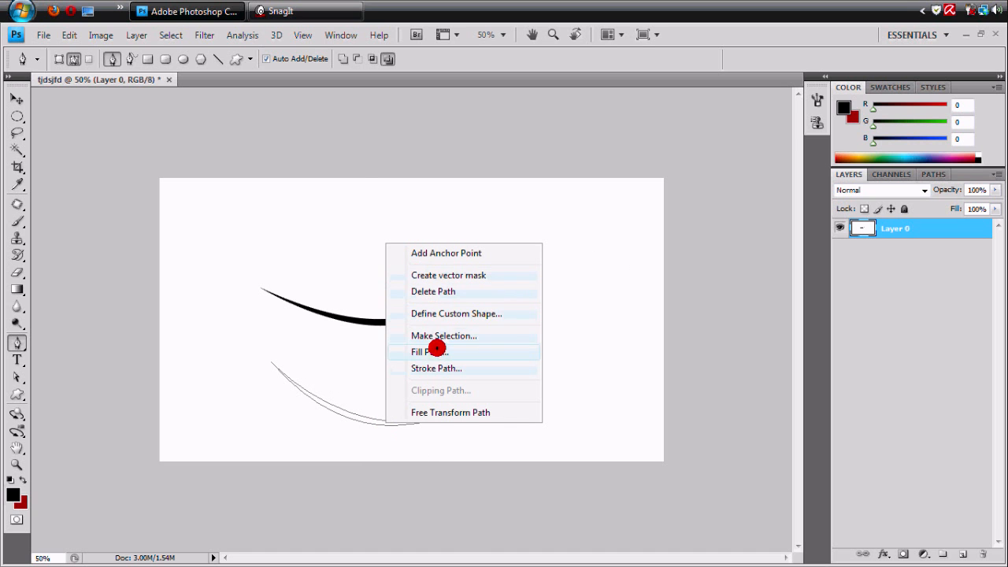
pyautogui.click(428, 352)
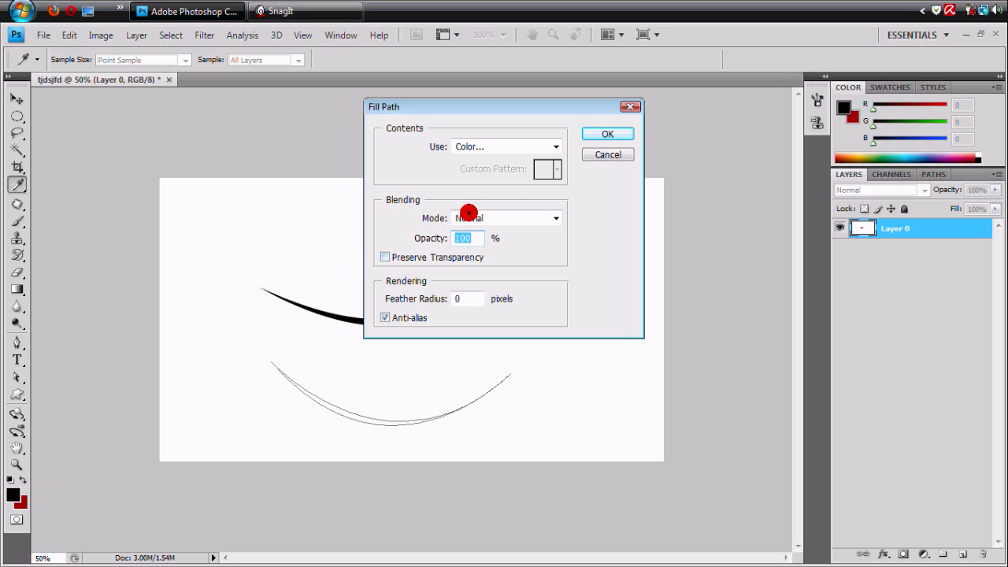
pyautogui.click(607, 133)
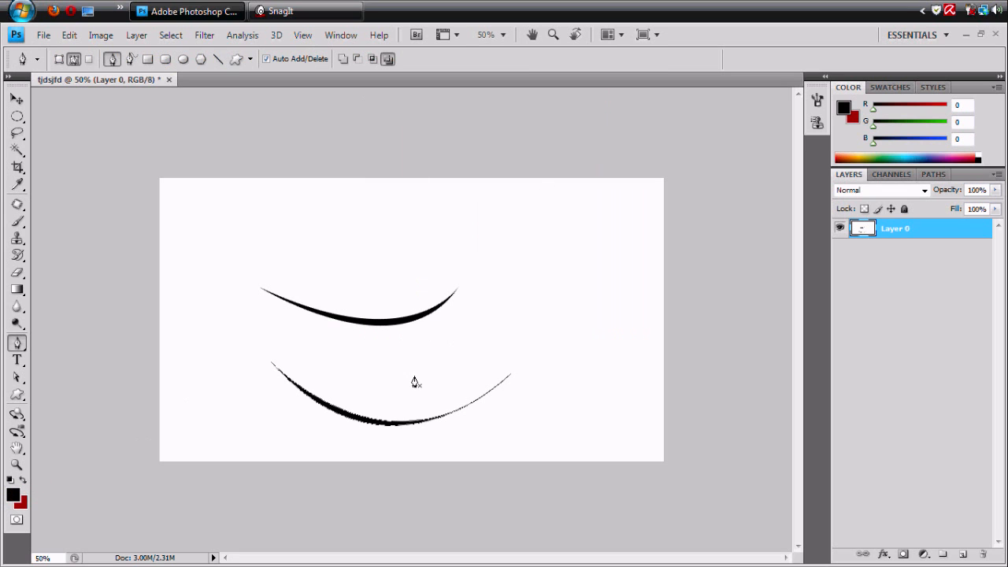
pyautogui.moveTo(392, 462)
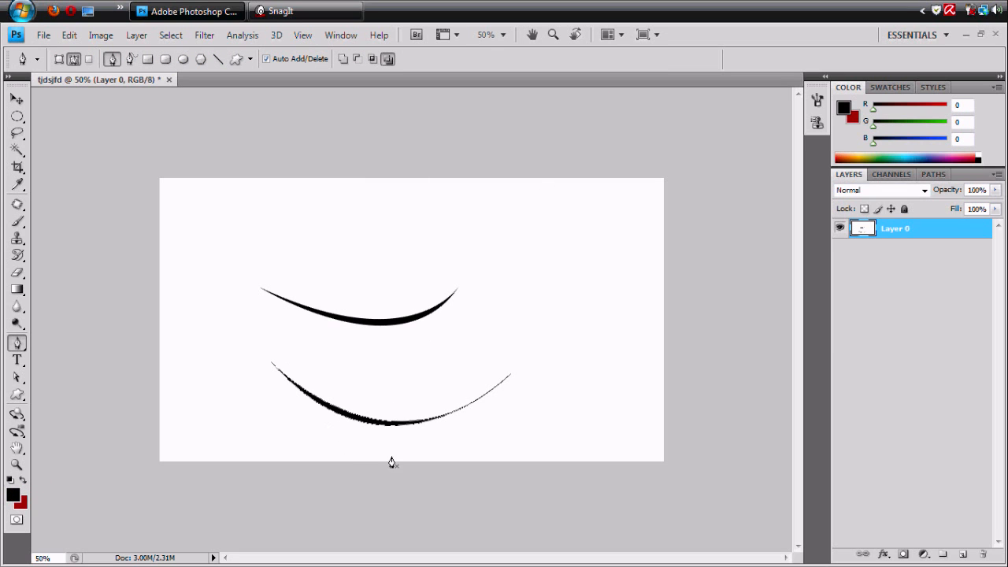
pyautogui.moveTo(336, 413)
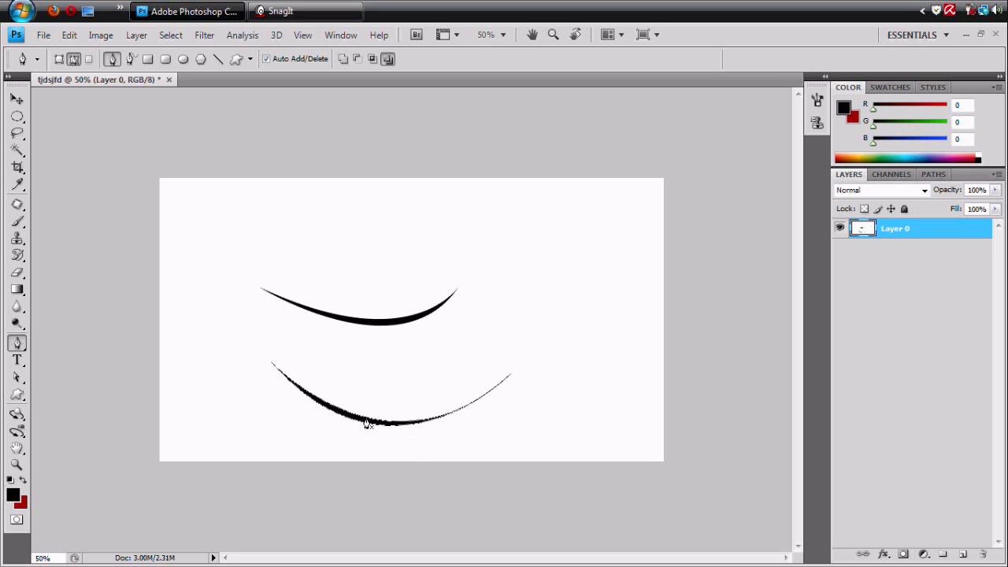
pyautogui.rightClick(368, 423)
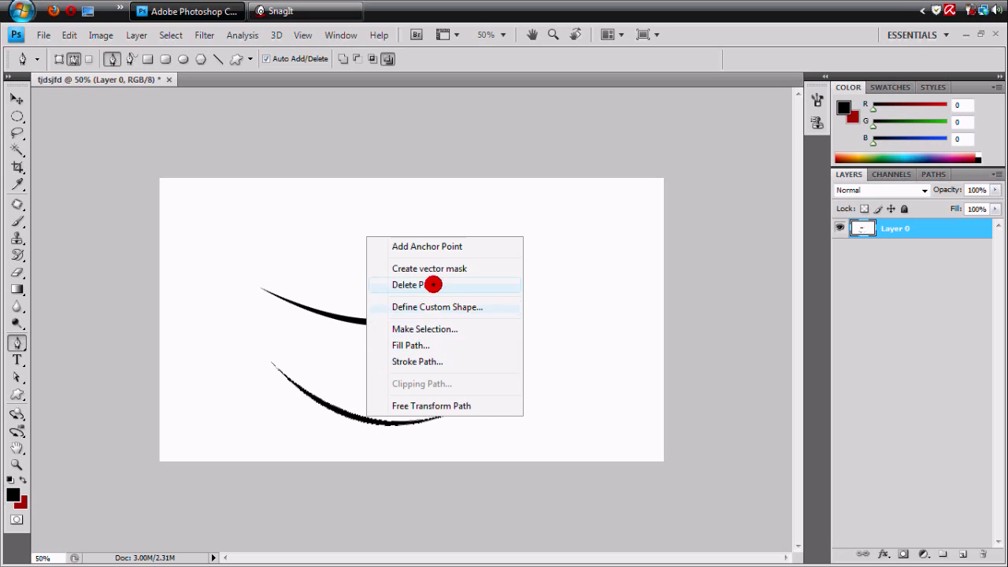
pyautogui.click(418, 285)
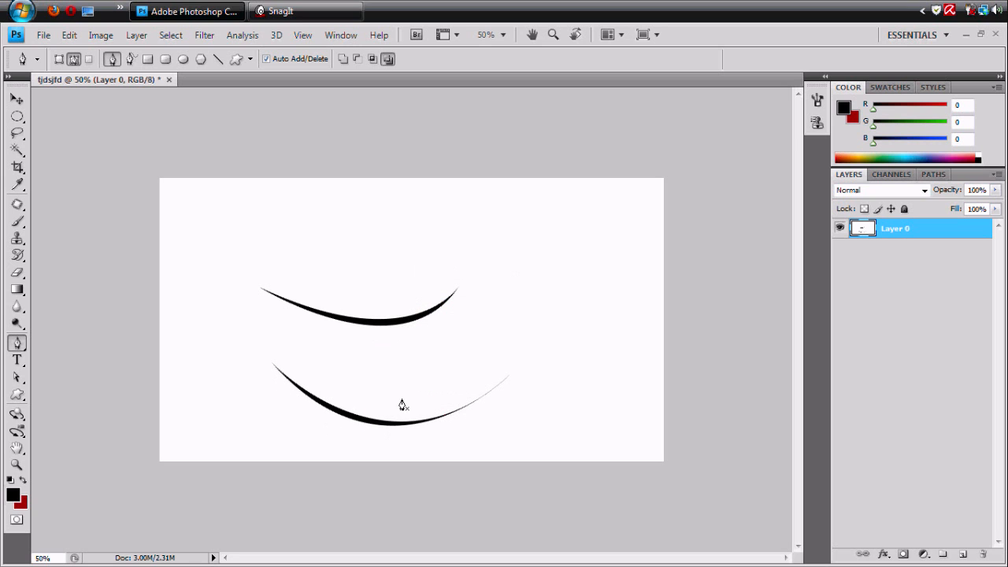
pyautogui.moveTo(364, 308)
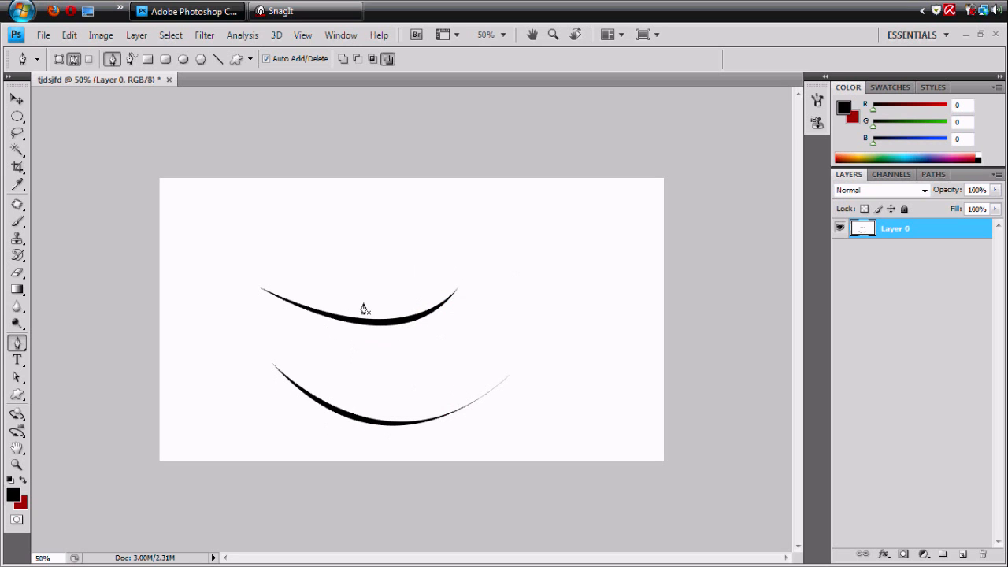
pyautogui.moveTo(486, 377)
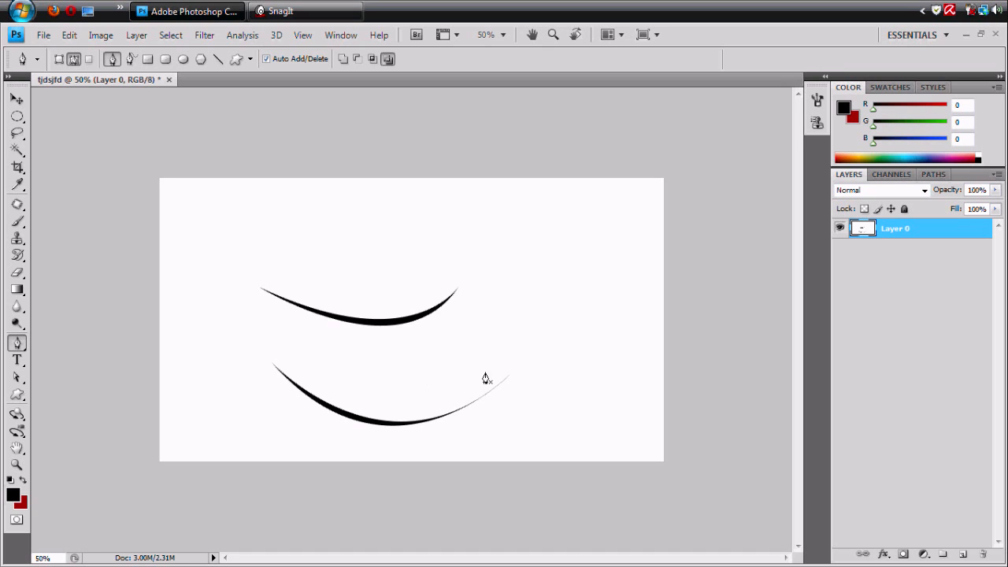
pyautogui.moveTo(577, 334)
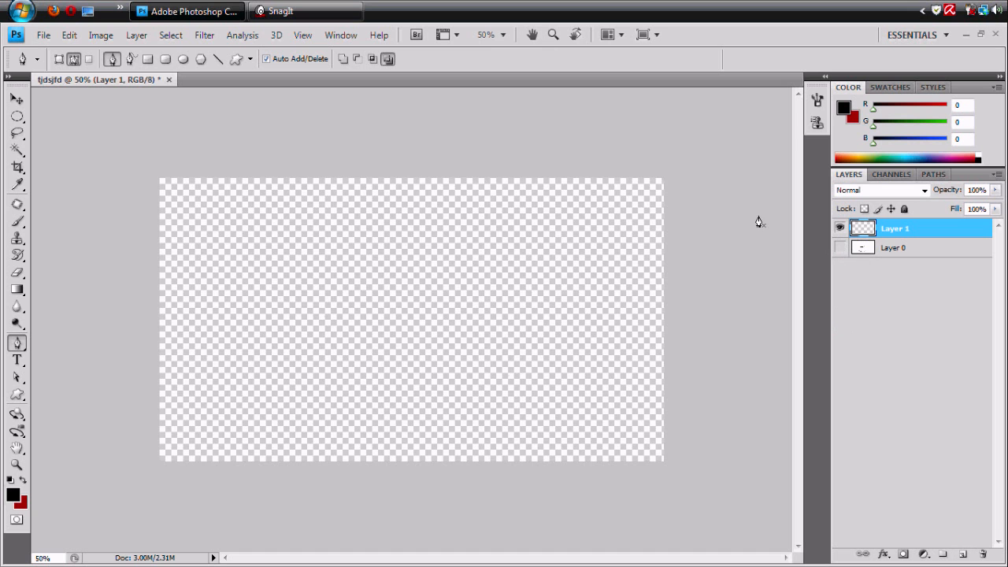
pyautogui.moveTo(129, 258)
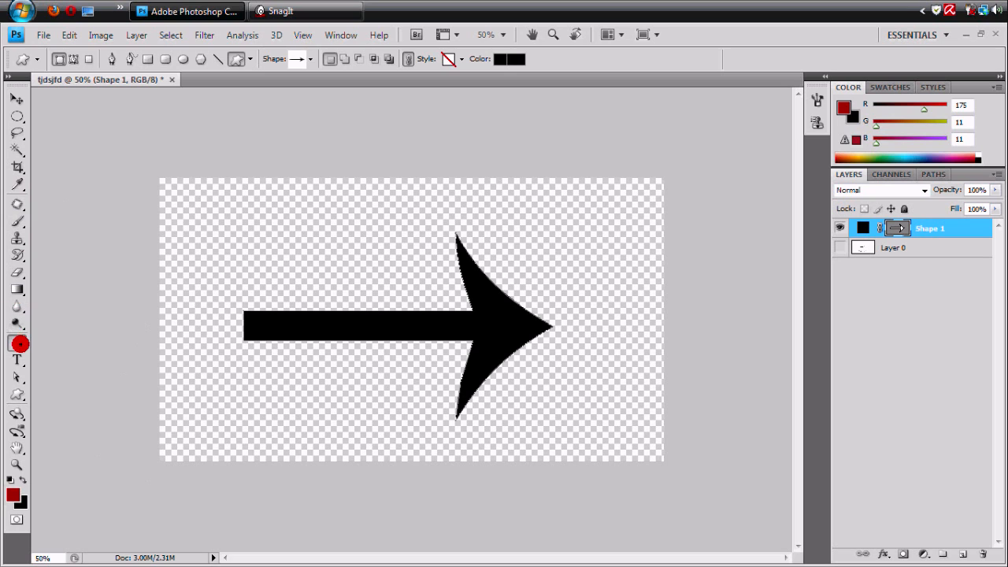
# Step: With the Pen tool, curve the arrow outline from the top tip to its point with handles pulled out
pyautogui.click(17, 343)
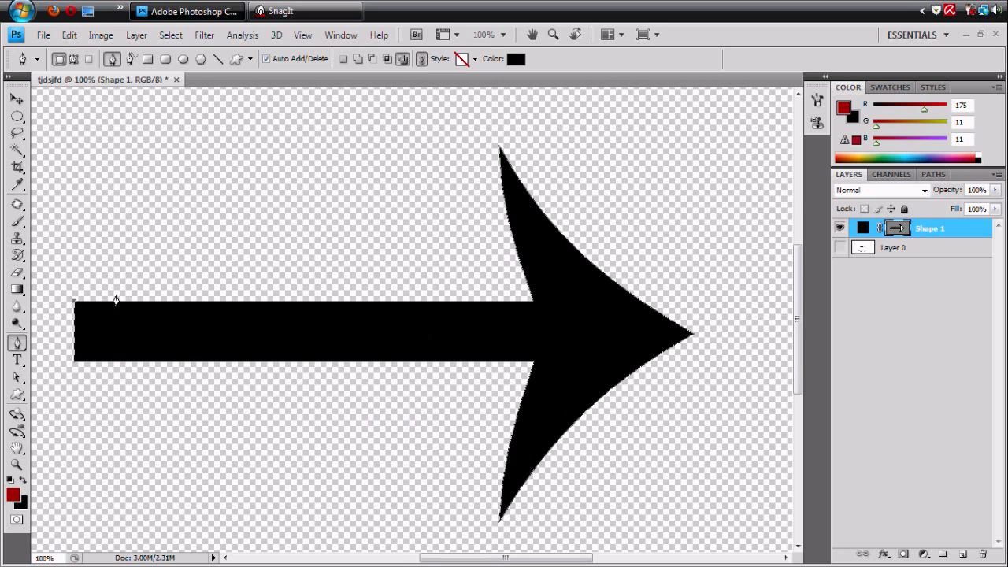
pyautogui.moveTo(532, 306)
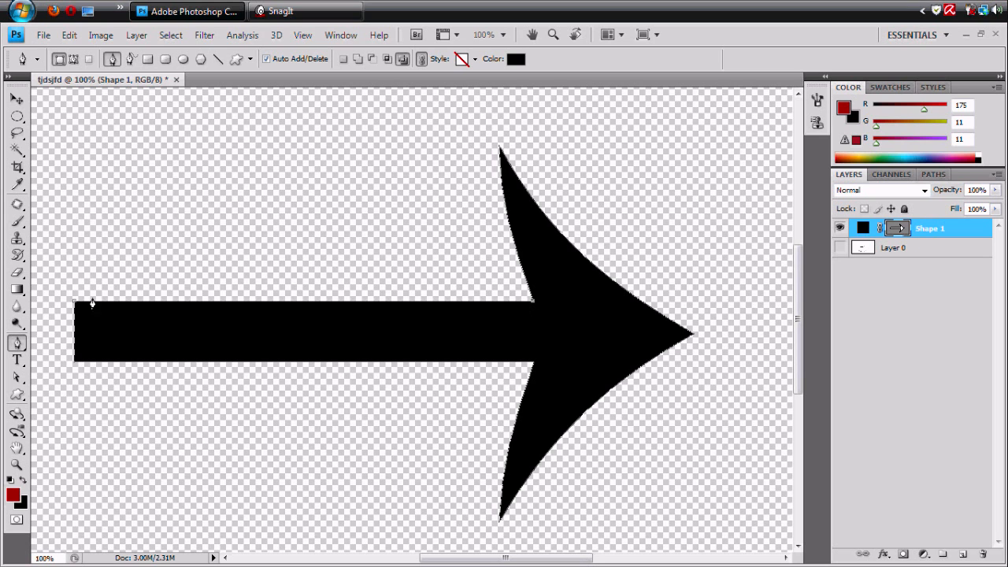
pyautogui.moveTo(80, 309)
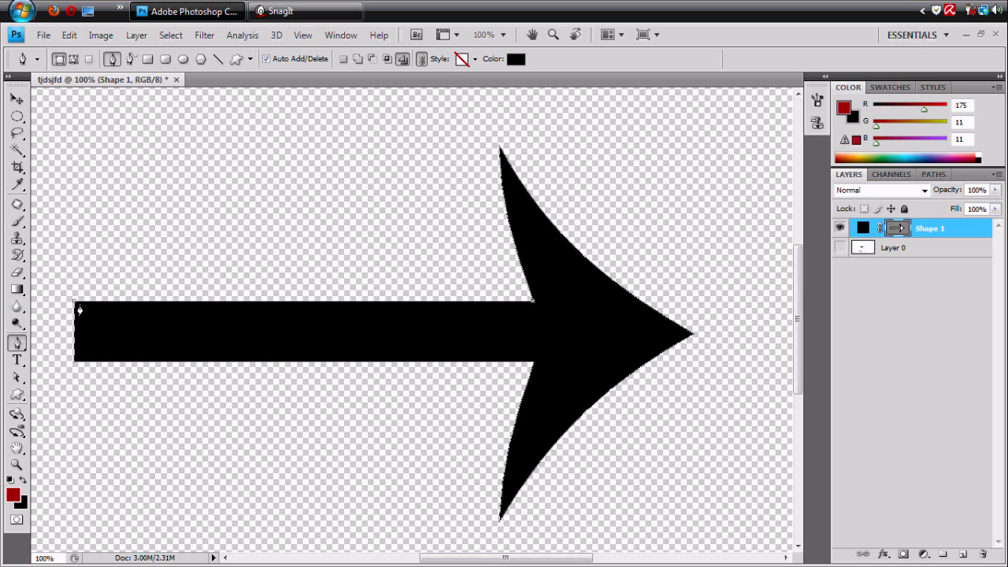
pyautogui.moveTo(534, 307)
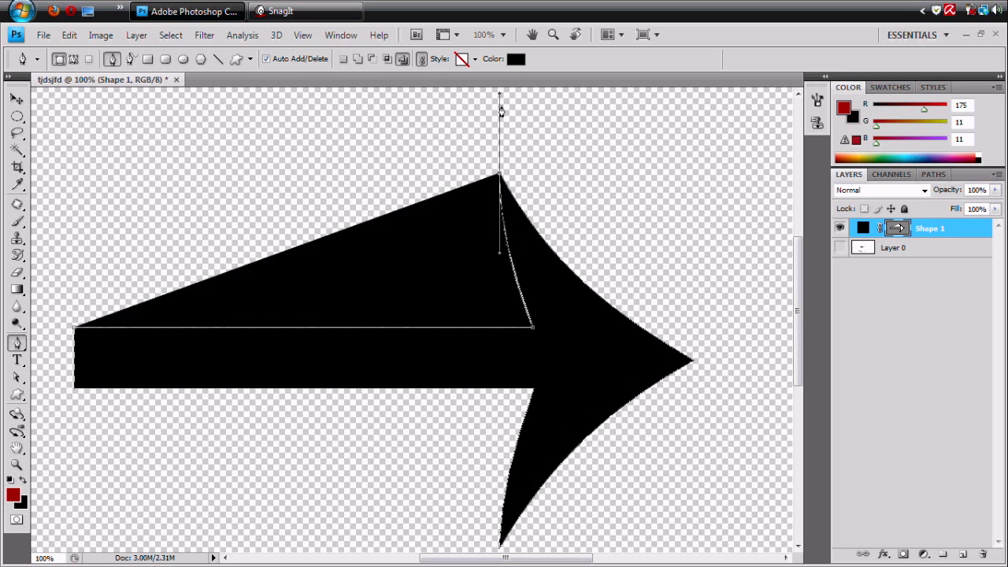
pyautogui.moveTo(274, 281)
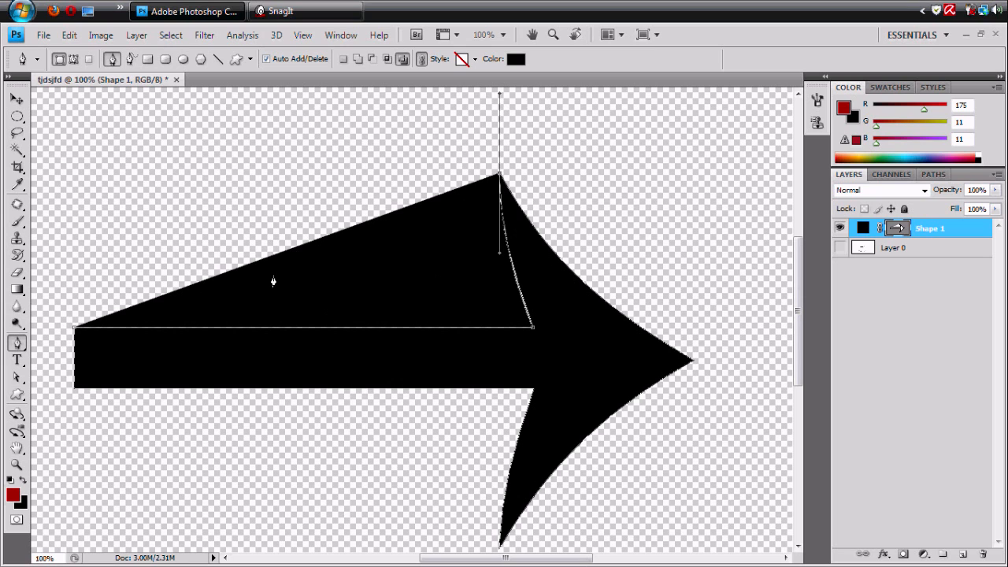
pyautogui.moveTo(500, 216)
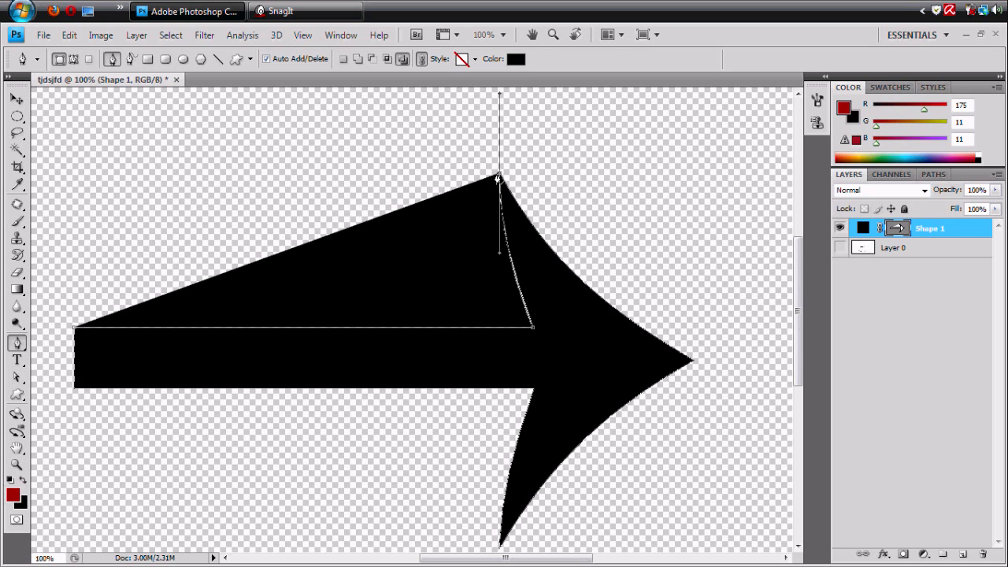
pyautogui.moveTo(512, 191)
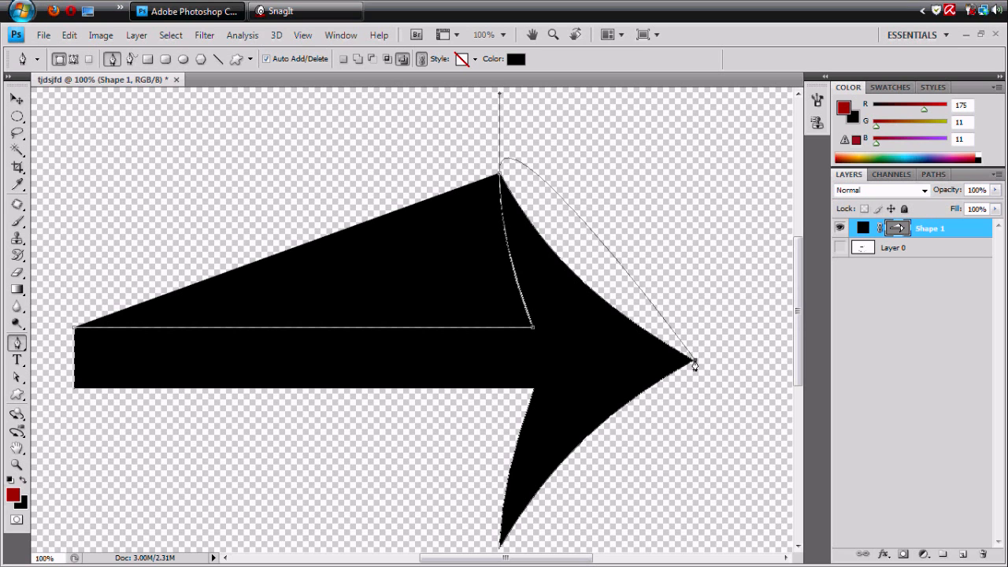
pyautogui.moveTo(693, 364); pyautogui.dragTo(780, 350)
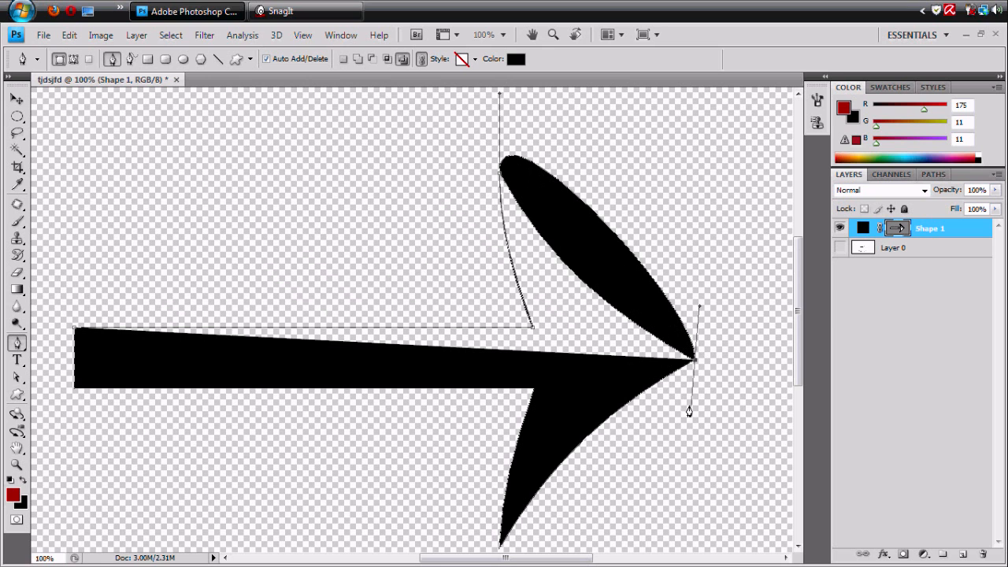
pyautogui.click(69, 34)
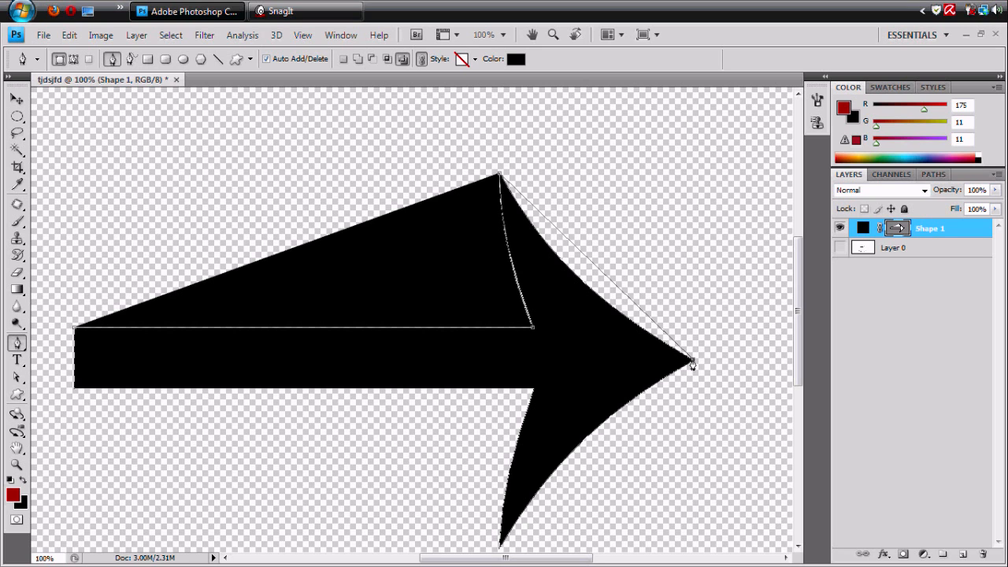
pyautogui.moveTo(693, 365); pyautogui.dragTo(776, 395)
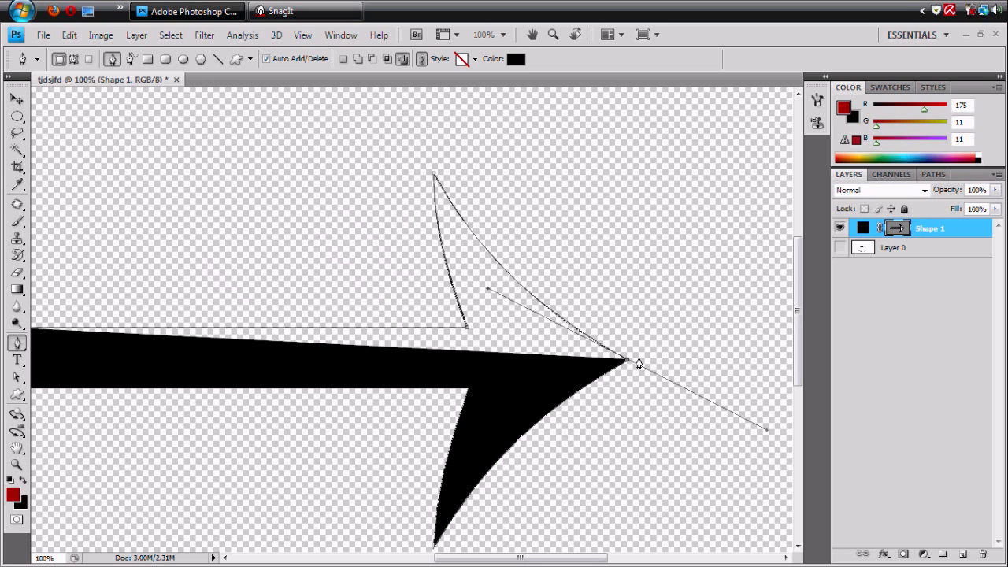
pyautogui.moveTo(626, 366)
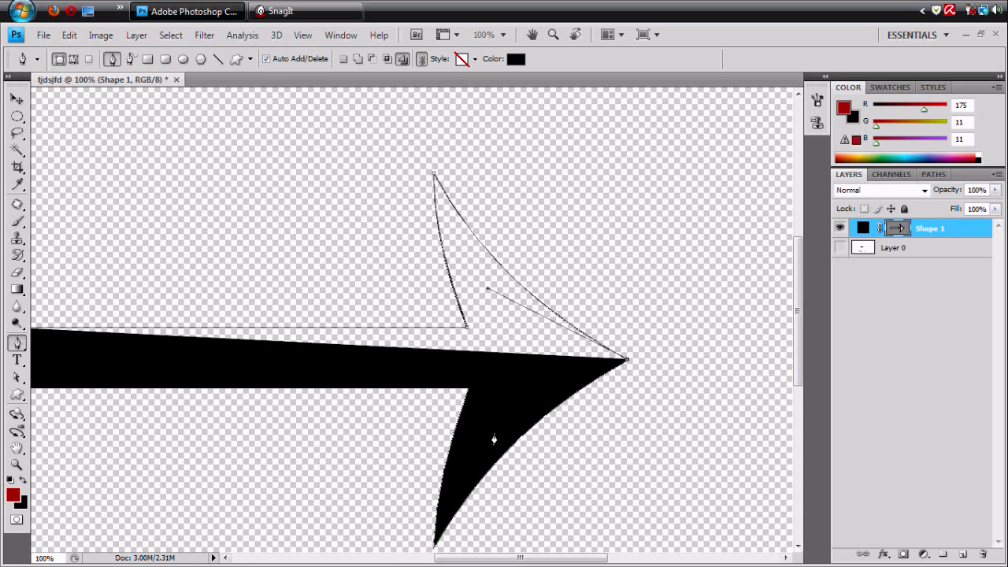
pyautogui.moveTo(435, 551)
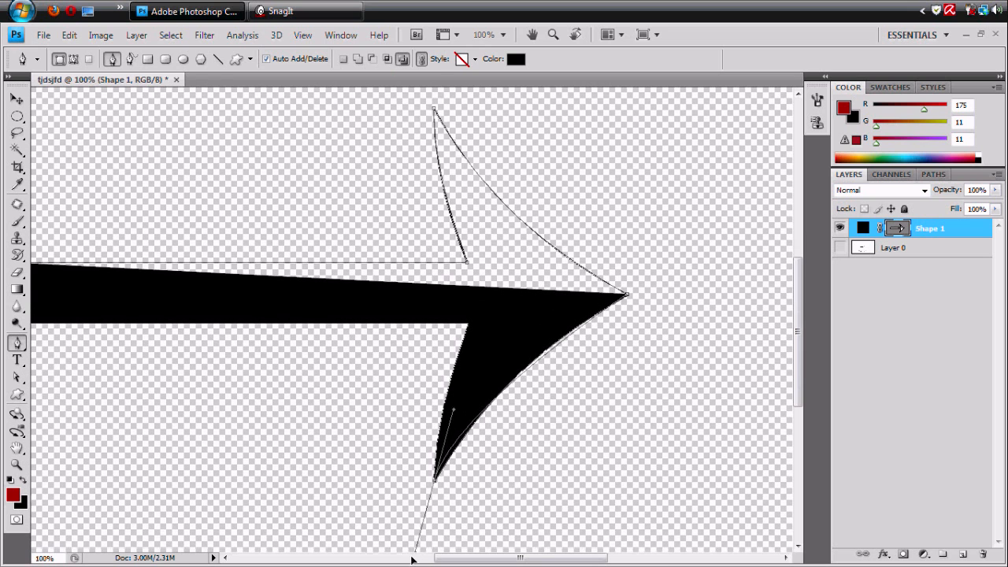
# Step: Scroll down to reach the arrow's lower head and shaft
pyautogui.scroll(-3)
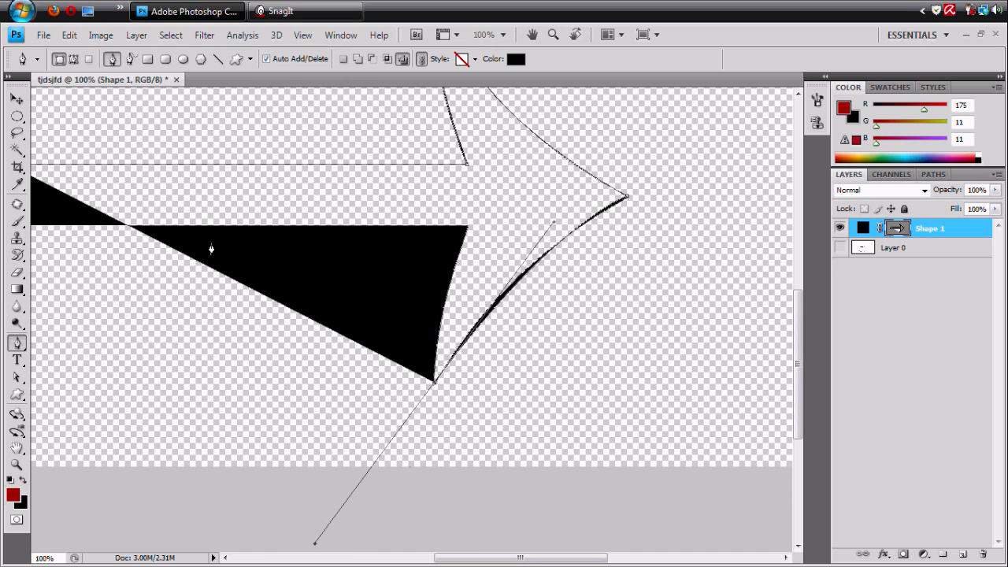
pyautogui.moveTo(482, 344)
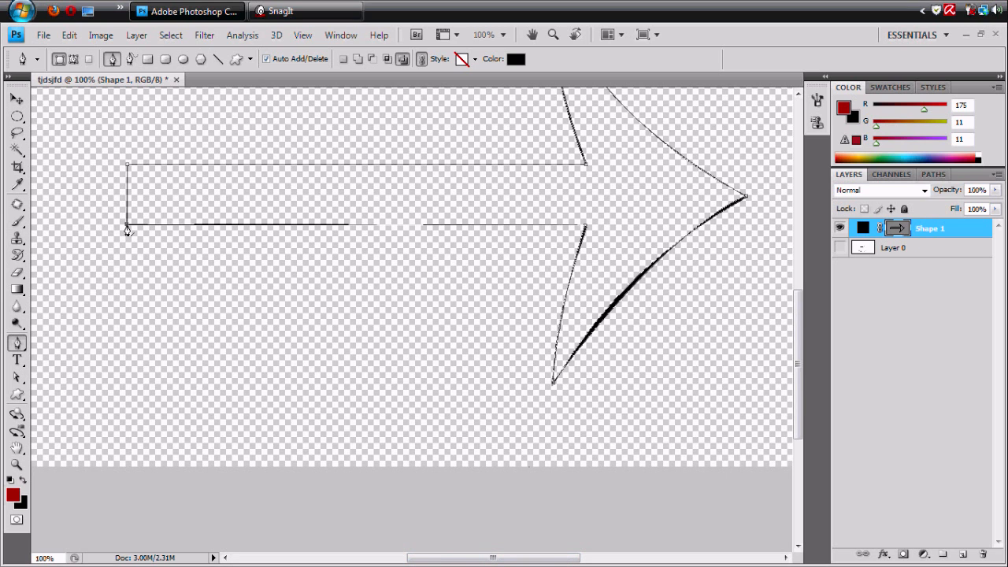
pyautogui.moveTo(128, 171)
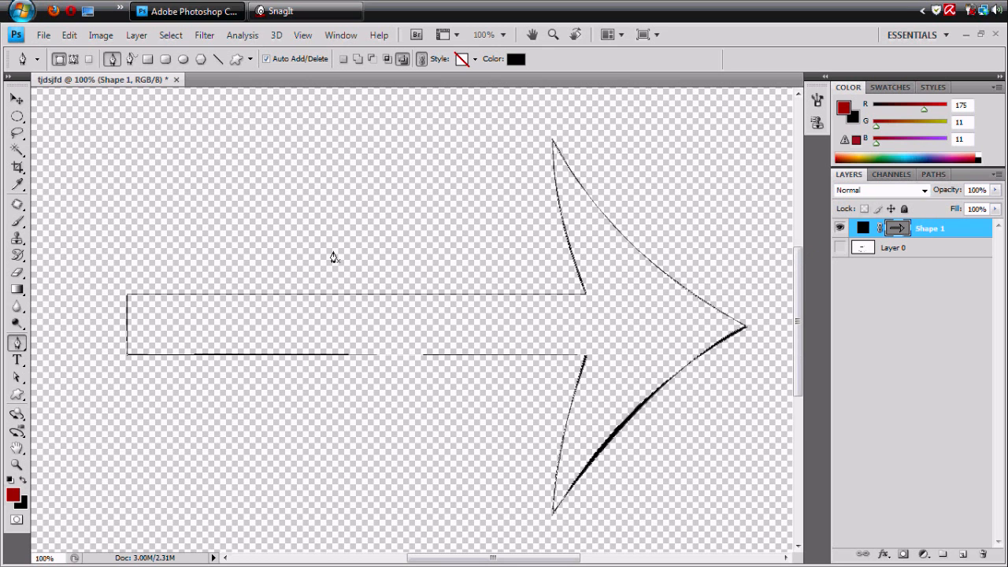
# Step: Delete the arrow shape's vector mask via its path menu and make Layer 0 active
pyautogui.click(16, 99)
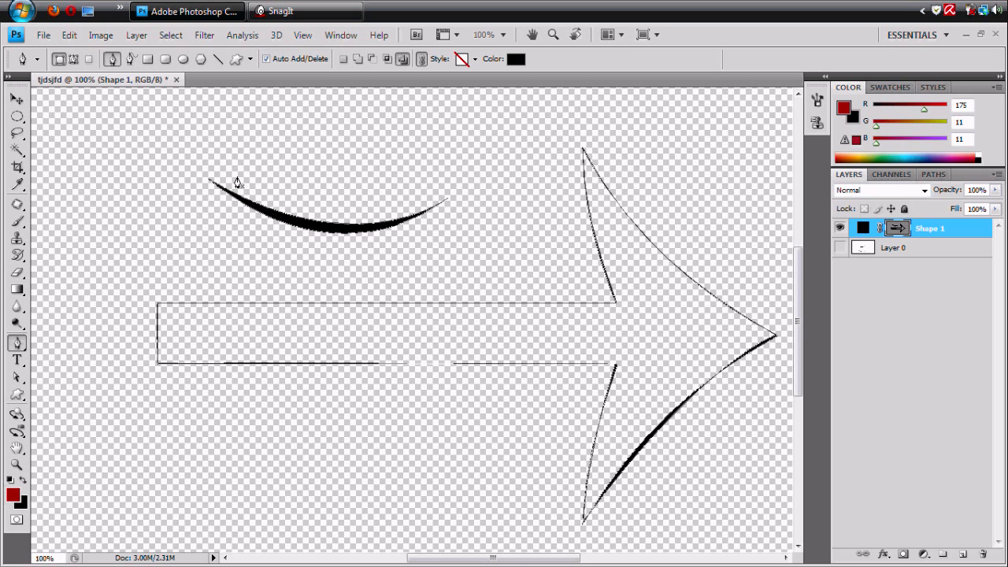
pyautogui.rightClick(330, 225)
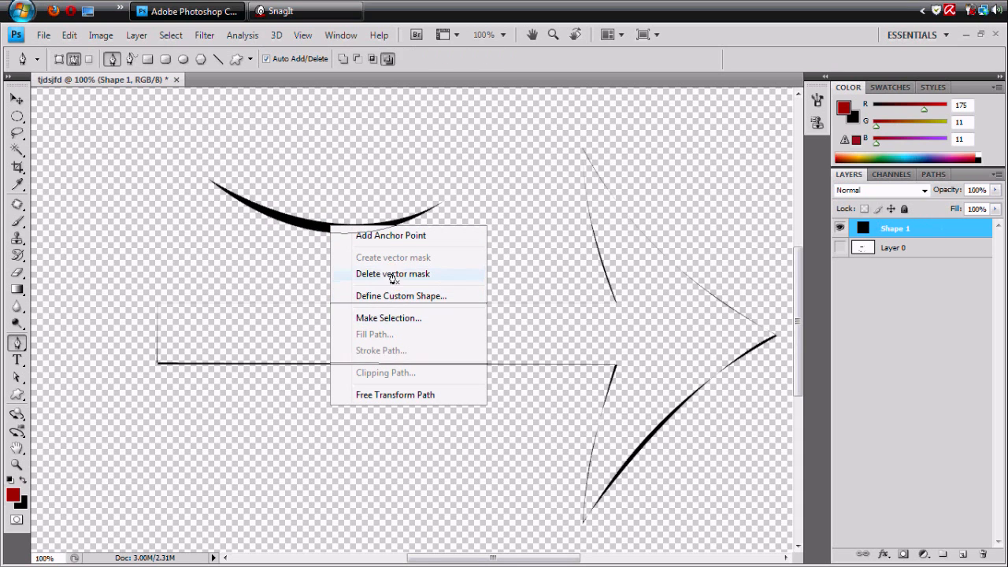
pyautogui.click(393, 274)
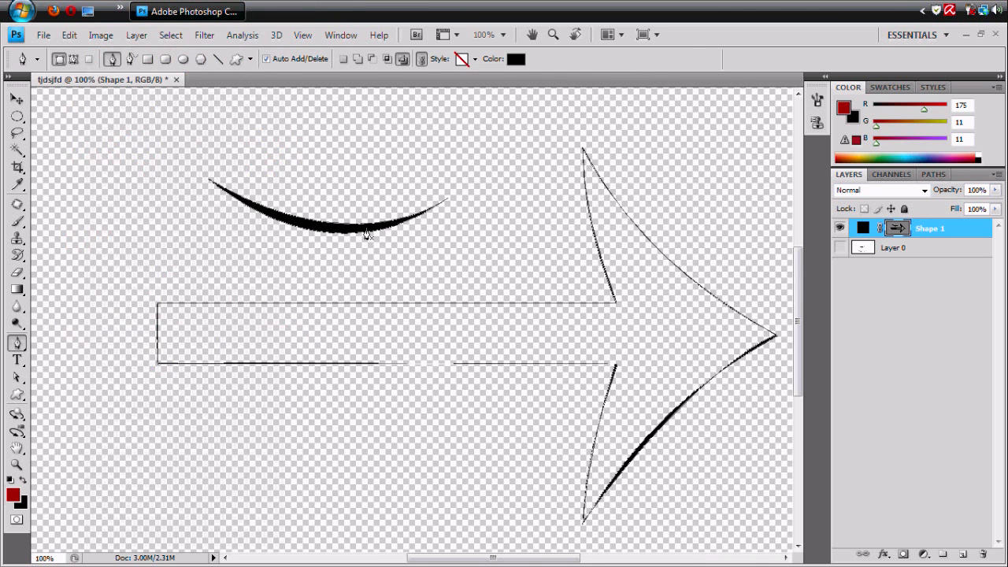
pyautogui.rightClick(347, 229)
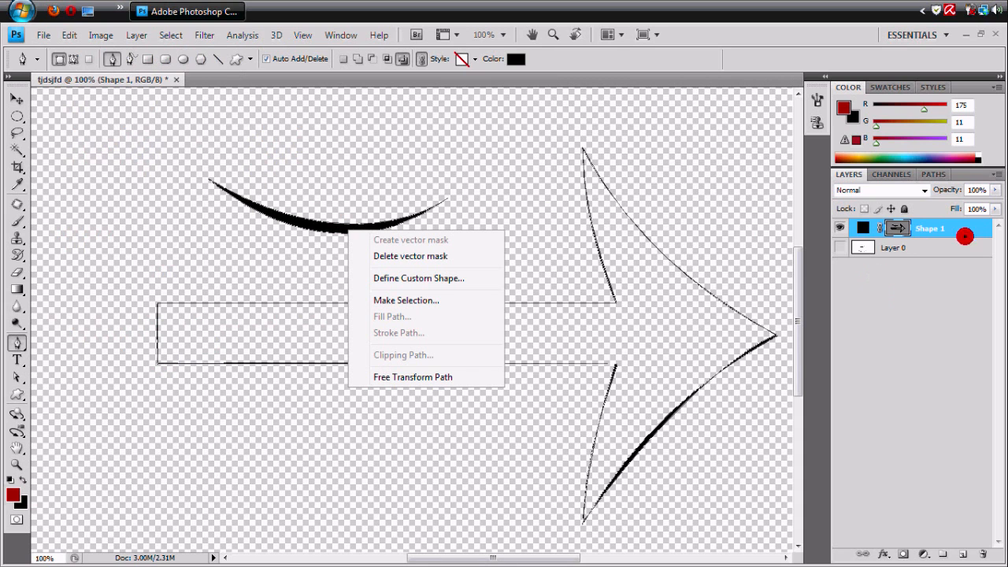
pyautogui.click(895, 247)
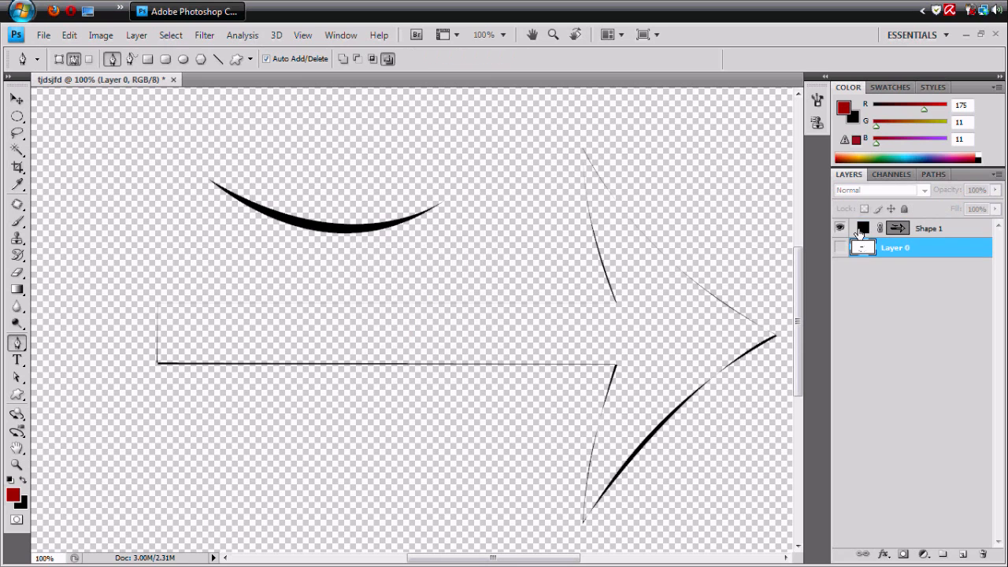
pyautogui.click(840, 229)
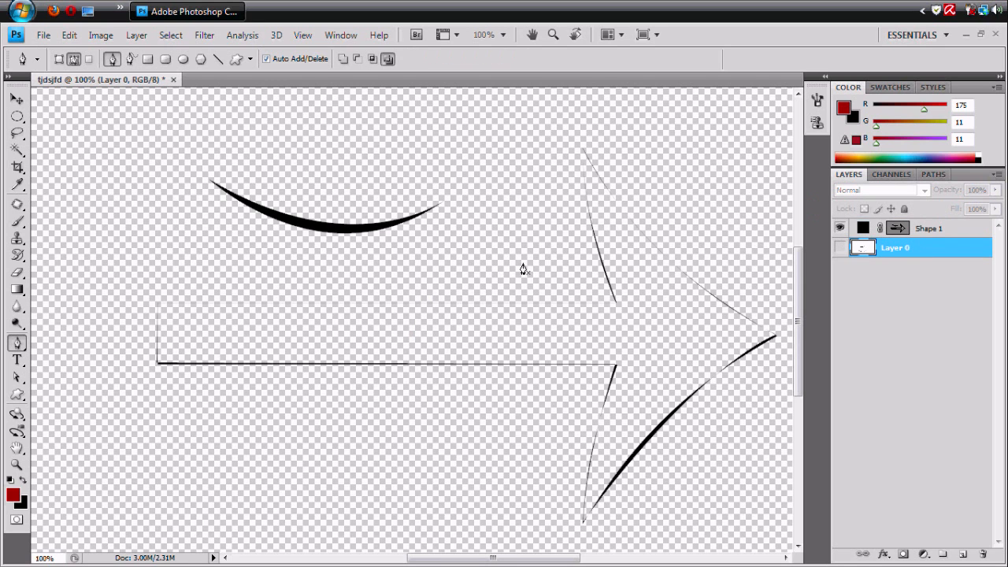
pyautogui.moveTo(428, 116)
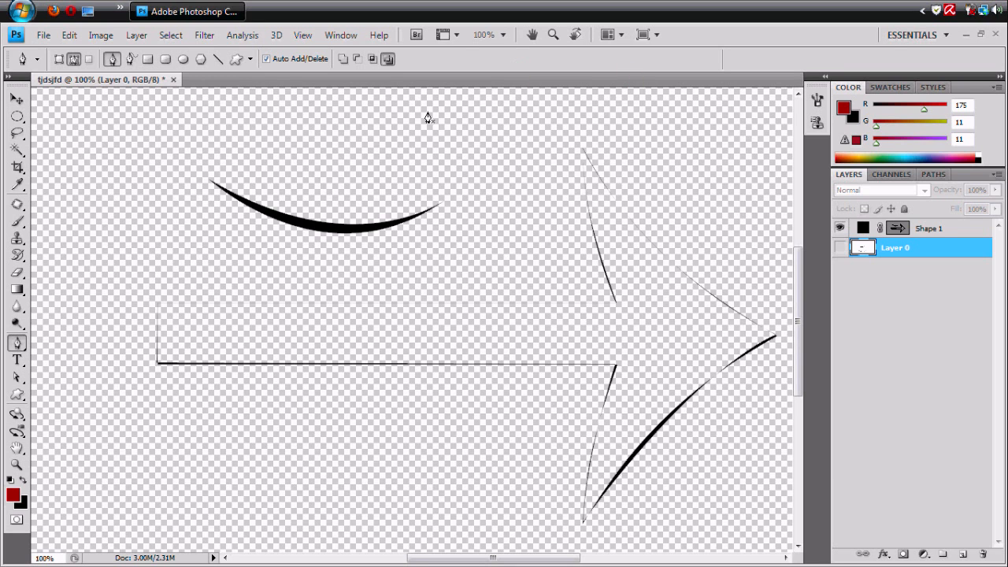
pyautogui.moveTo(311, 185)
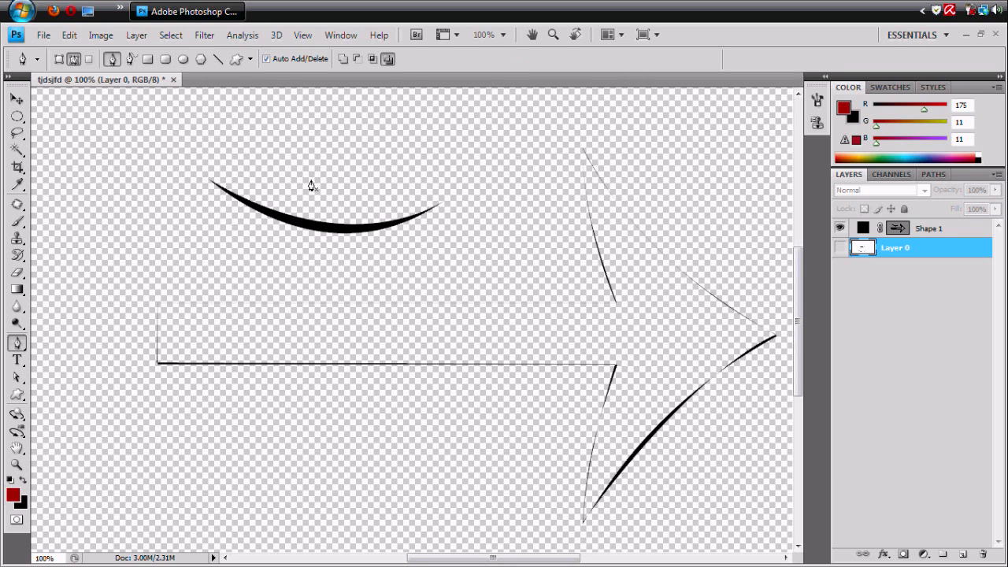
pyautogui.moveTo(292, 150)
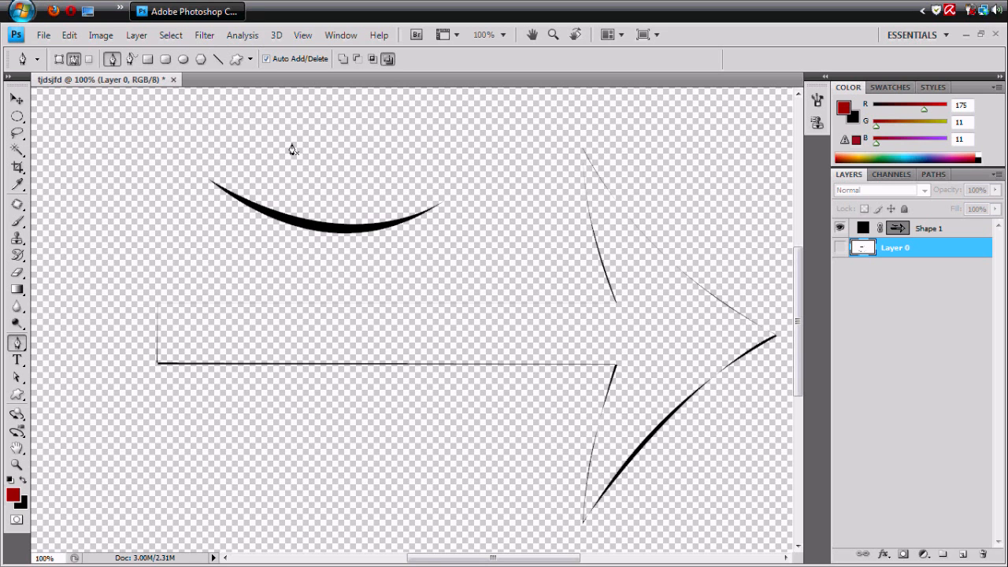
pyautogui.moveTo(228, 195)
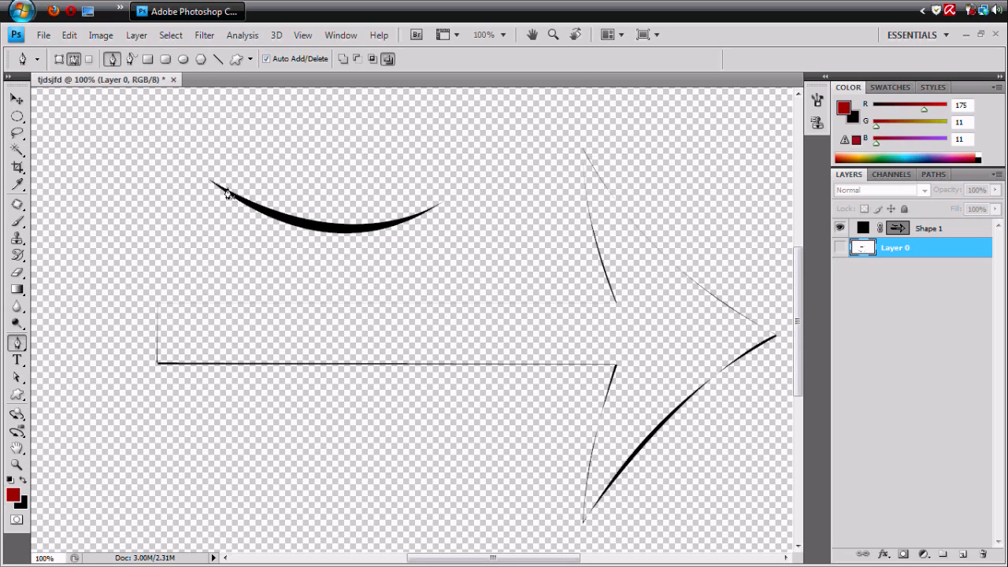
pyautogui.moveTo(199, 258)
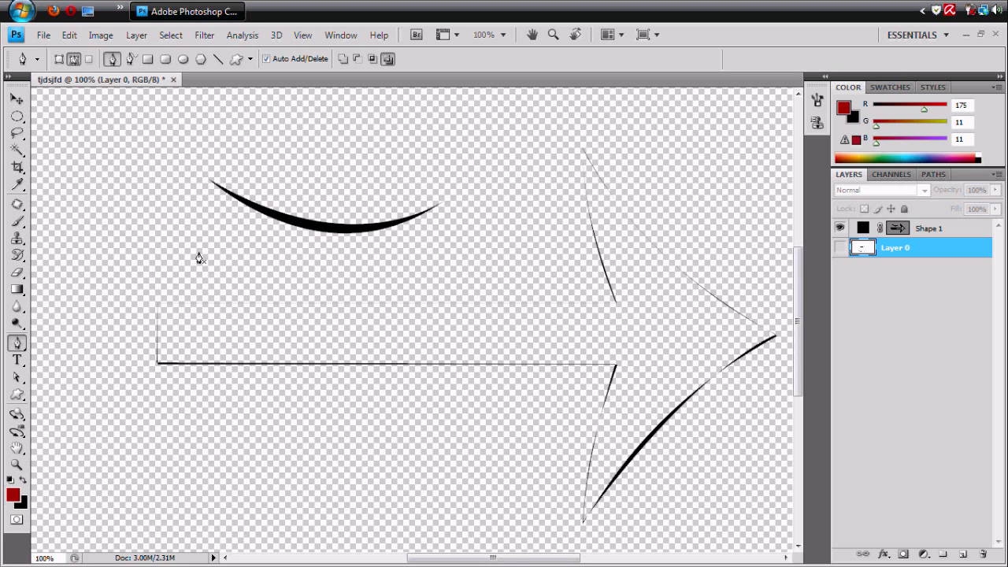
pyautogui.moveTo(211, 351)
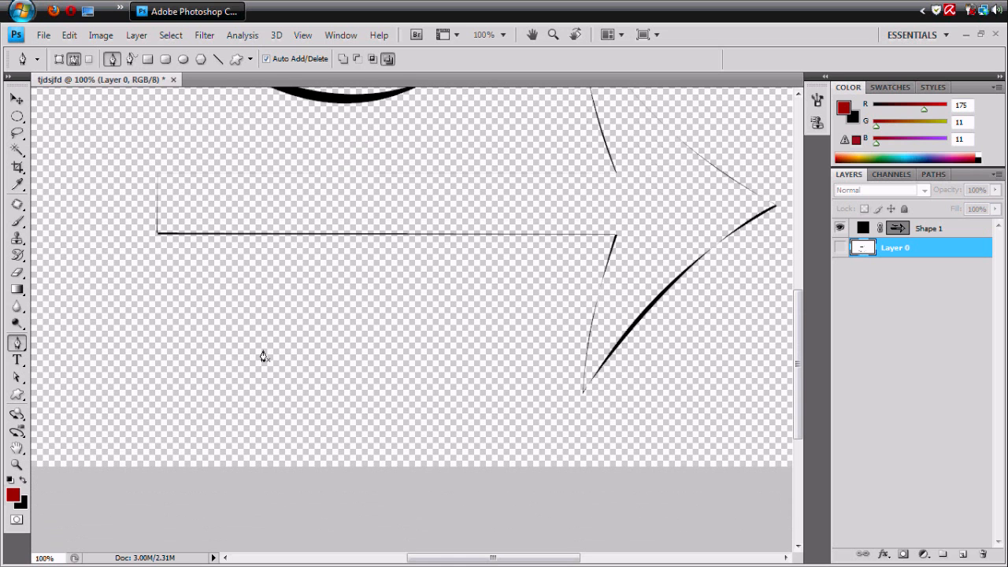
pyautogui.moveTo(340, 327)
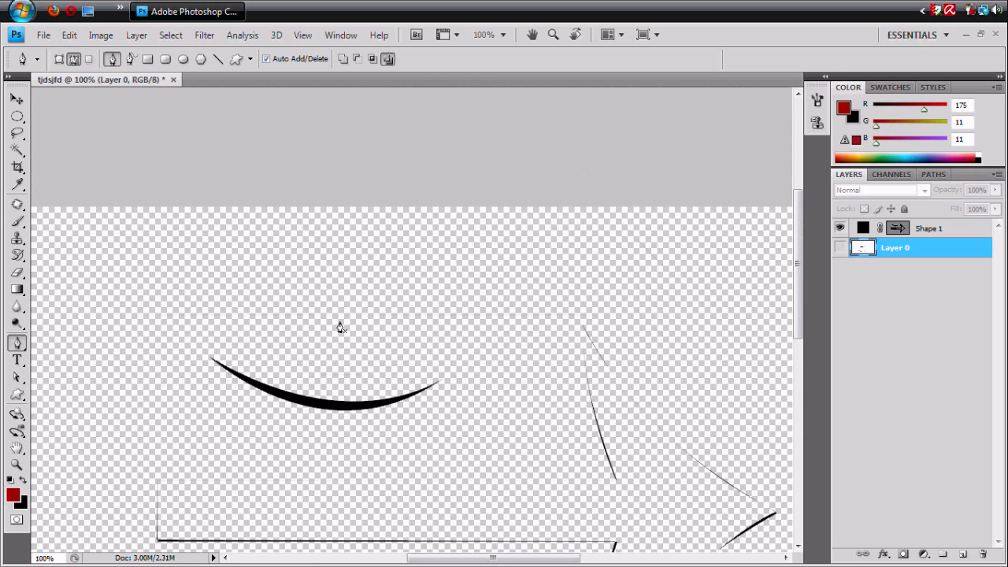
pyautogui.moveTo(273, 347)
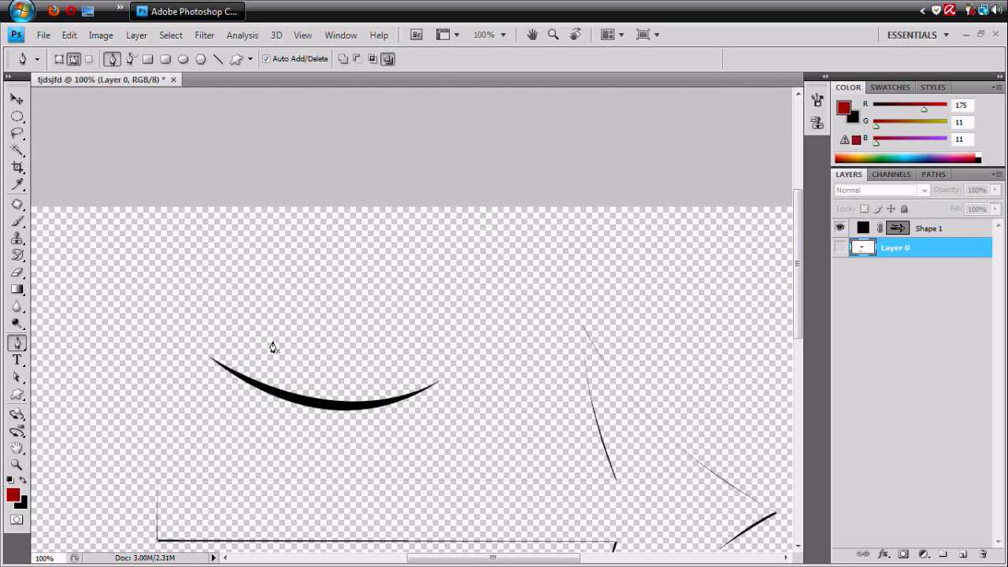
pyautogui.moveTo(88, 289)
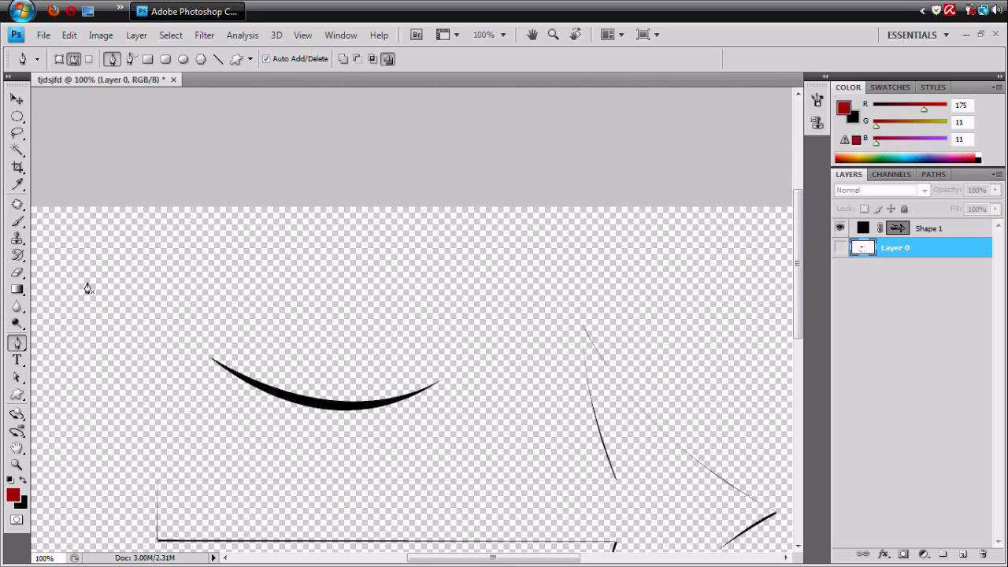
pyautogui.moveTo(649, 357)
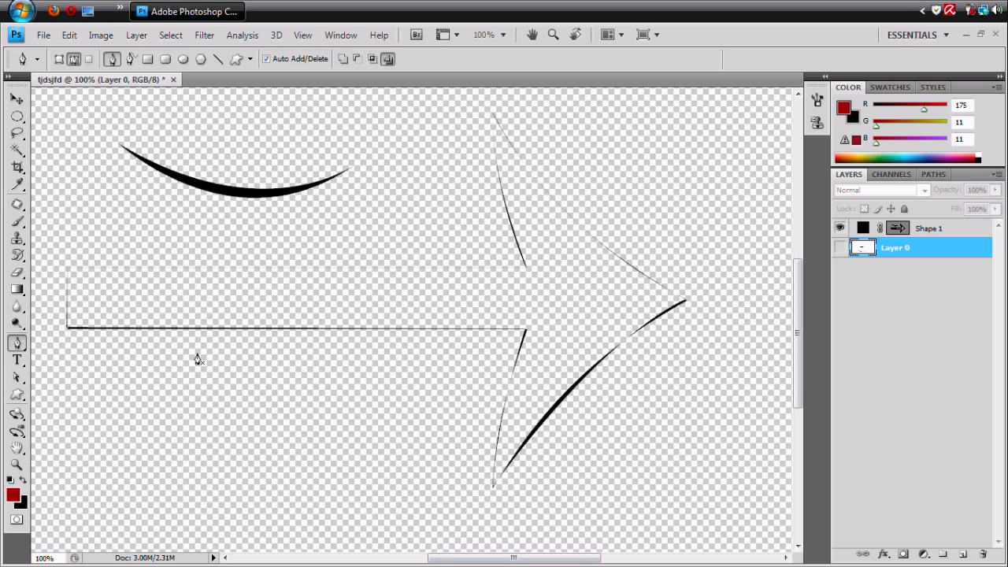
pyautogui.moveTo(239, 442)
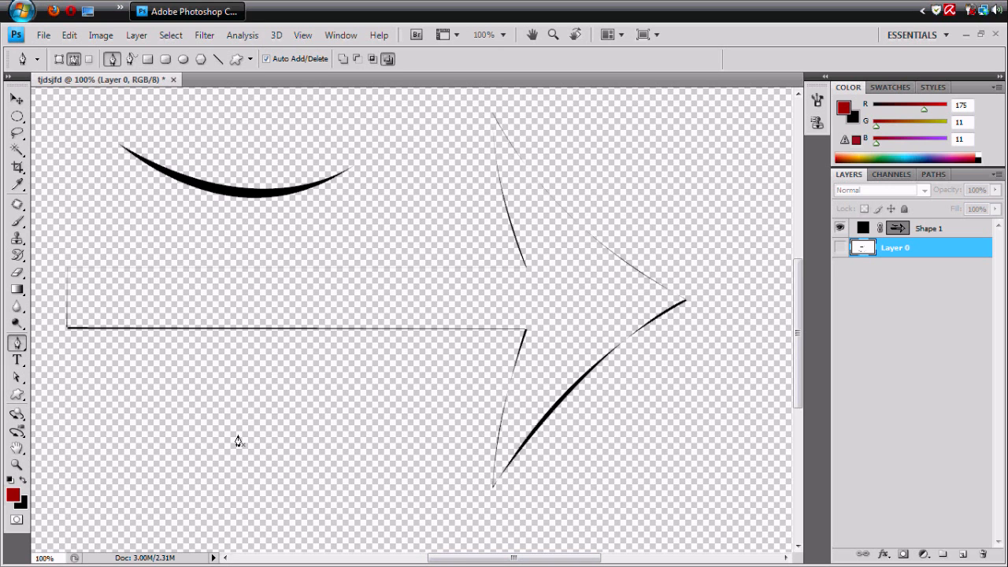
pyautogui.moveTo(510, 404)
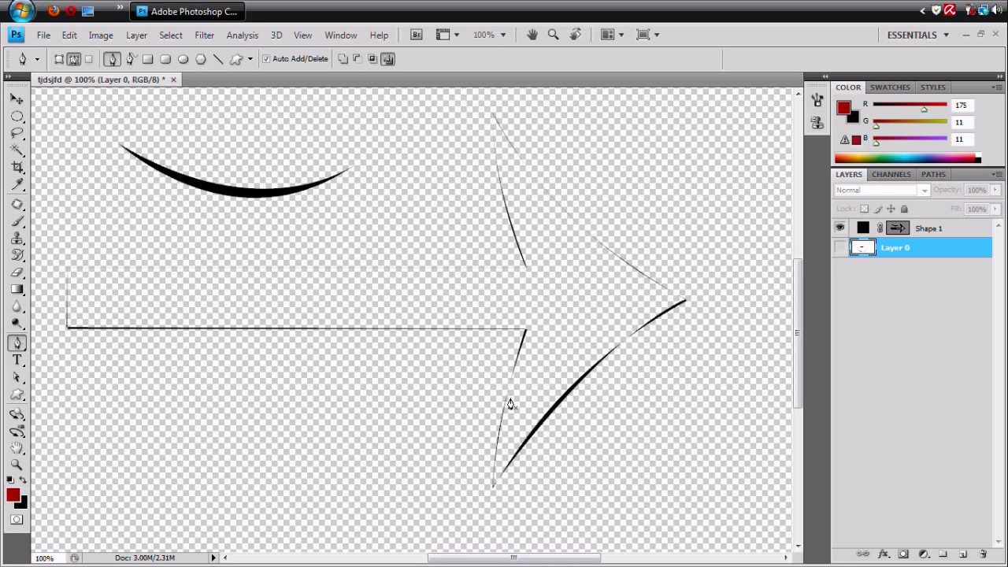
pyautogui.moveTo(228, 404)
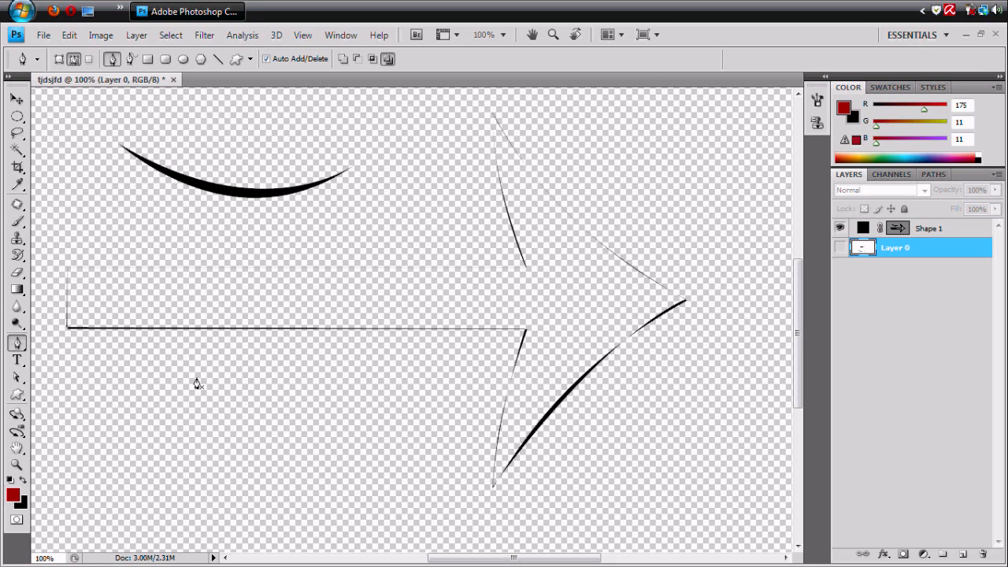
pyautogui.moveTo(206, 407)
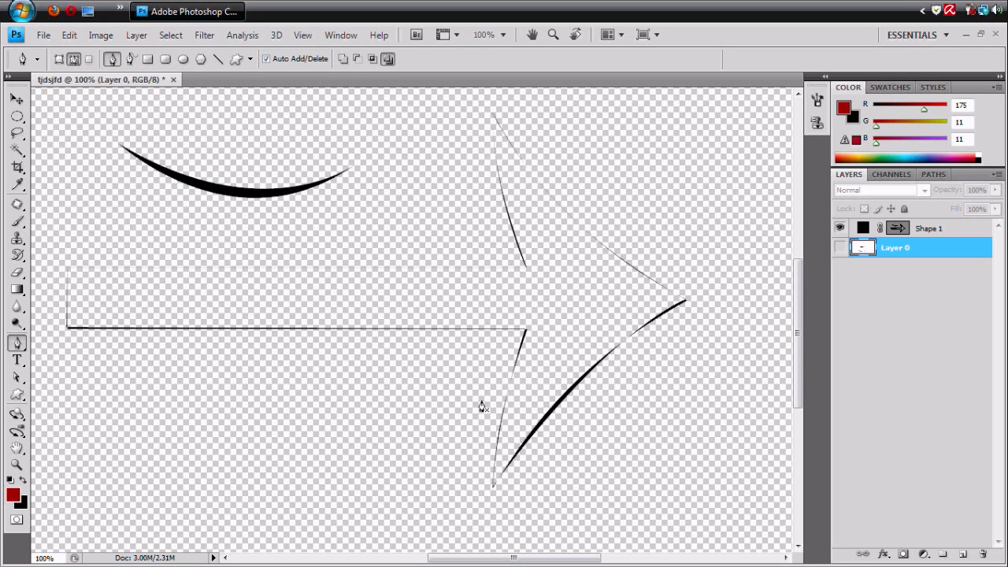
pyautogui.moveTo(315, 176)
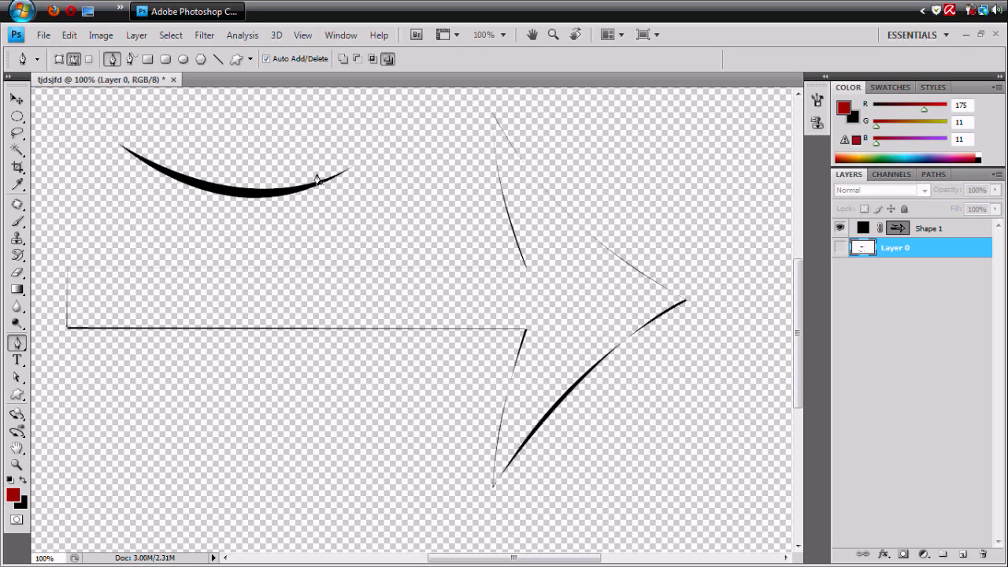
pyautogui.moveTo(203, 223)
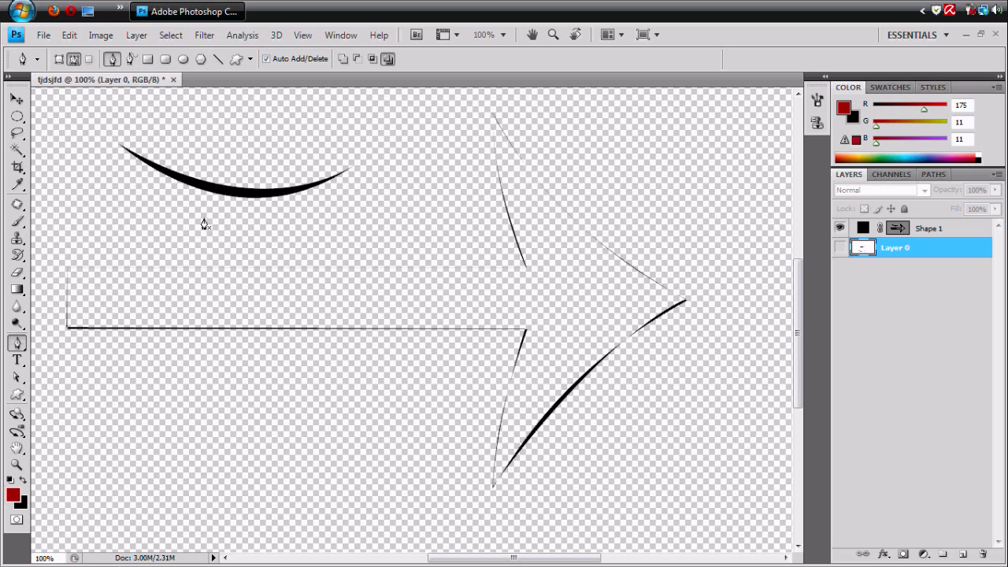
pyautogui.moveTo(425, 400)
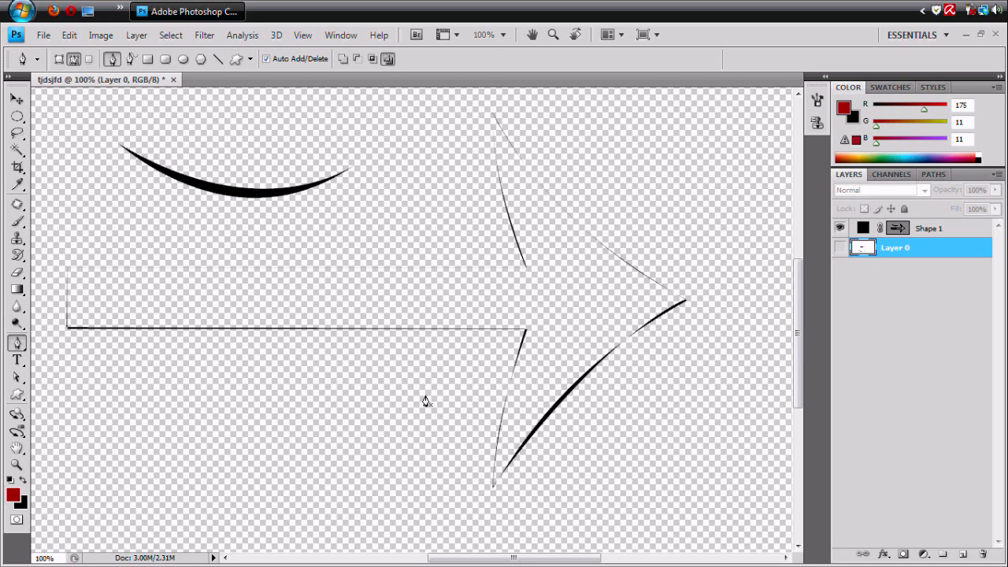
pyautogui.moveTo(238, 344)
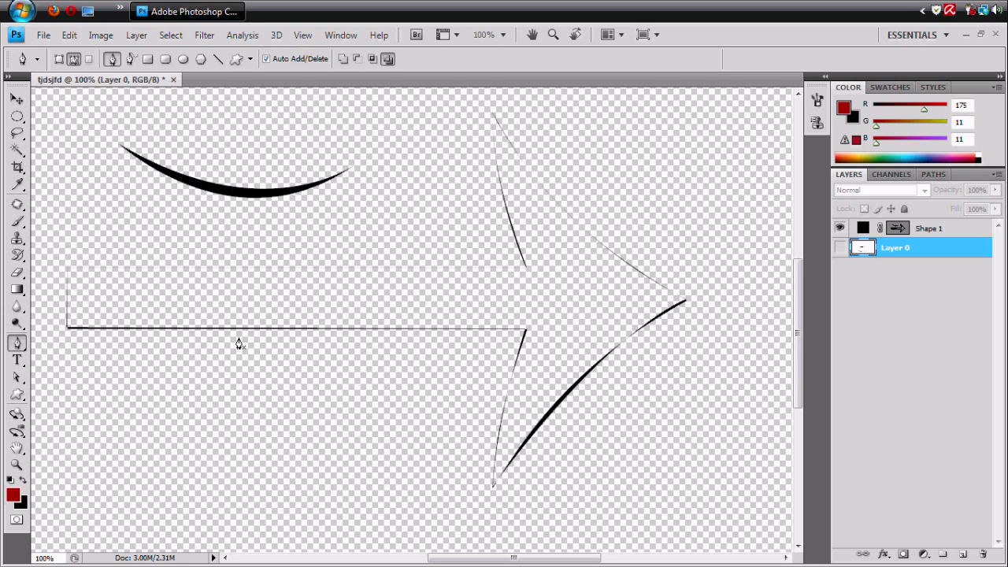
pyautogui.moveTo(313, 225)
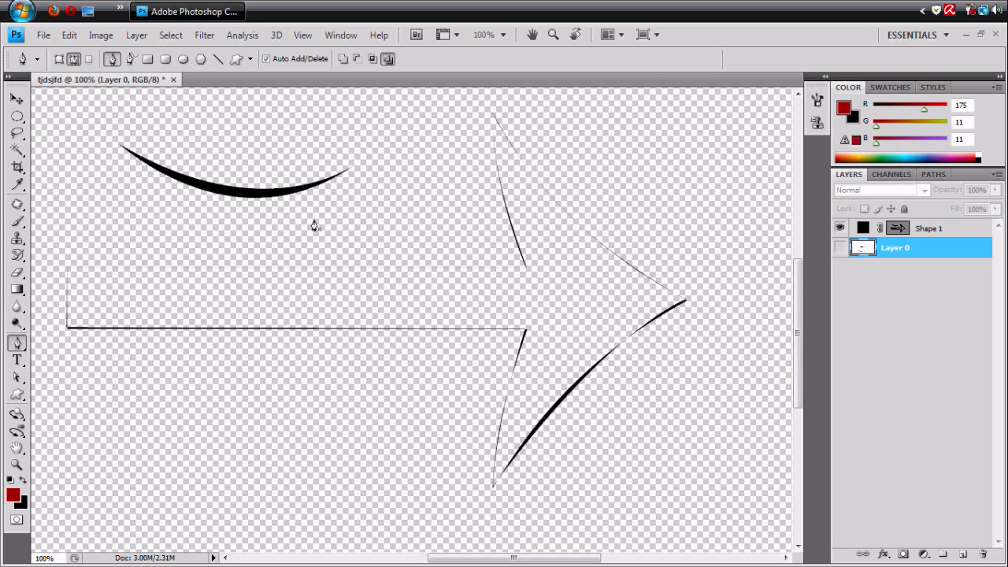
pyautogui.moveTo(511, 349)
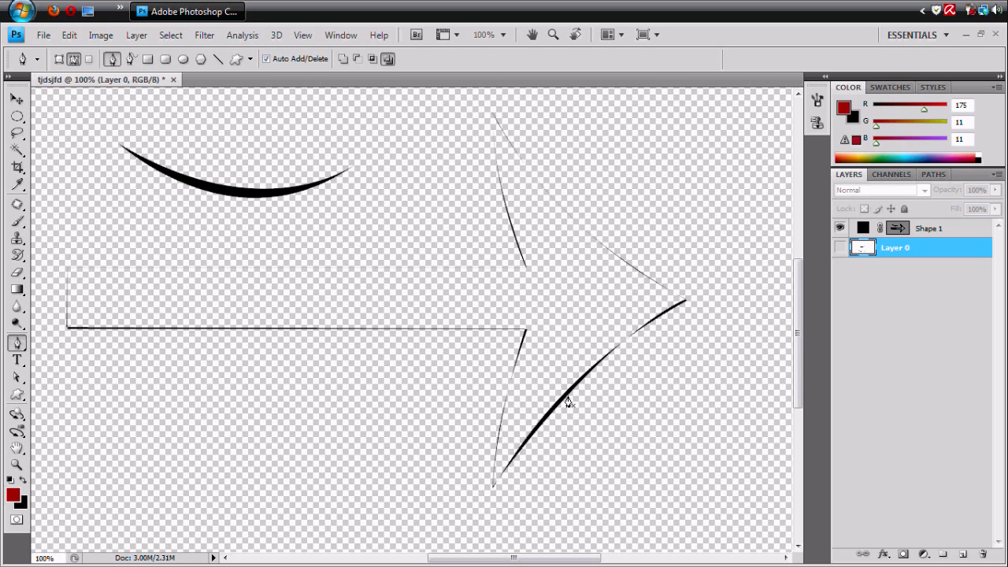
pyautogui.moveTo(341, 250)
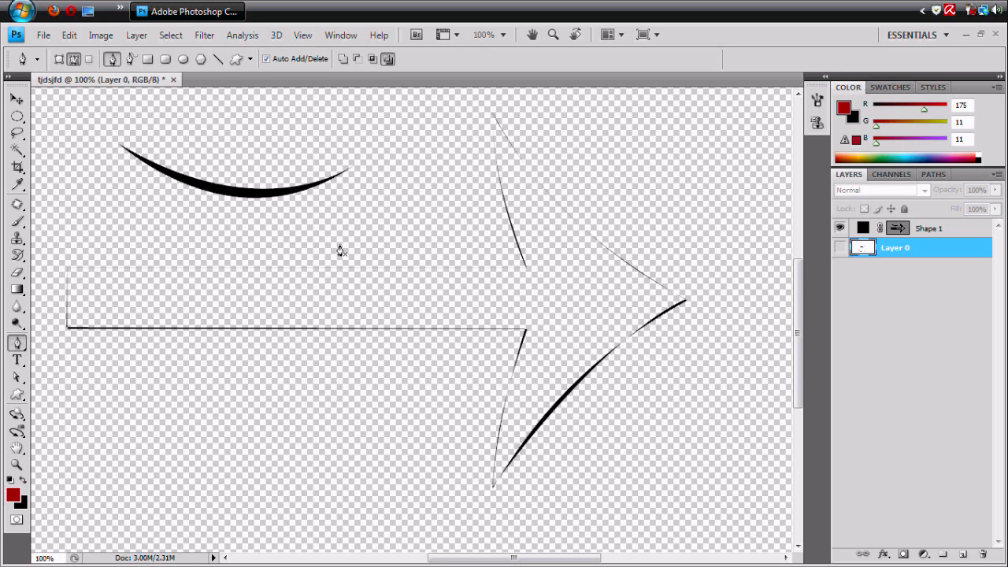
pyautogui.moveTo(543, 211)
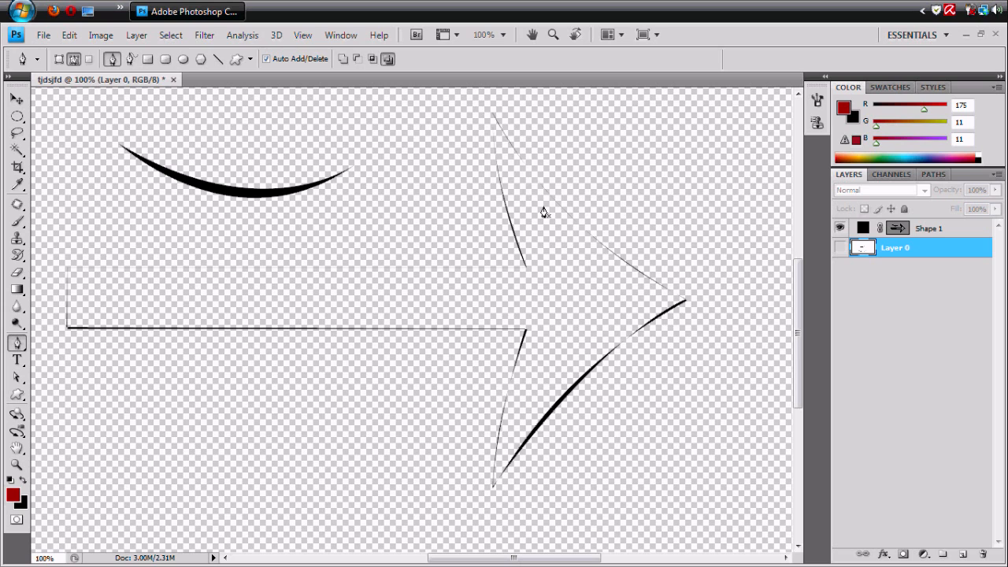
pyautogui.moveTo(593, 211)
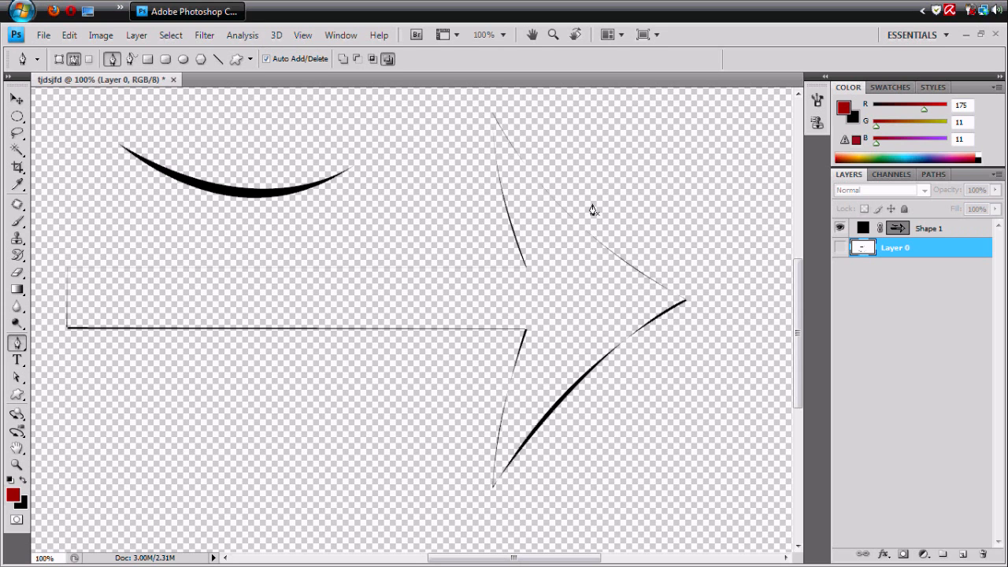
pyautogui.moveTo(698, 237)
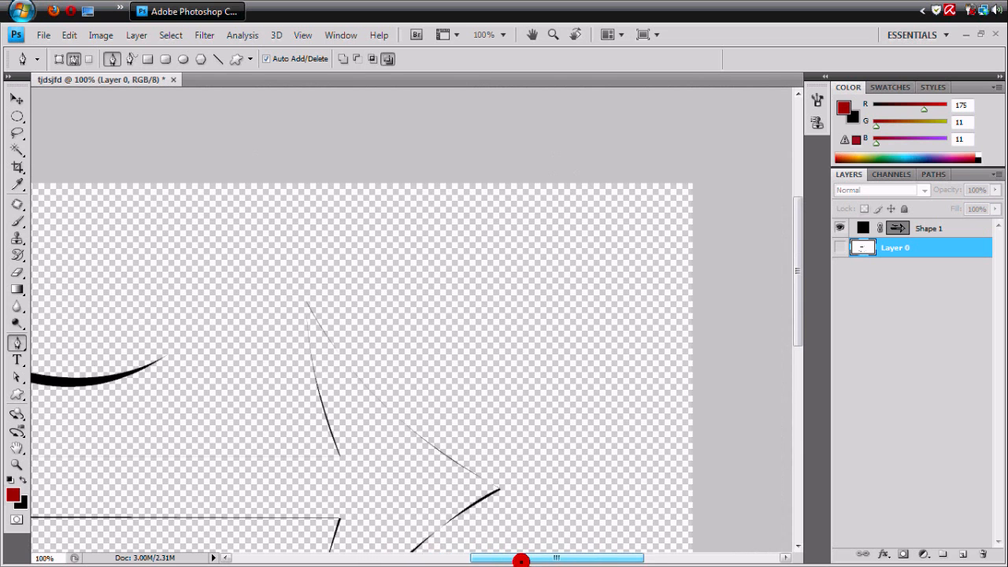
pyautogui.hscroll(3)
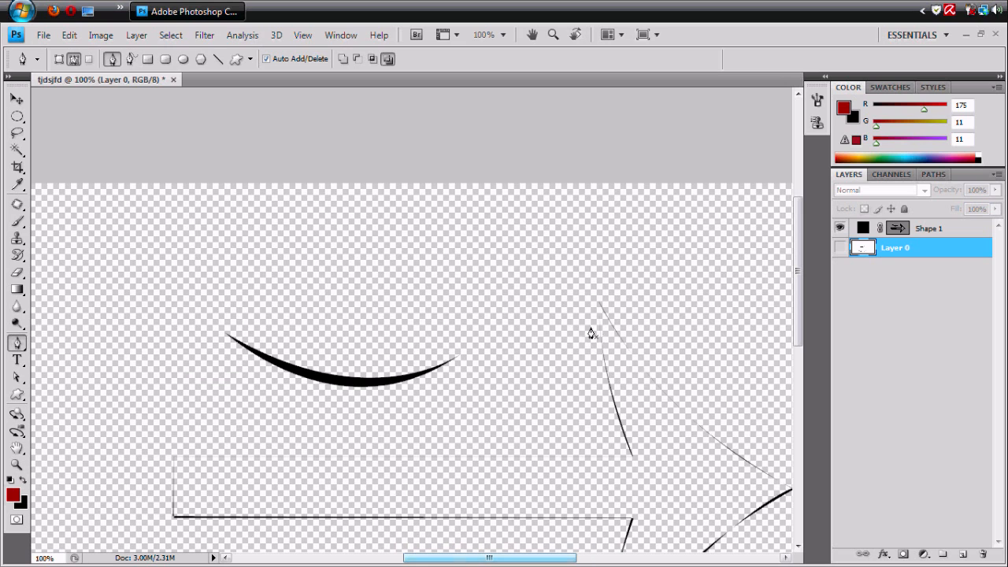
pyautogui.moveTo(473, 268)
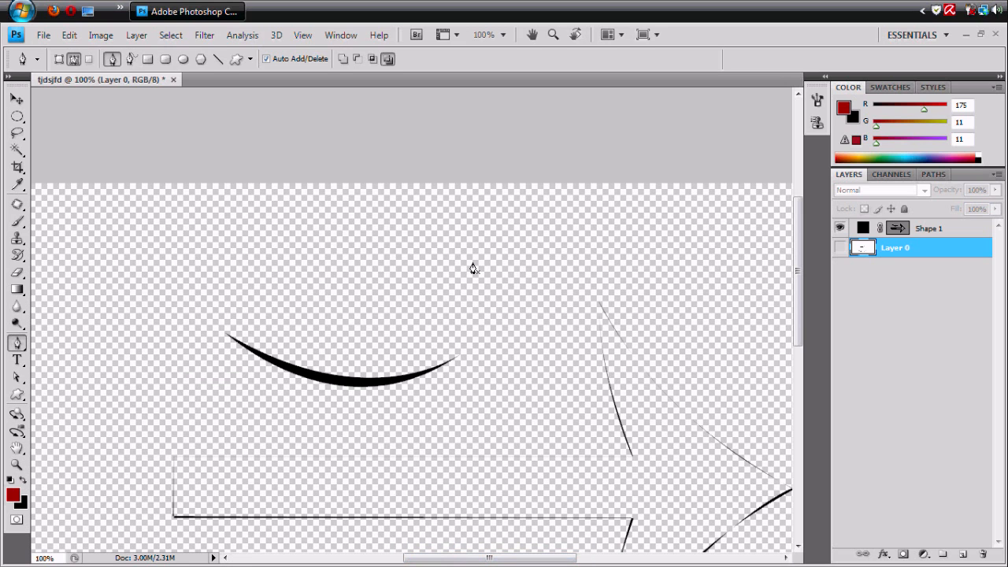